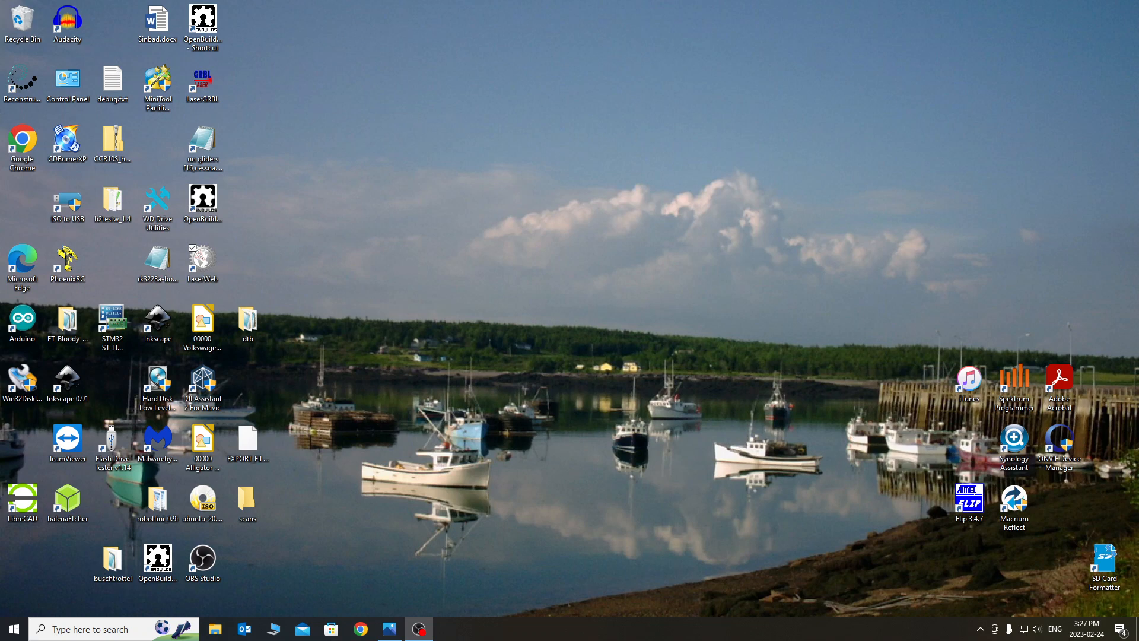
mouse_move(325, 381)
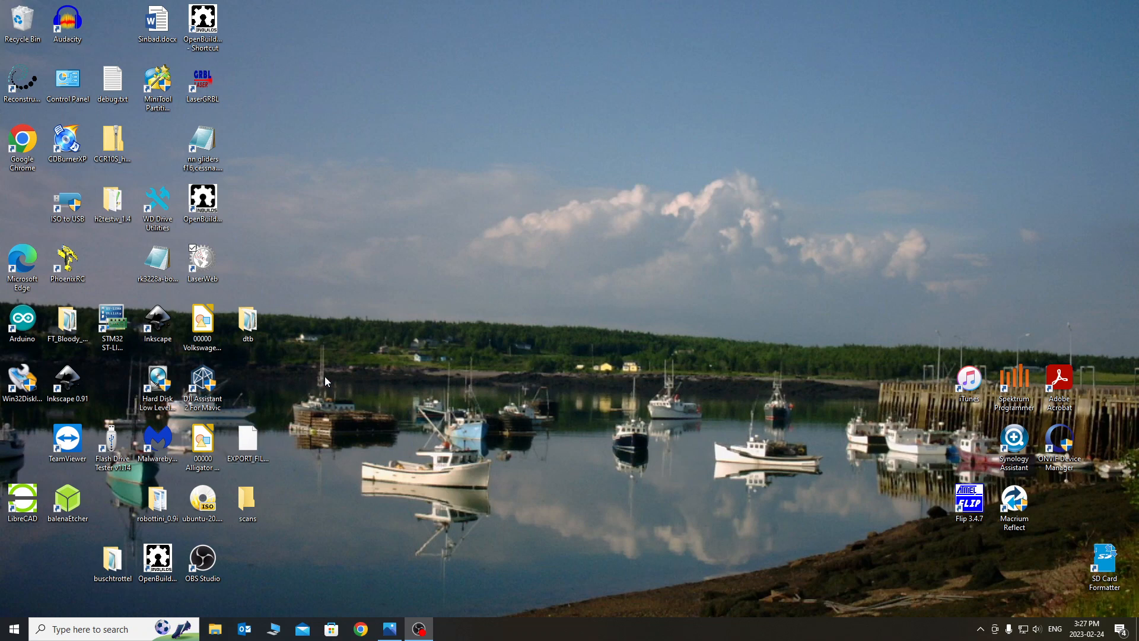
mouse_move(283, 259)
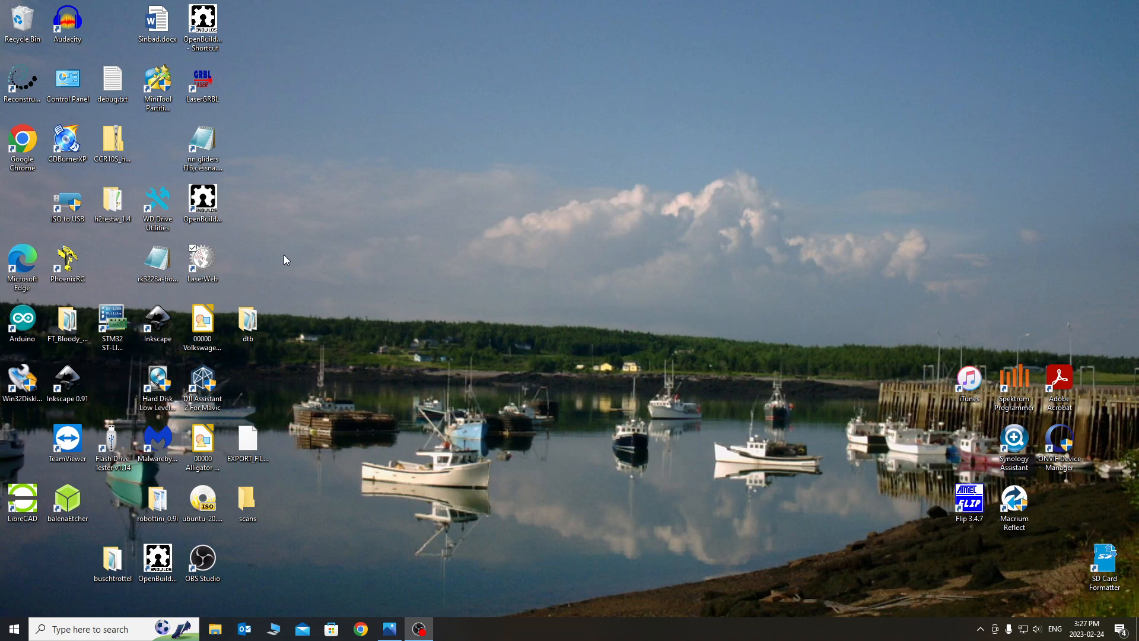
mouse_move(274, 260)
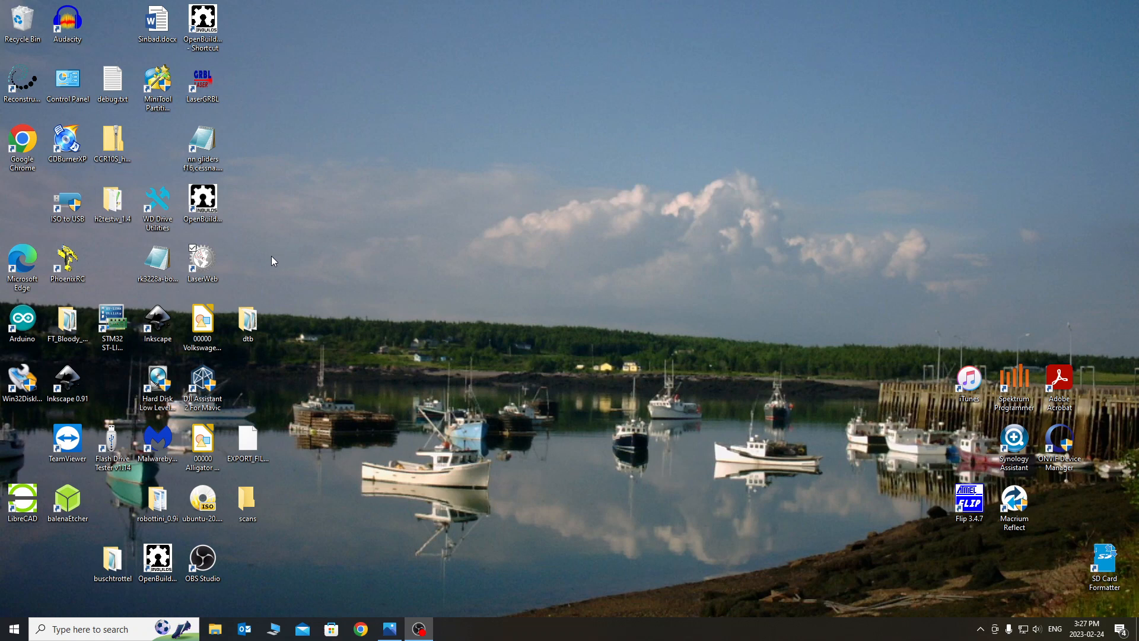
mouse_move(297, 255)
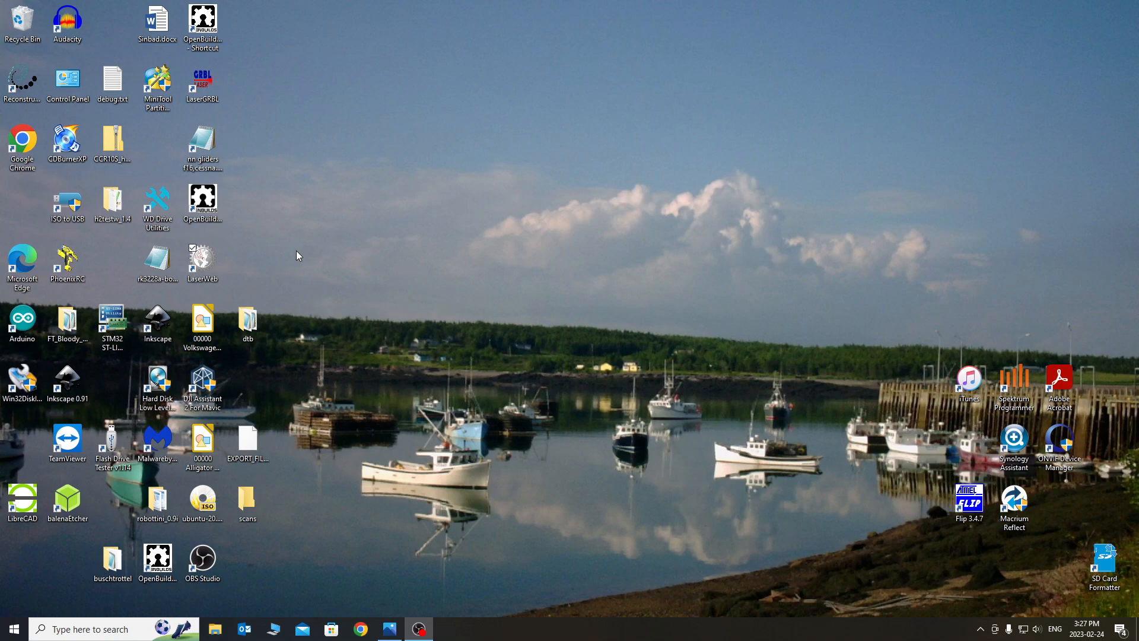
mouse_move(251, 259)
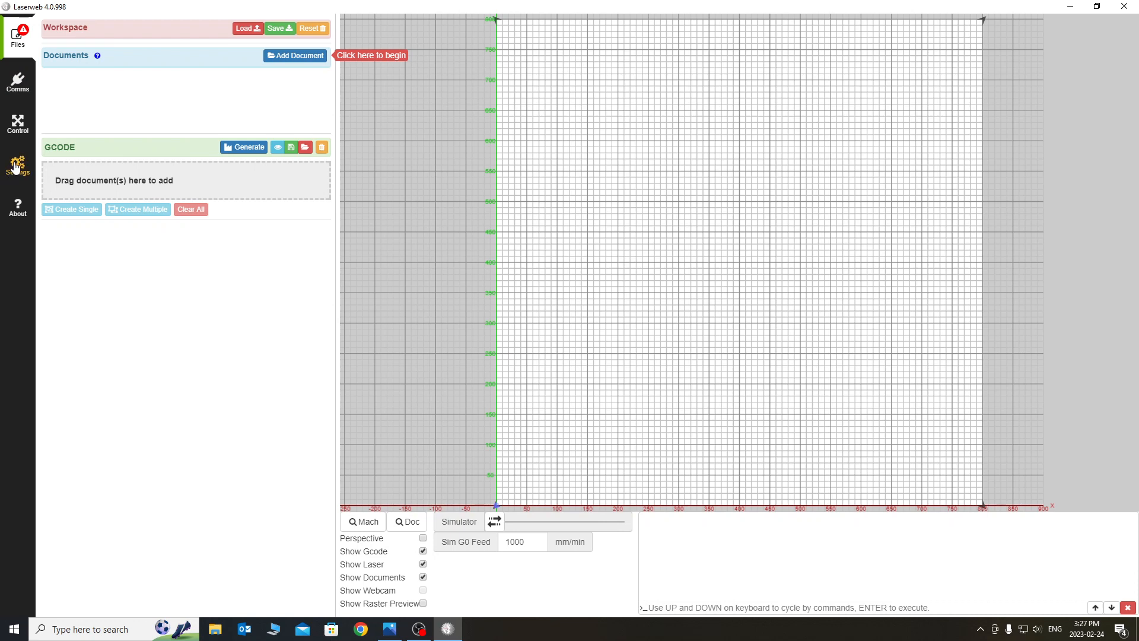
Step: Review the Machine settings: 800 by 799 mm work area, zero offsets, 0.2 beam
click(17, 163)
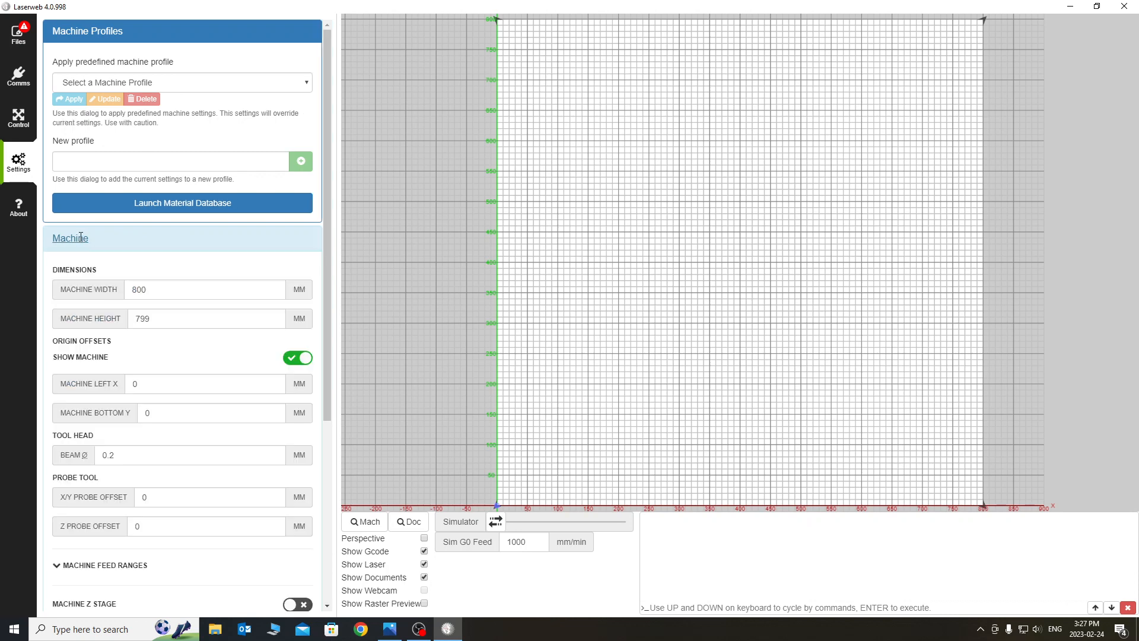
mouse_move(165, 363)
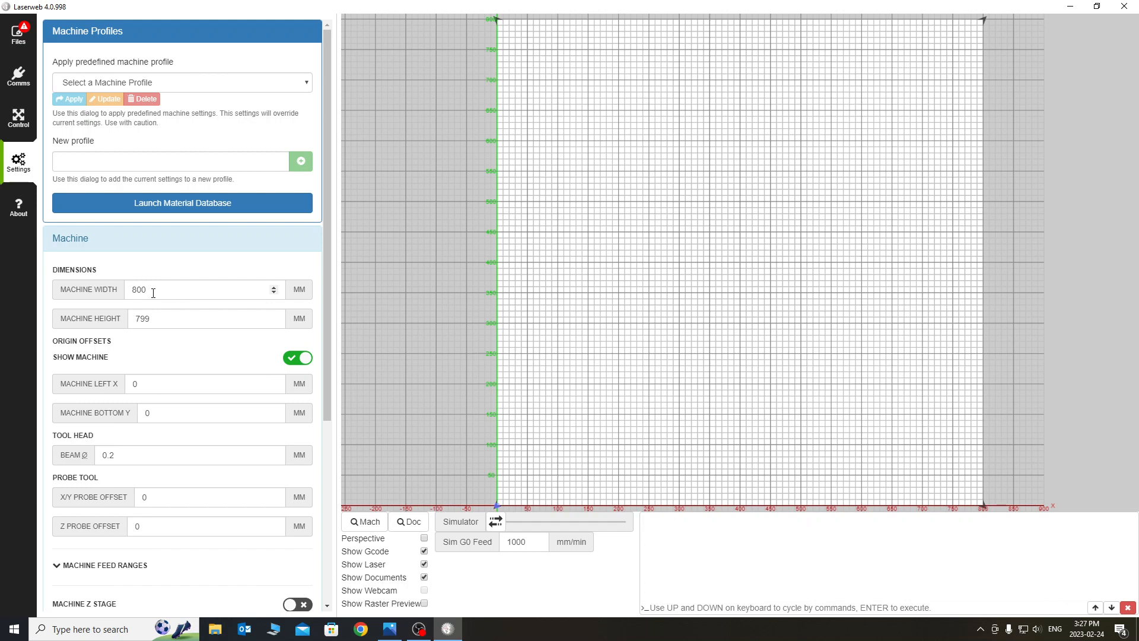
mouse_move(214, 245)
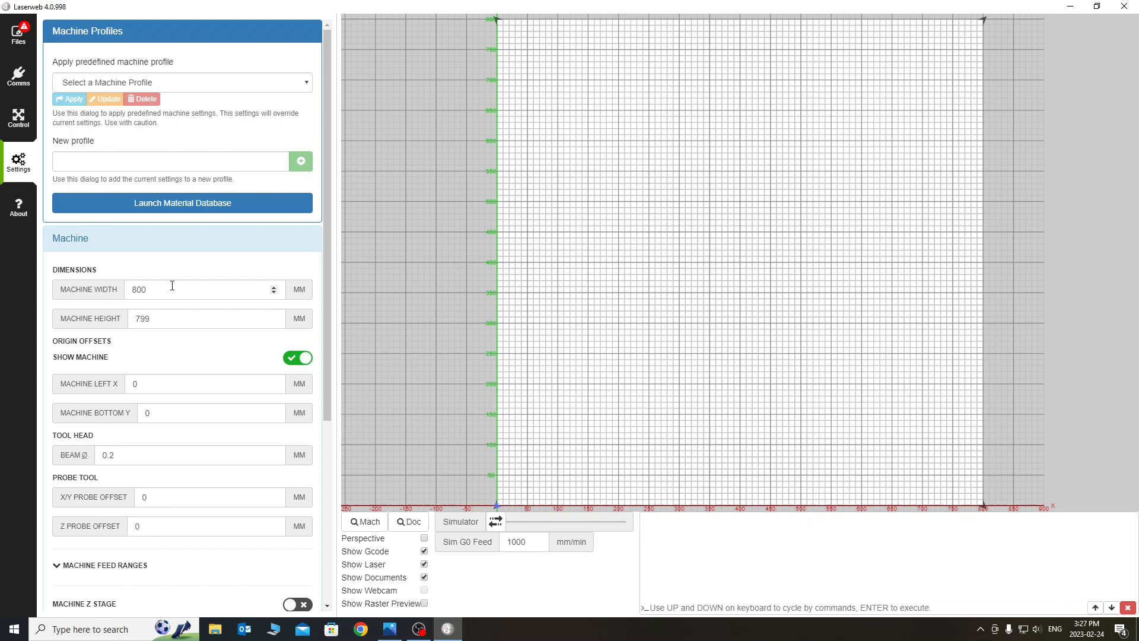
scroll(down, 3)
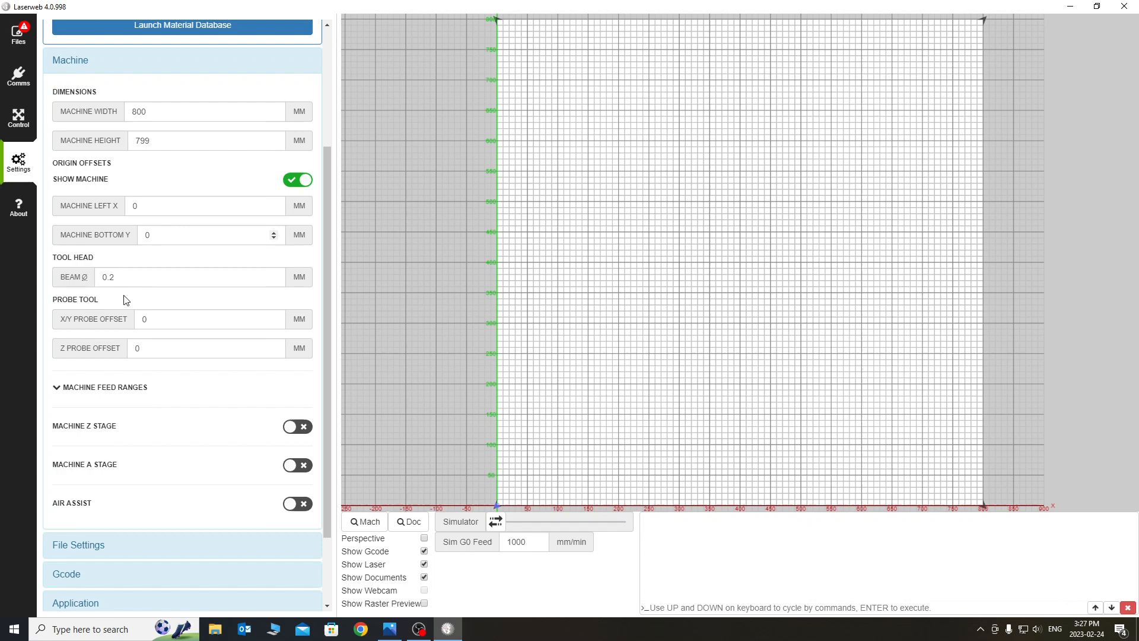
click(193, 277)
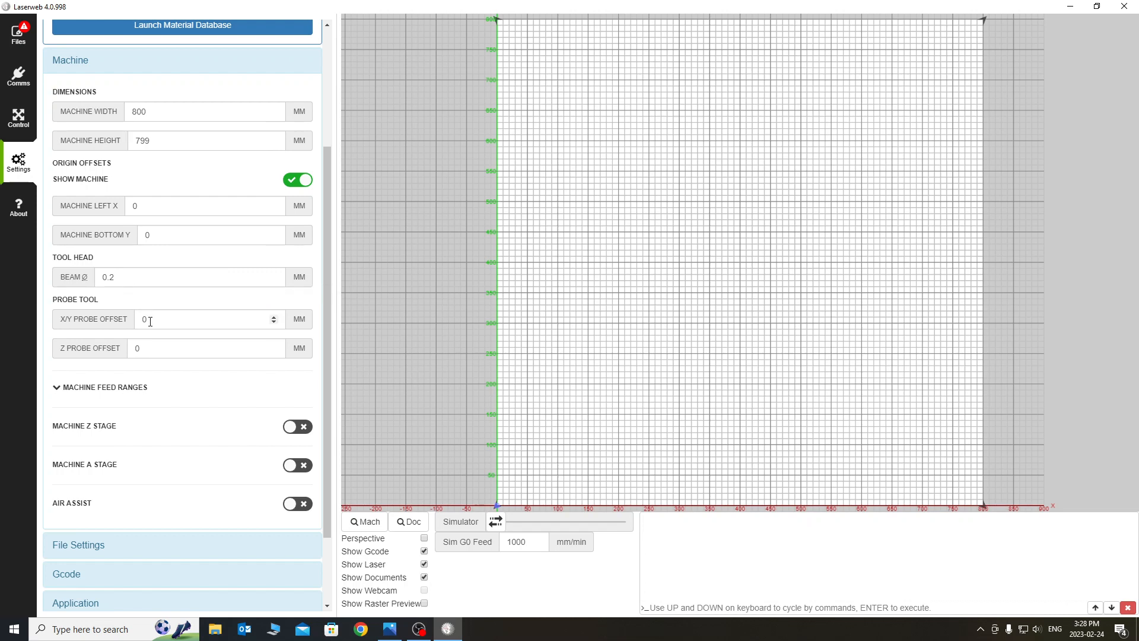
mouse_move(168, 339)
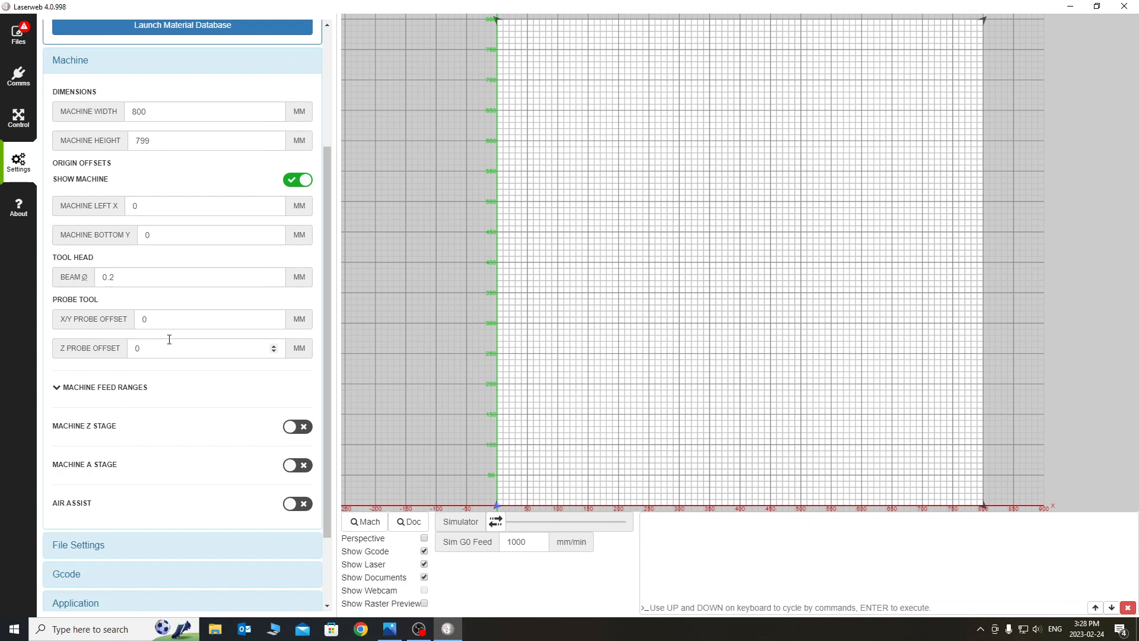
mouse_move(114, 503)
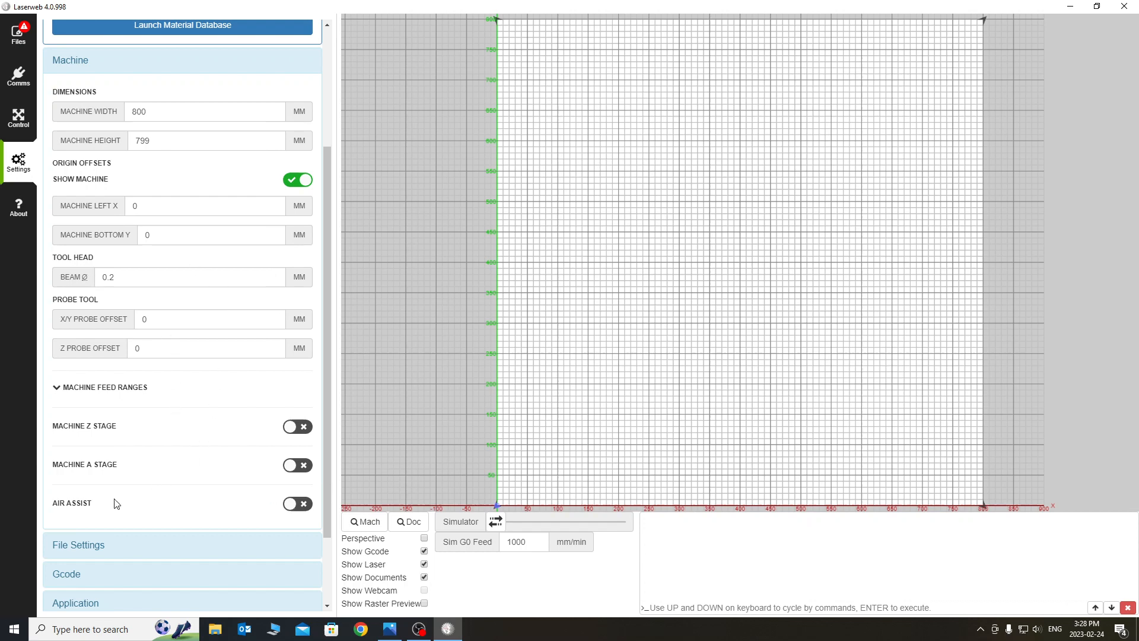
mouse_move(106, 441)
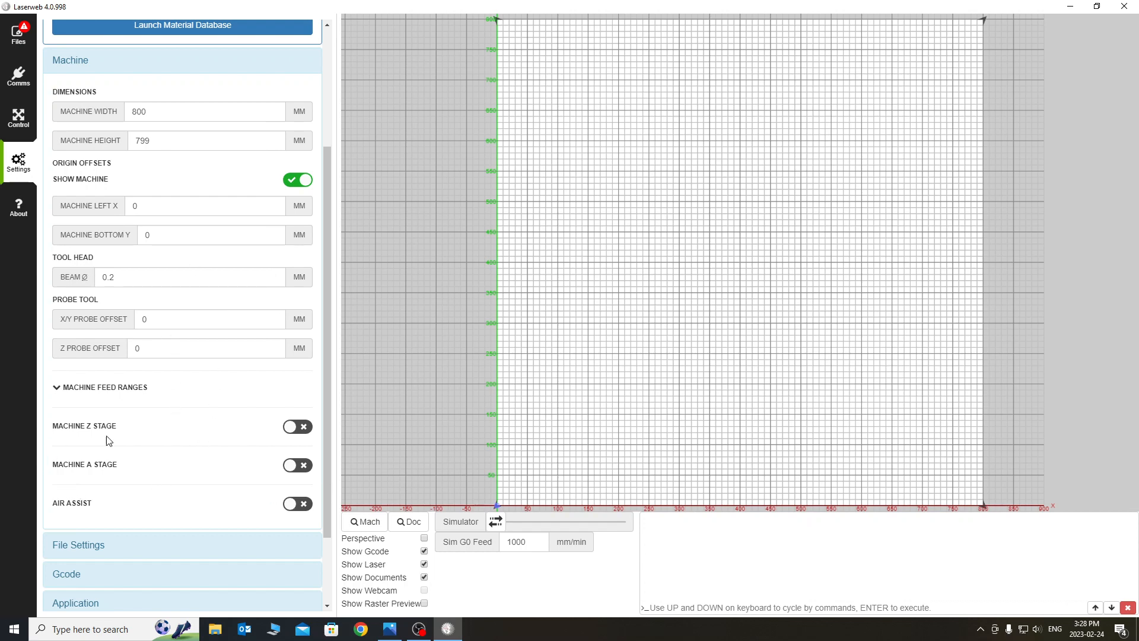
mouse_move(64, 439)
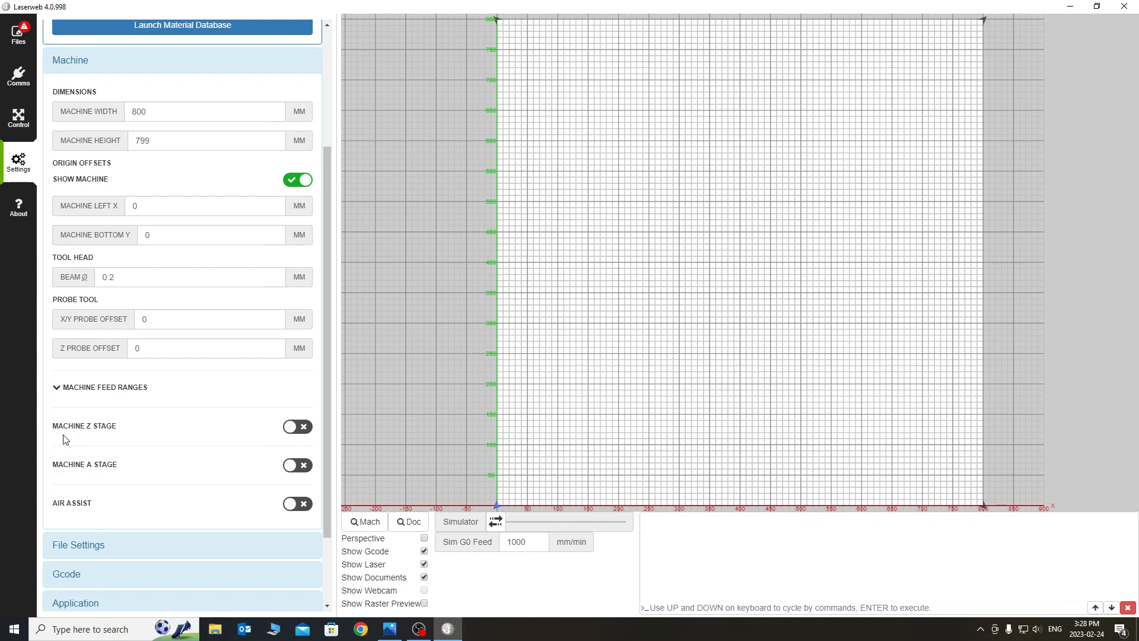
mouse_move(297, 426)
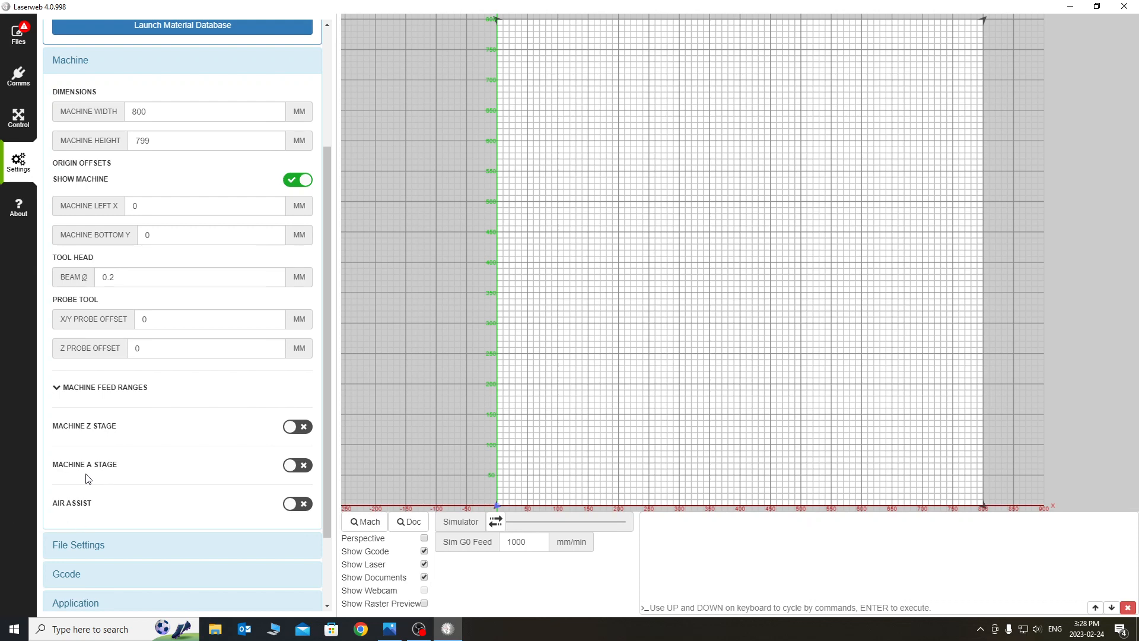
mouse_move(102, 485)
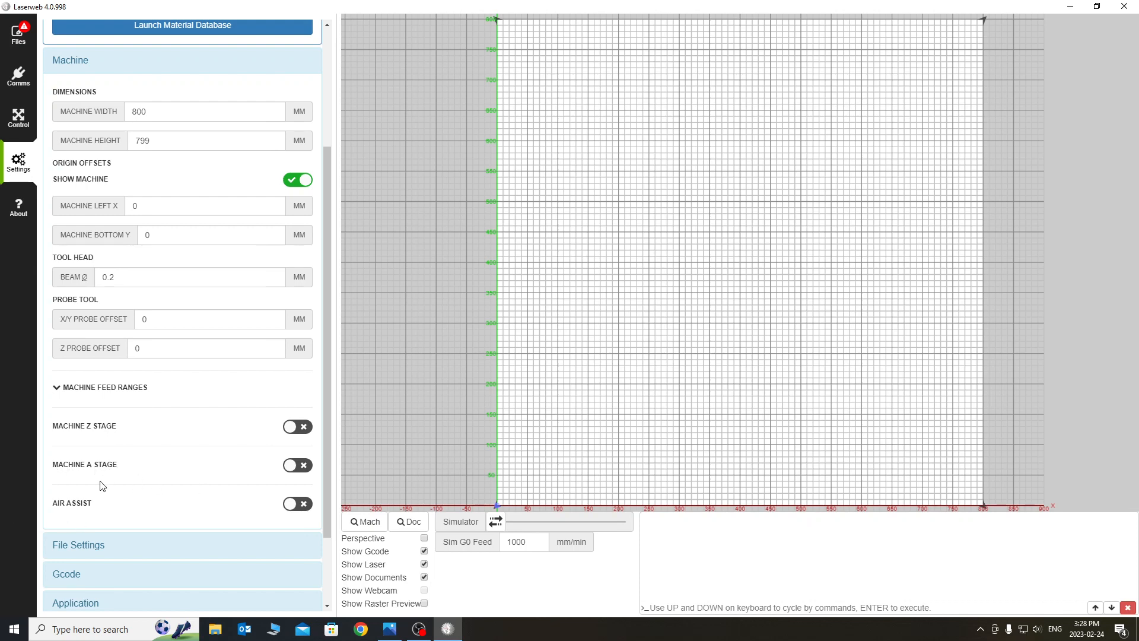
mouse_move(313, 488)
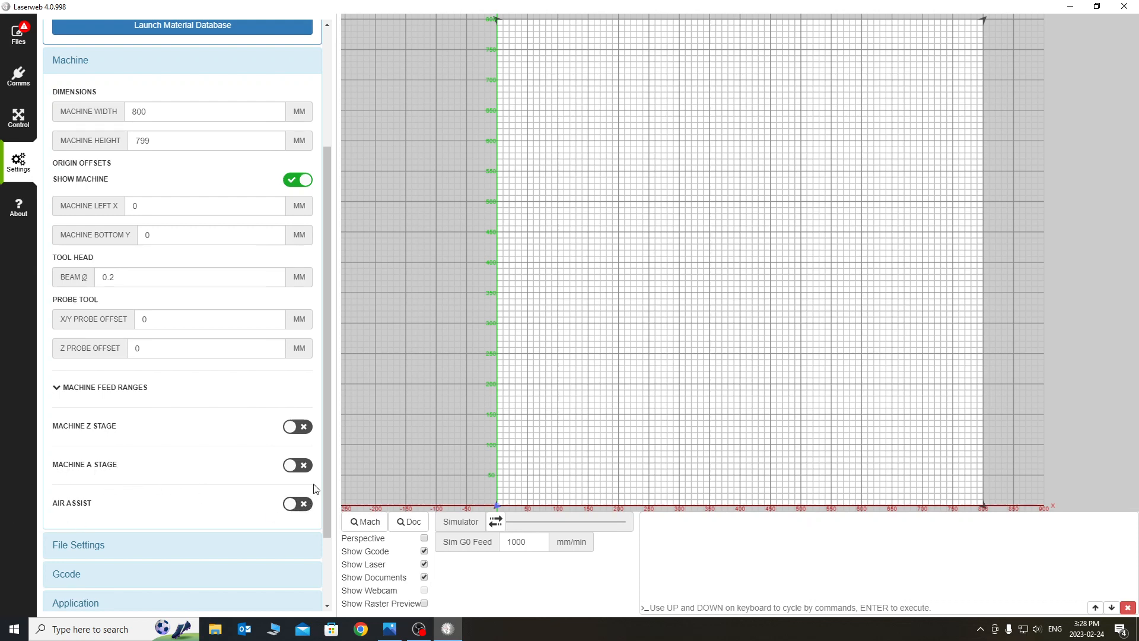
mouse_move(316, 483)
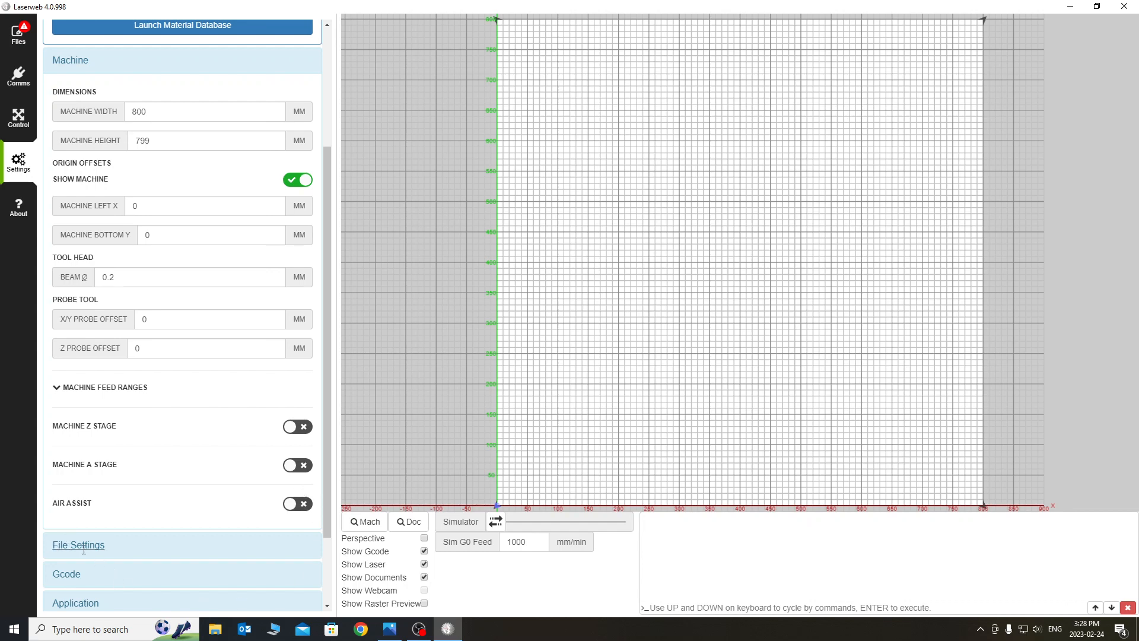
Step: Expand File Settings showing SVG at 96 px per inch and bitmaps at 300 DPI
click(78, 545)
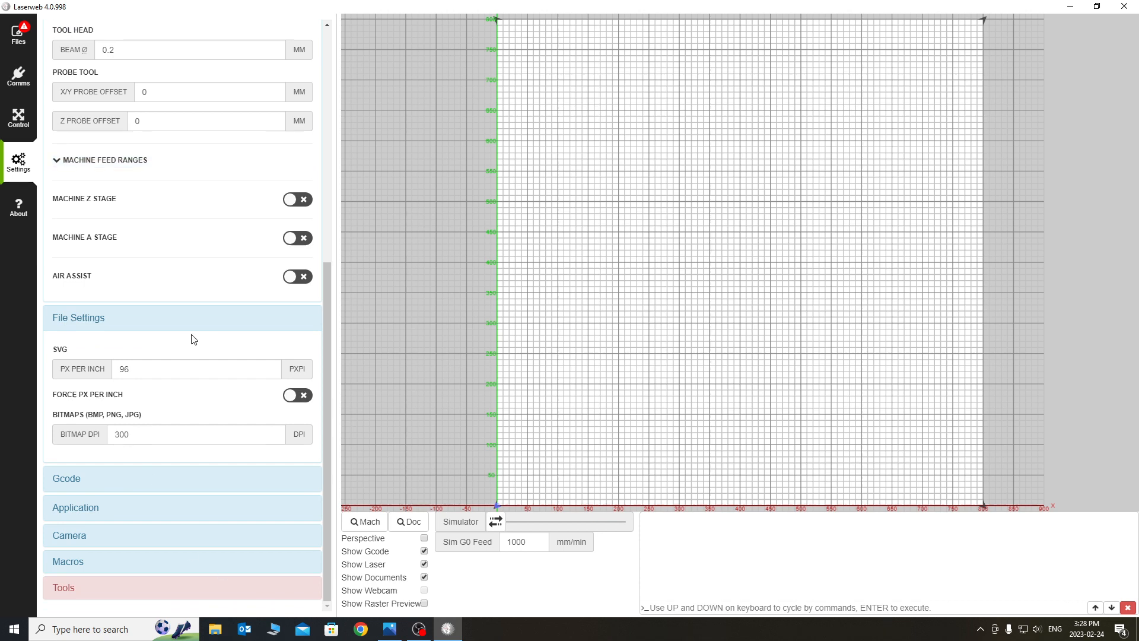
click(196, 368)
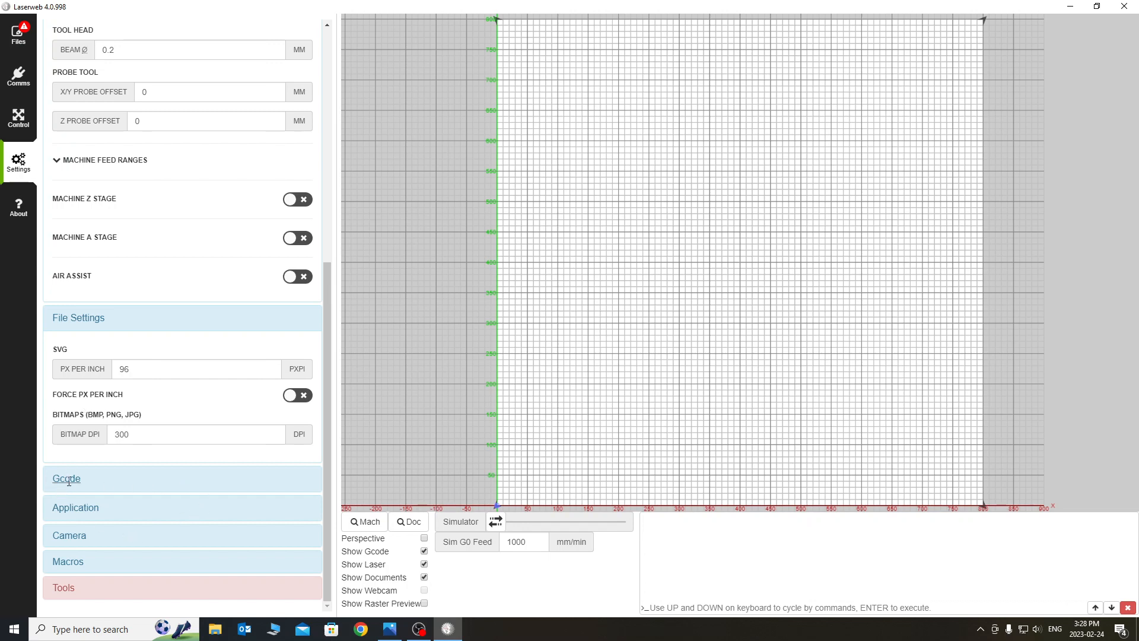
Step: Review the Gcode settings: homing $H, tool on M3, tool off M5, PWM max S 100
click(66, 479)
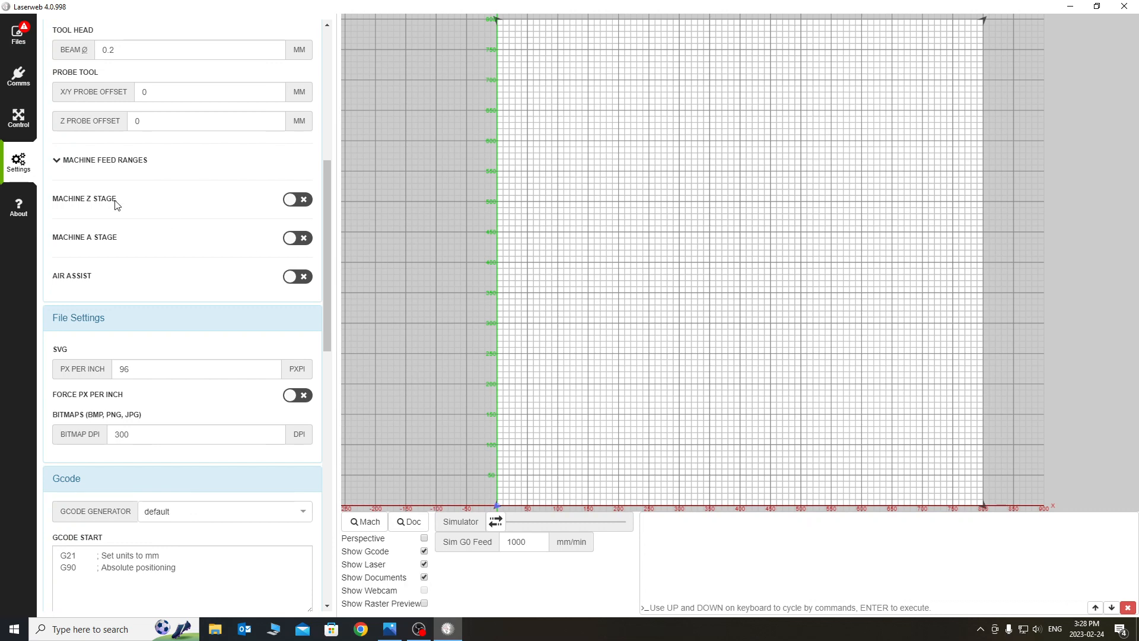
scroll(down, 3)
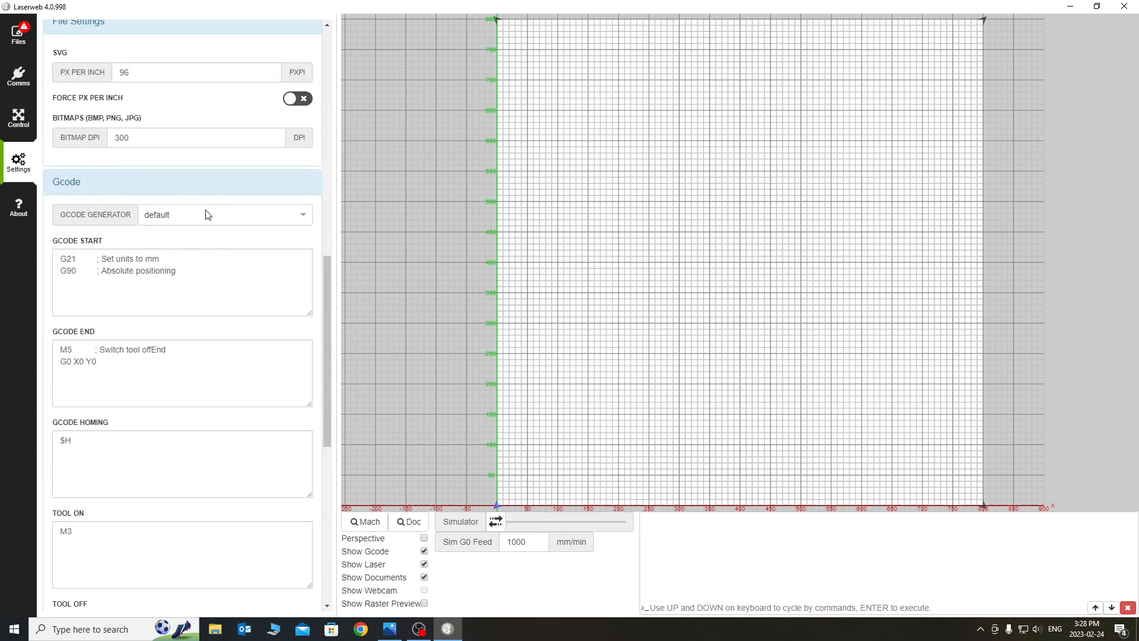
mouse_move(182, 220)
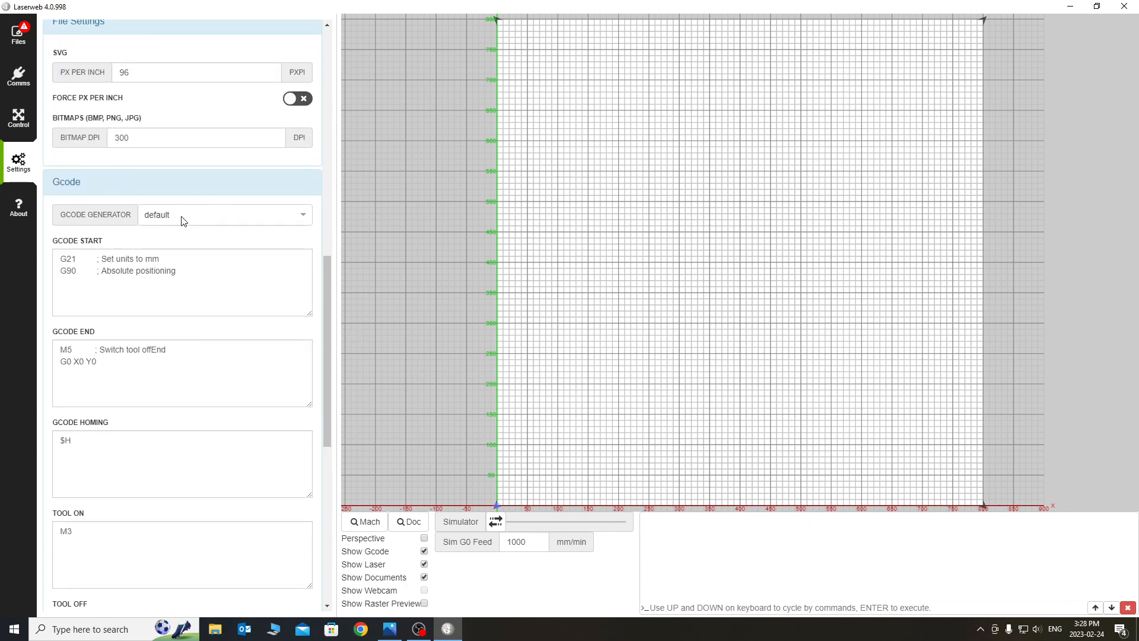
mouse_move(196, 217)
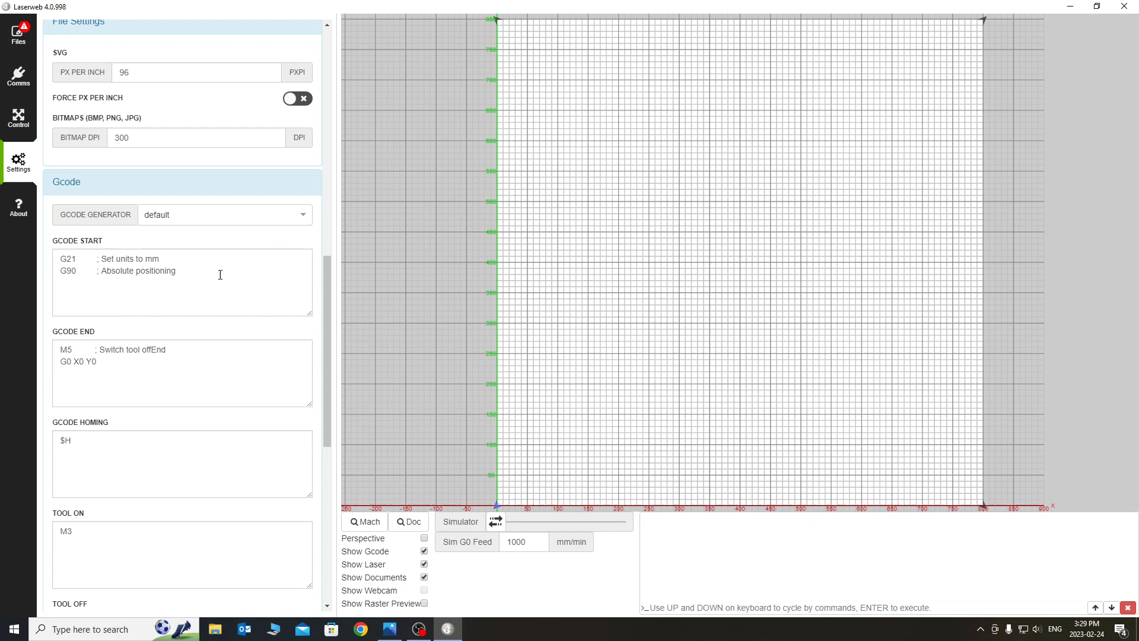
mouse_move(160, 445)
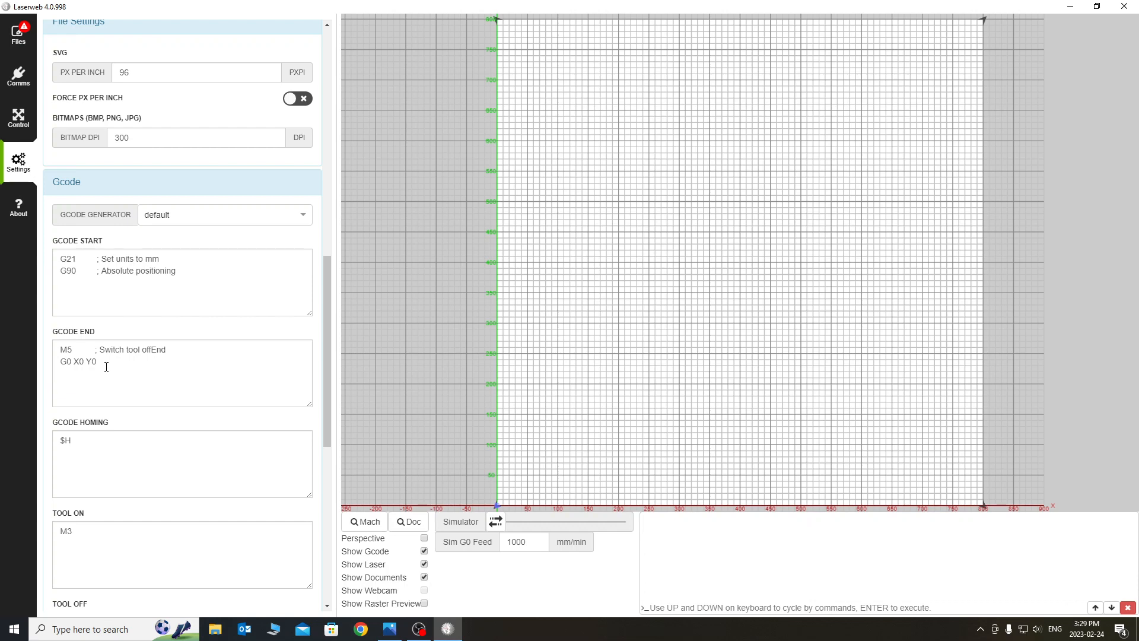
scroll(down, 3)
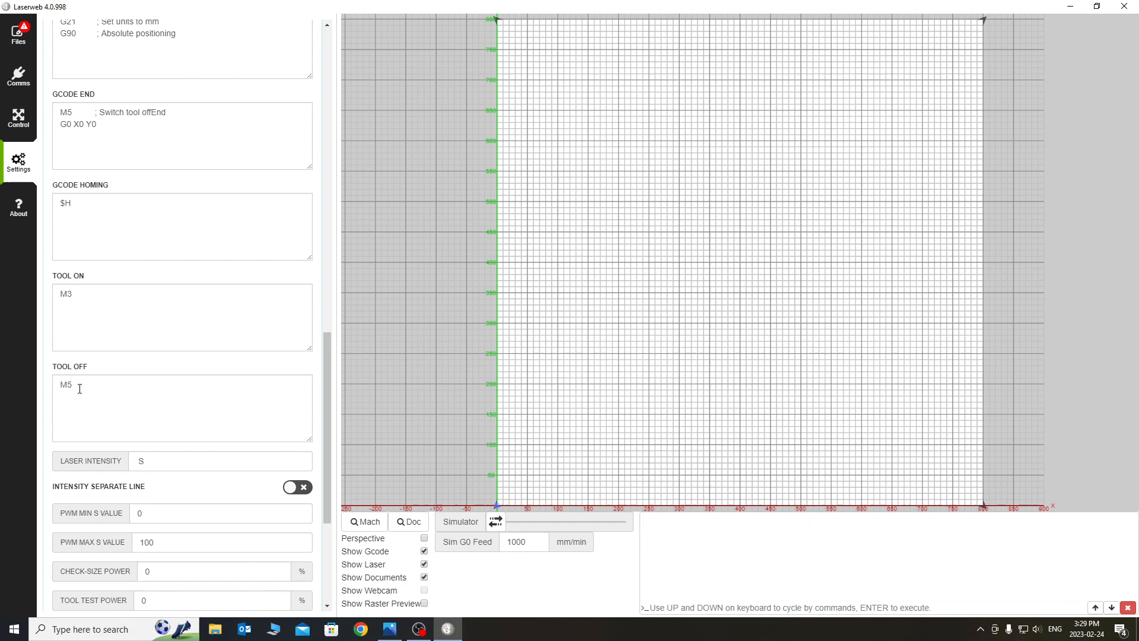
scroll(down, 3)
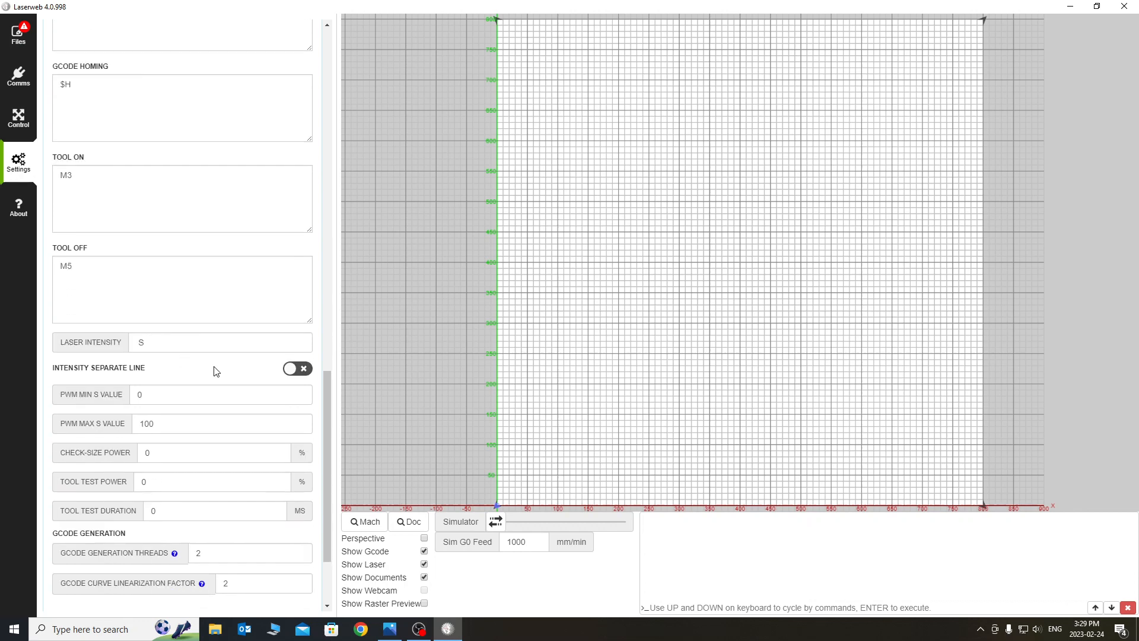
click(153, 341)
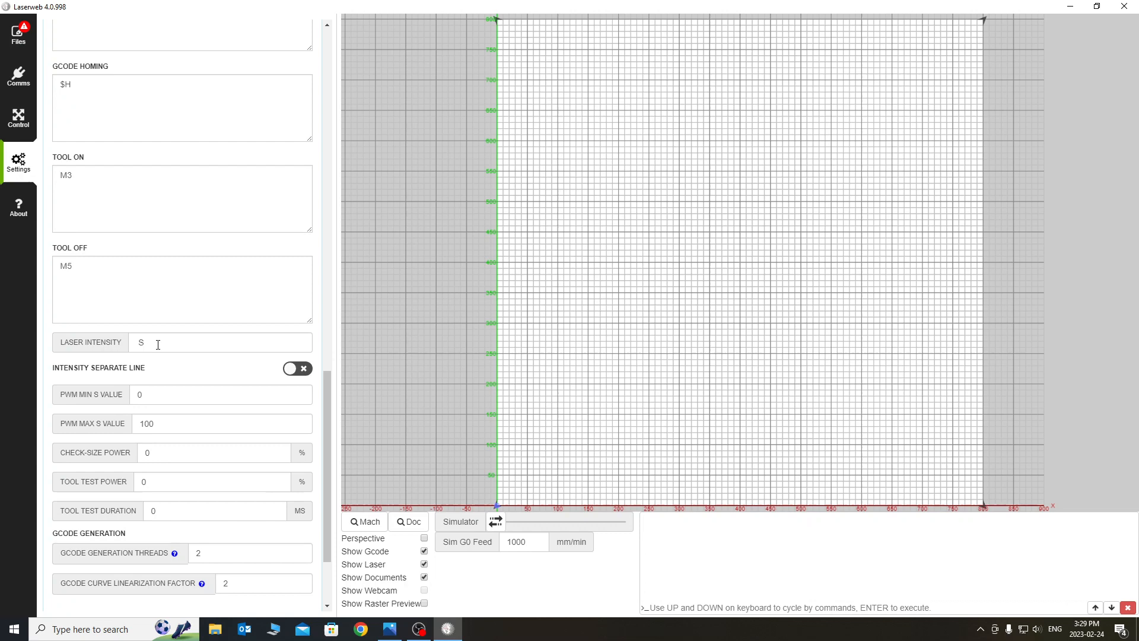
mouse_move(270, 430)
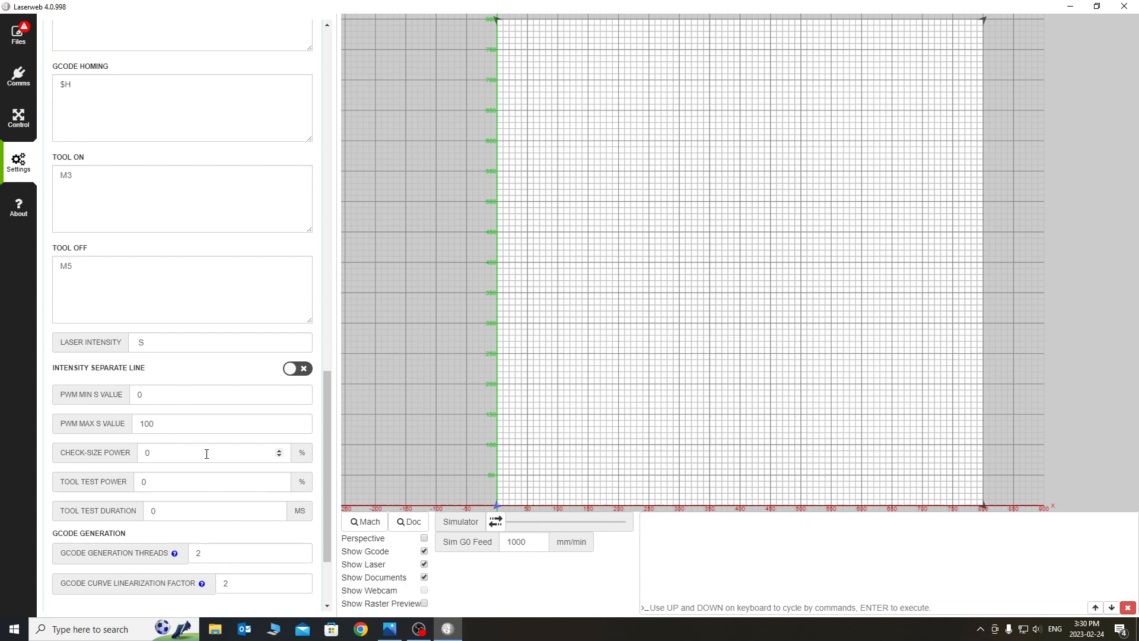
Step: Expand Application settings showing the 900 by 900 mm grid, 10/50 mm spacing, mm/s feed
scroll(down, 3)
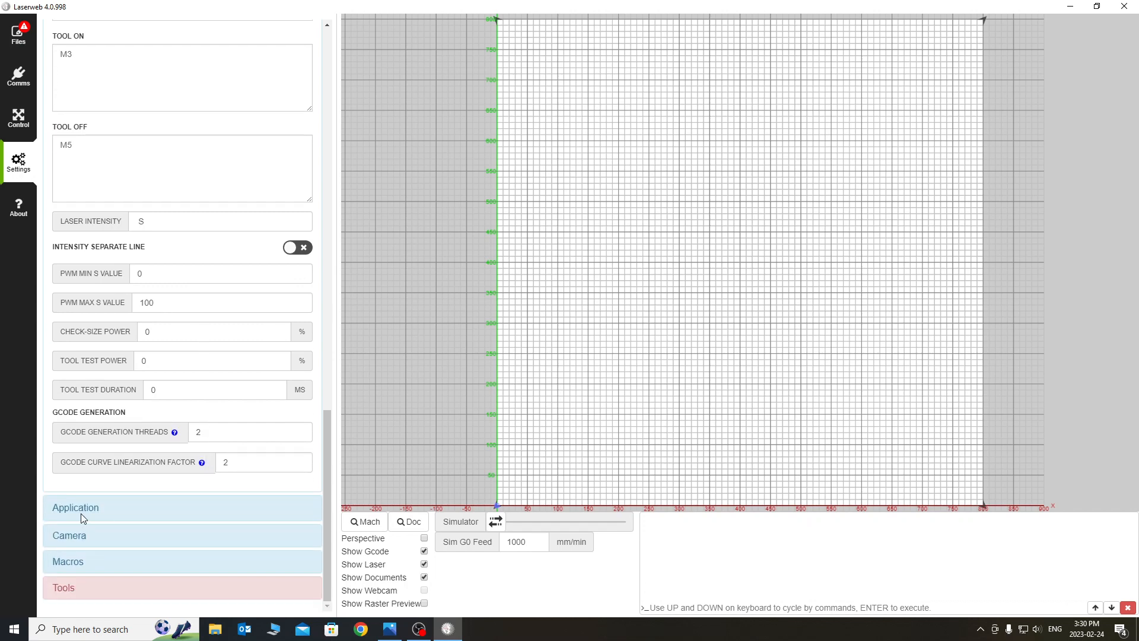
click(75, 507)
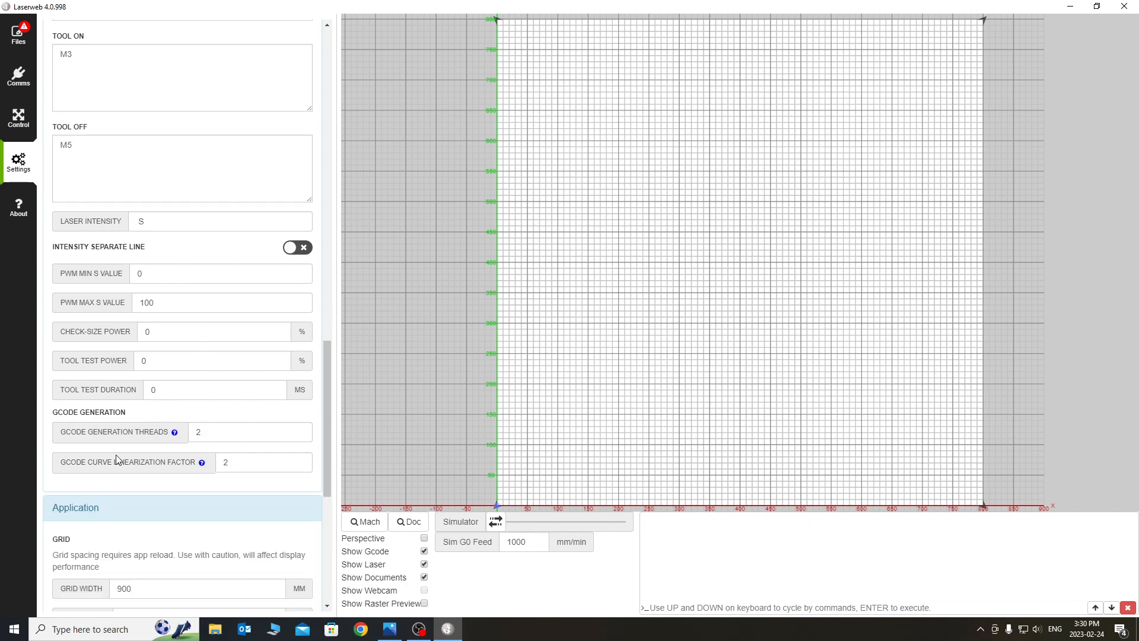
scroll(down, 3)
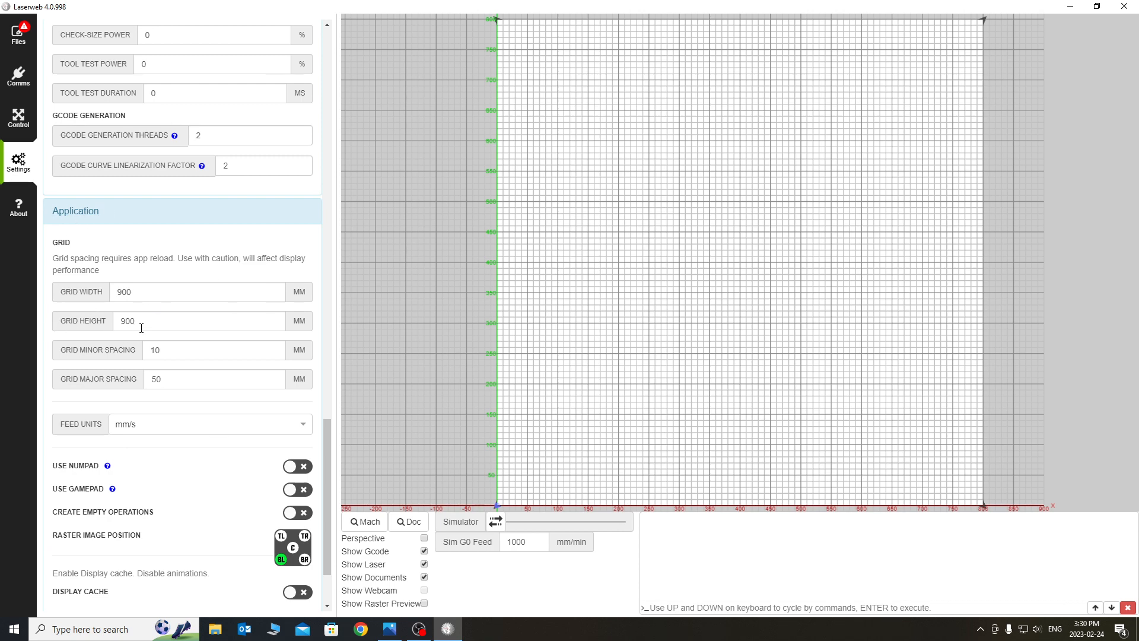
mouse_move(164, 302)
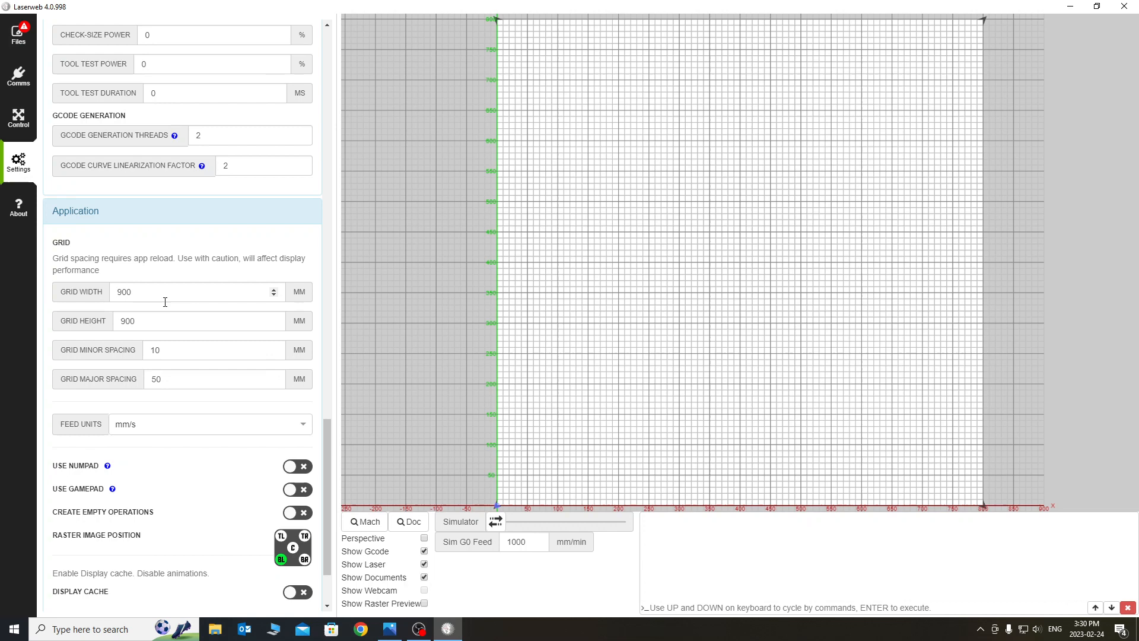
mouse_move(174, 505)
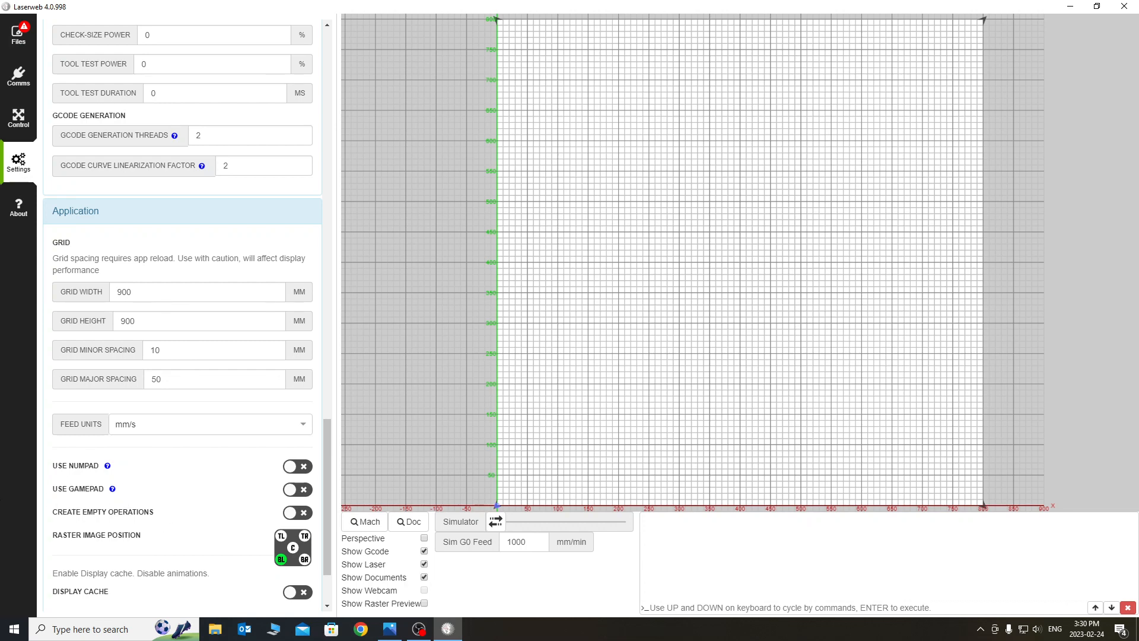
mouse_move(78, 497)
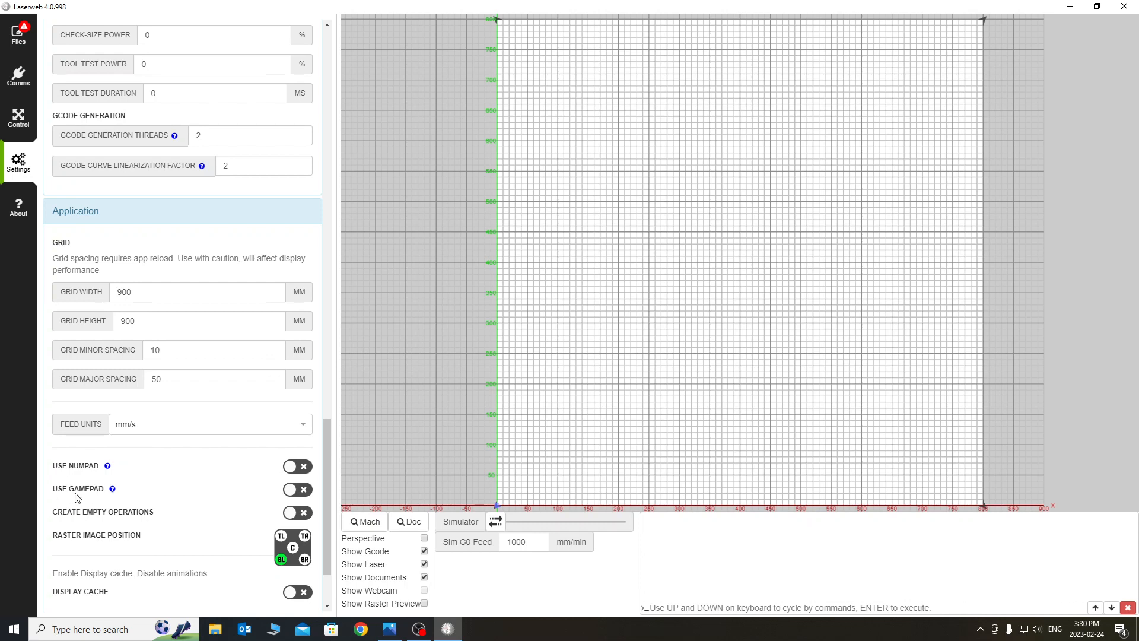
mouse_move(87, 493)
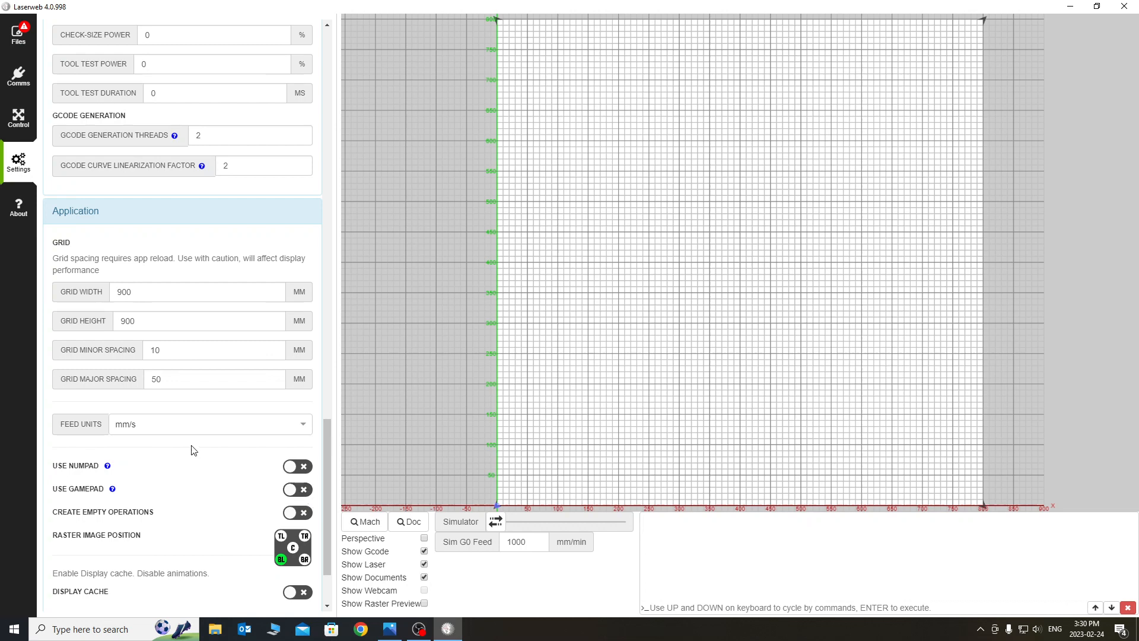
mouse_move(82, 222)
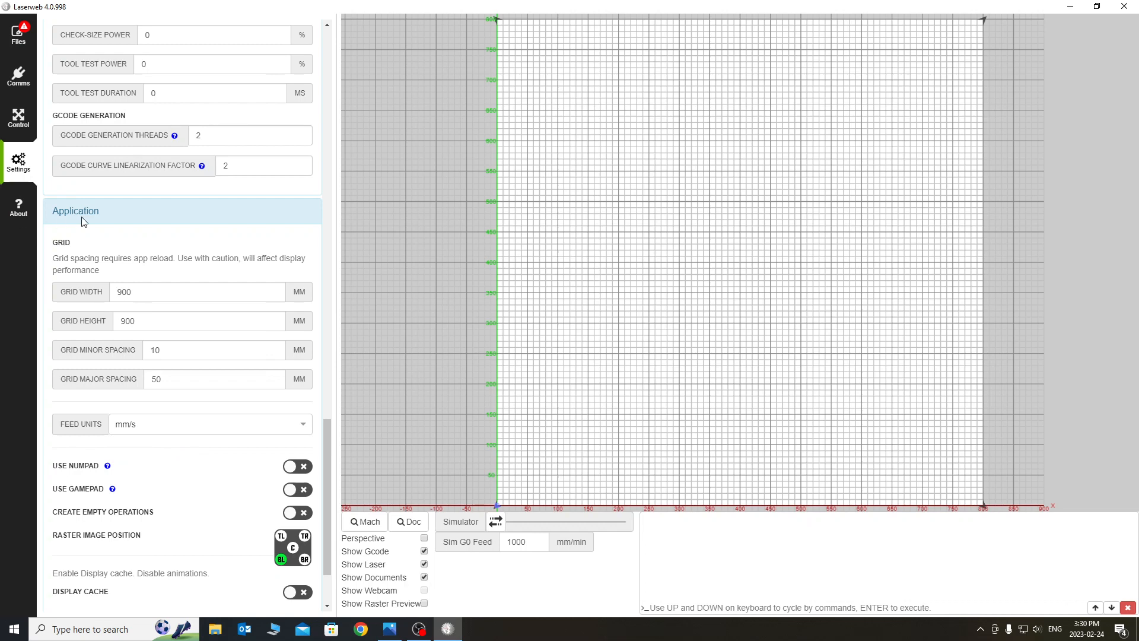
mouse_move(18, 76)
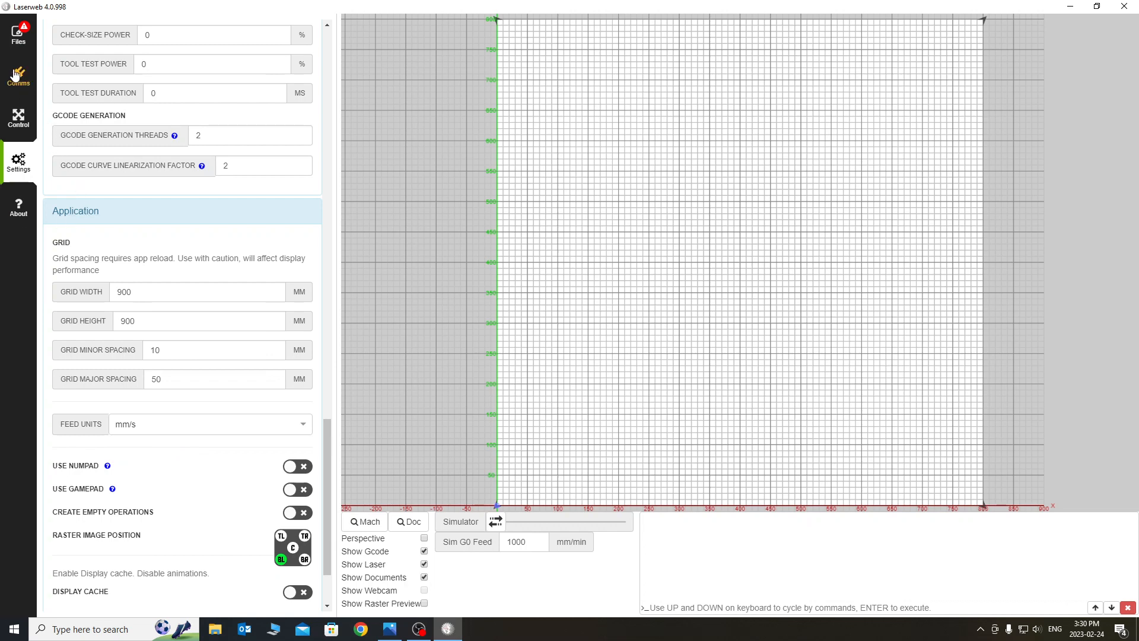
Step: In Comms, choose USB port wch.cn @ COM9 at 115200 baud
click(18, 76)
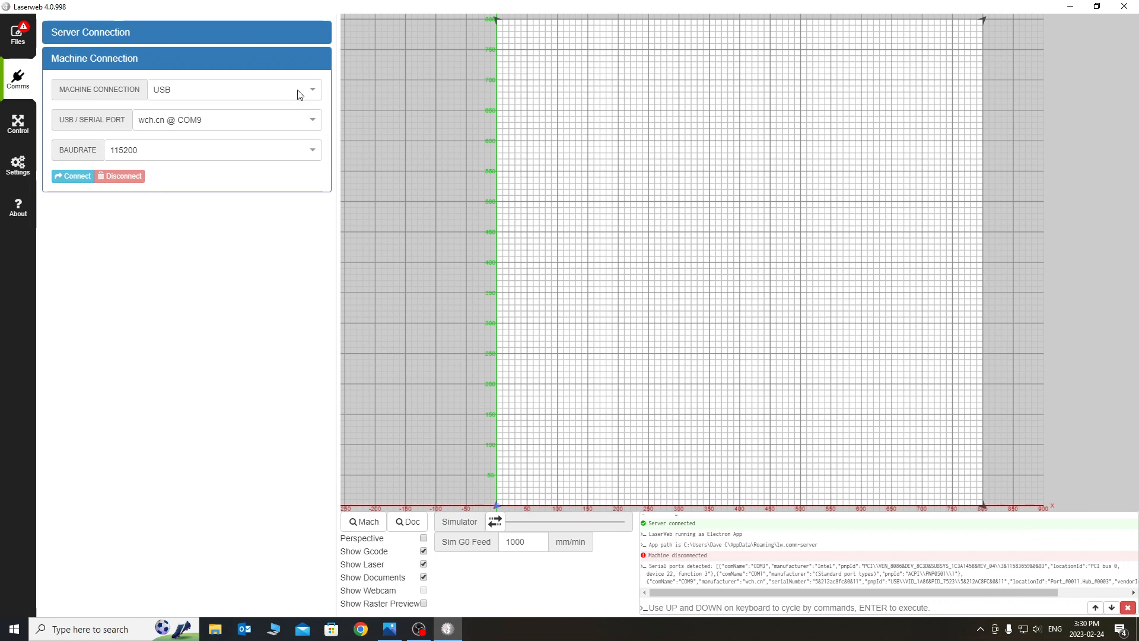
mouse_move(247, 154)
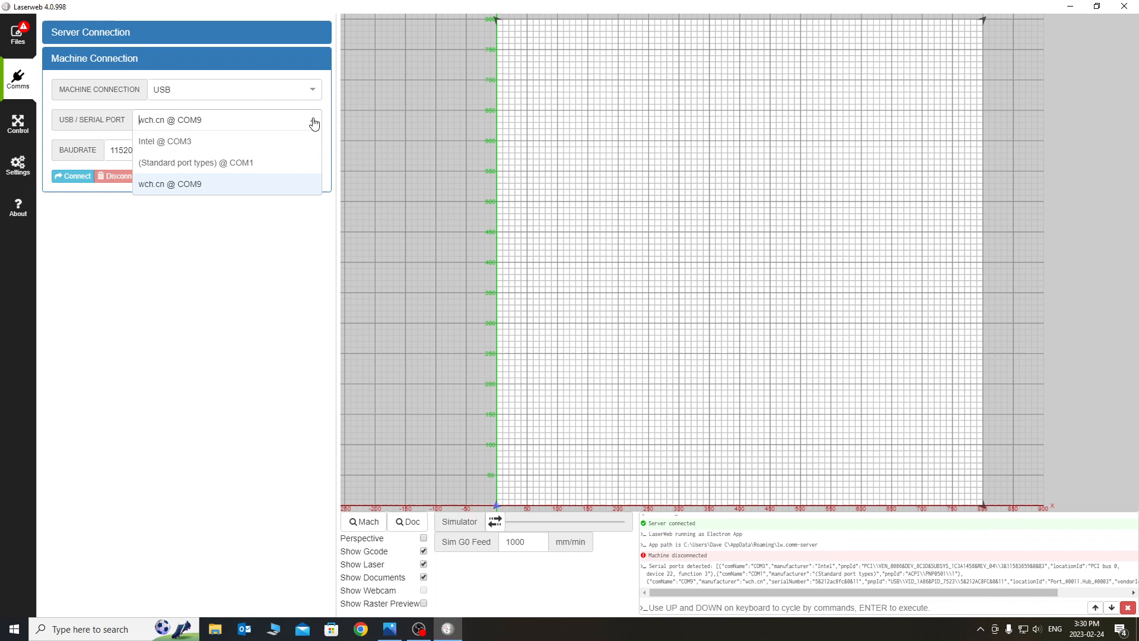
mouse_move(176, 185)
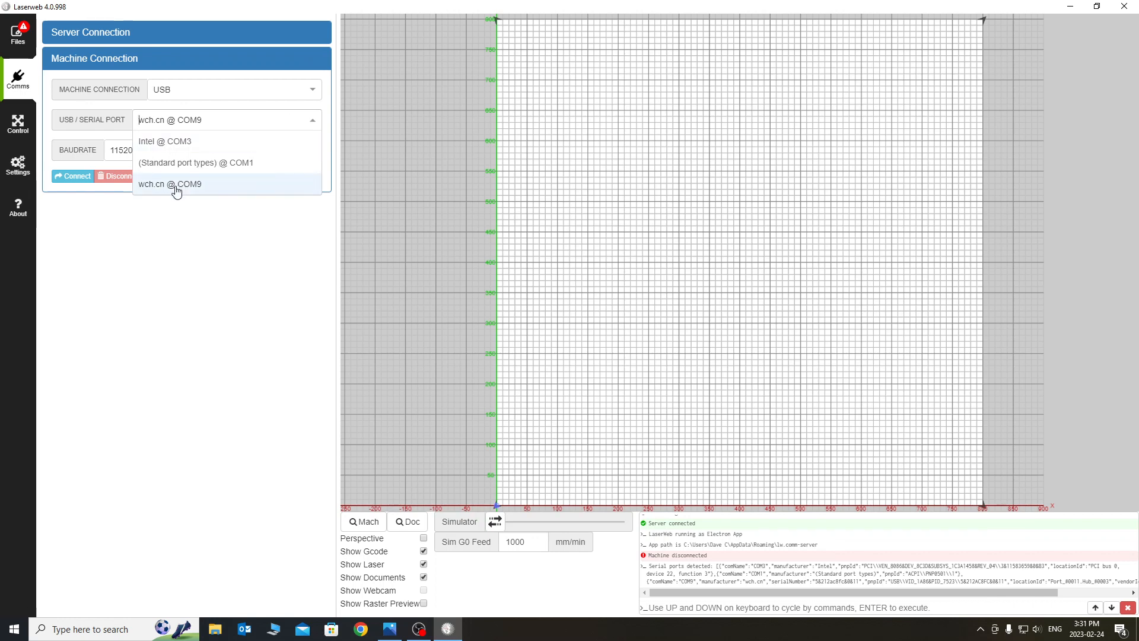
click(170, 184)
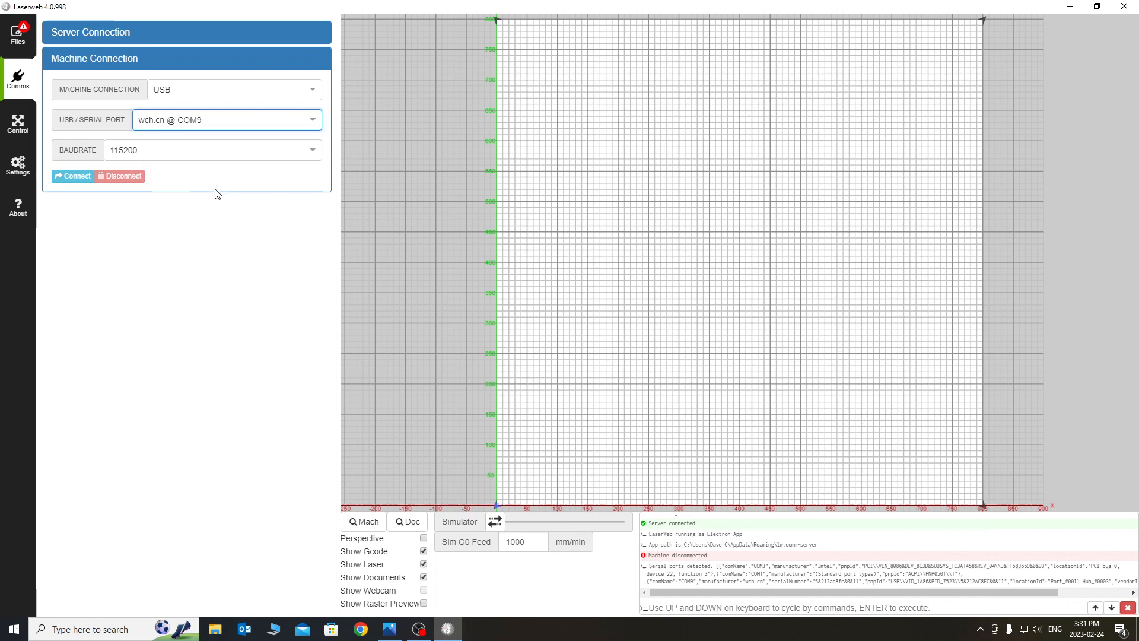
mouse_move(218, 175)
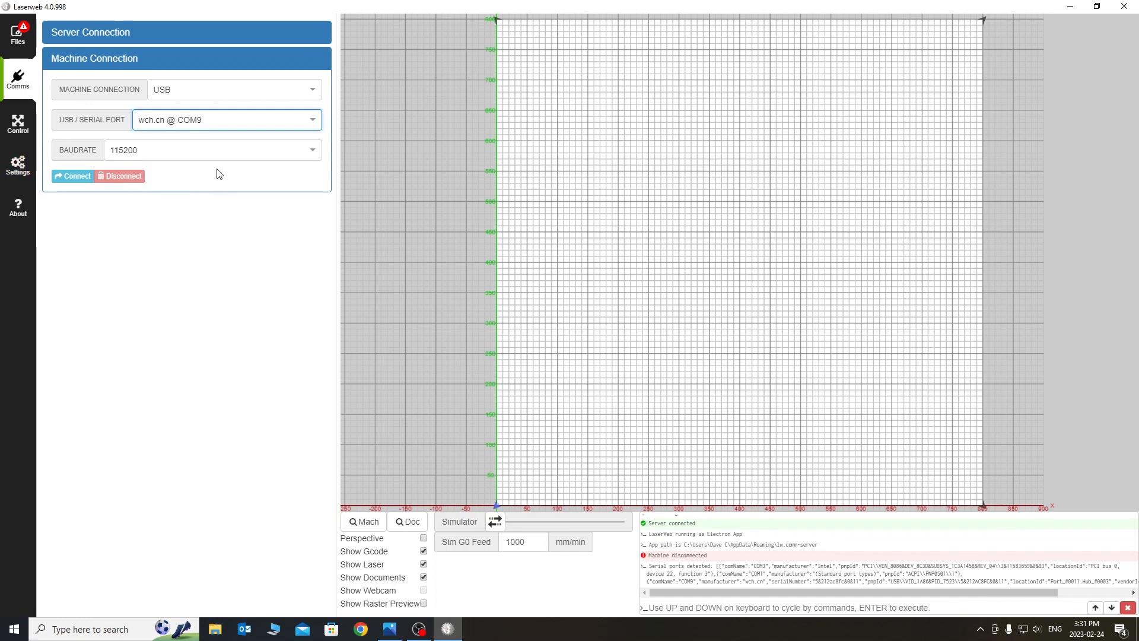
mouse_move(184, 141)
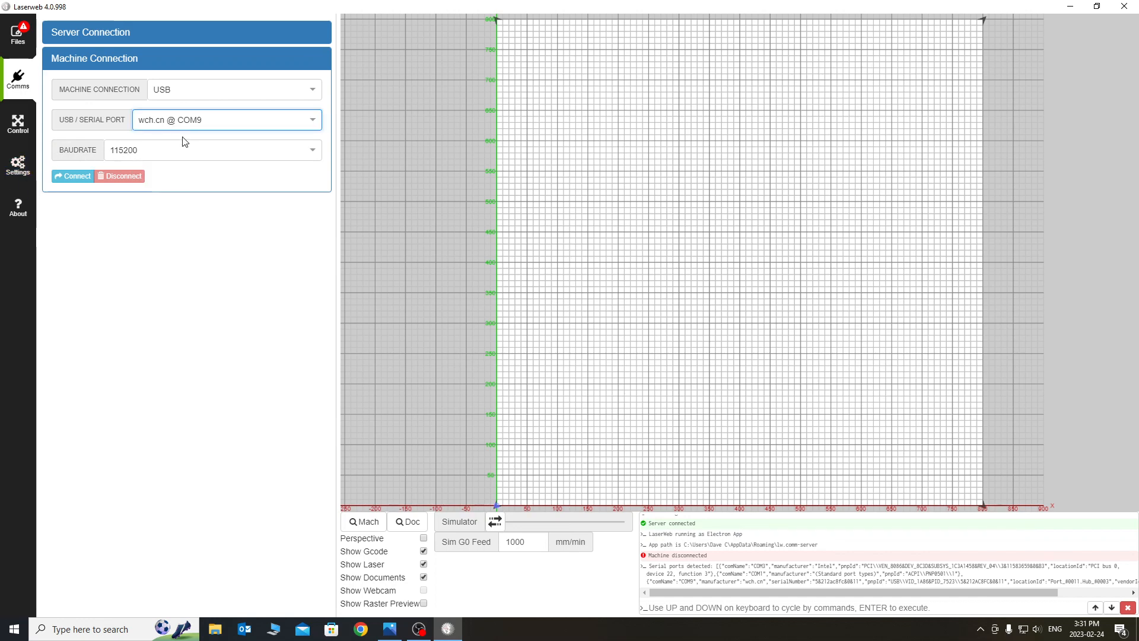
Step: Connect to the machine on COM9, detecting Grbl 1.1h firmware
click(72, 176)
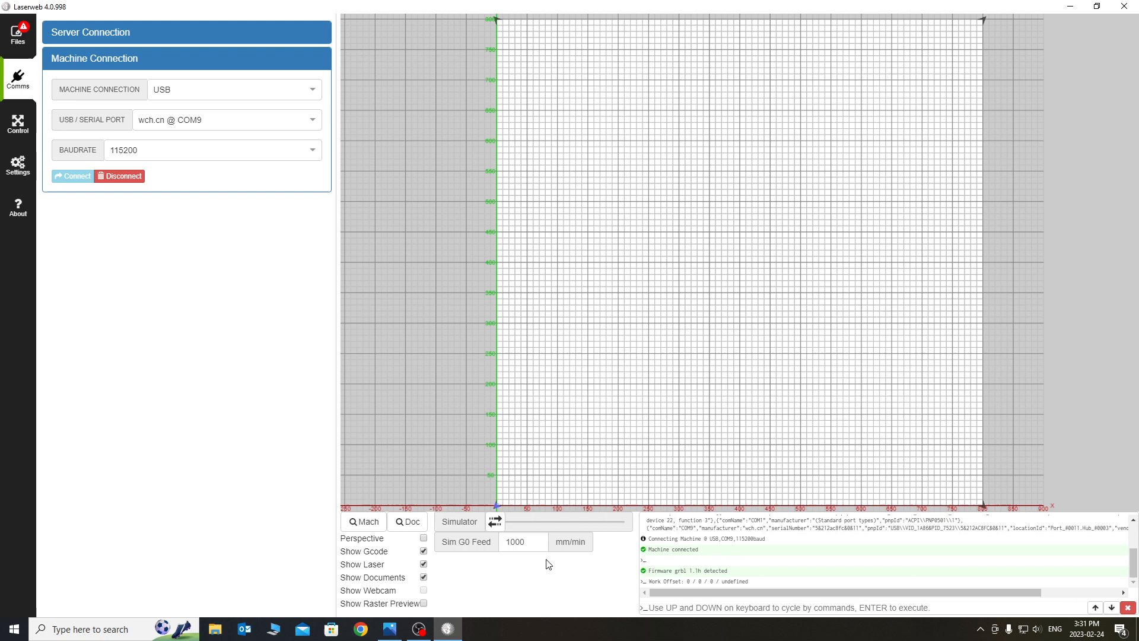
mouse_move(731, 562)
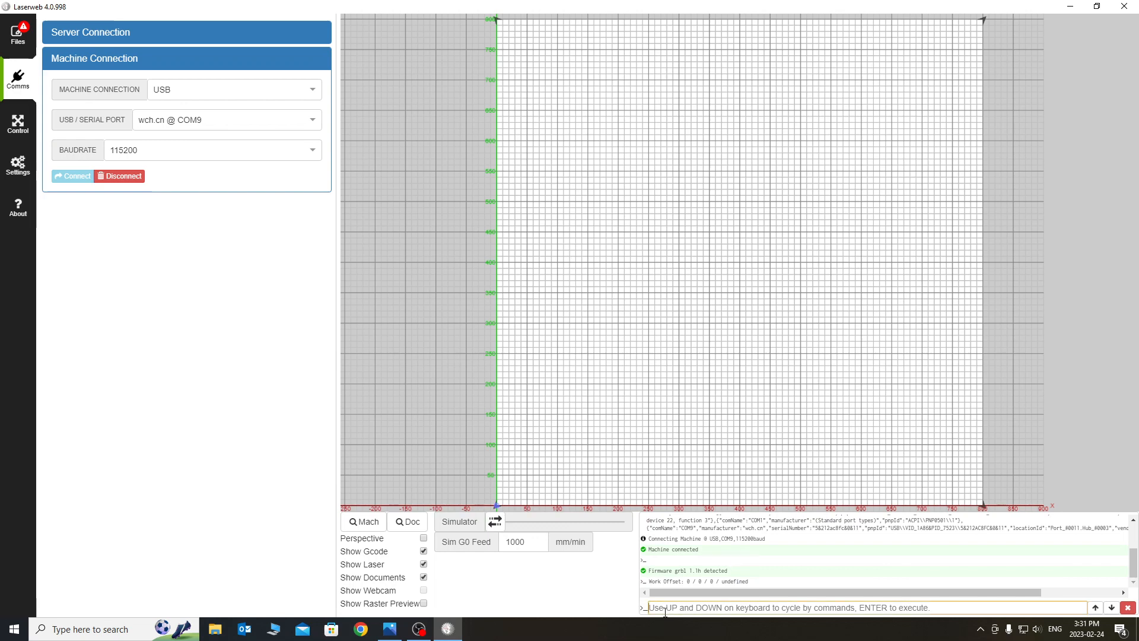
Step: Send $$ to list the Grbl firmware settings in the console
text($$)
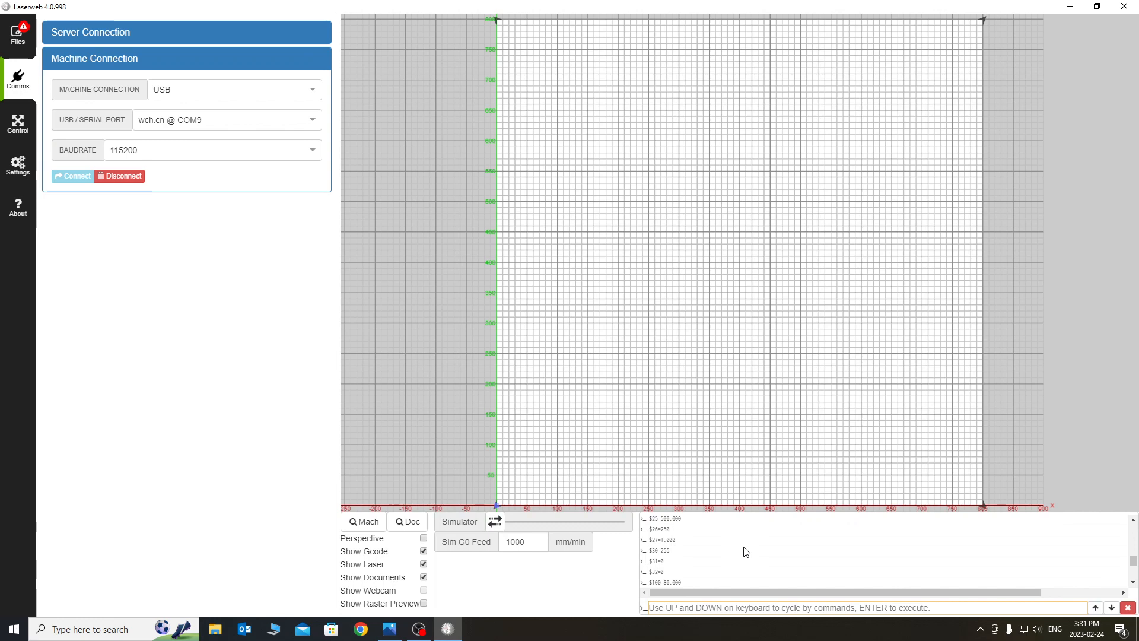
mouse_move(692, 576)
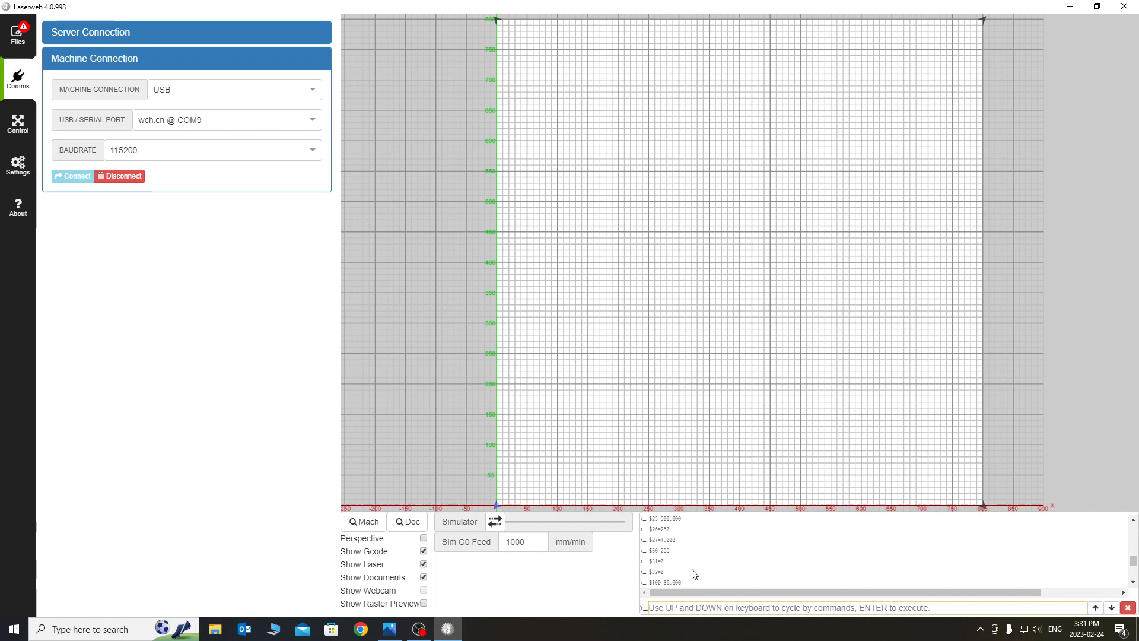
mouse_move(678, 578)
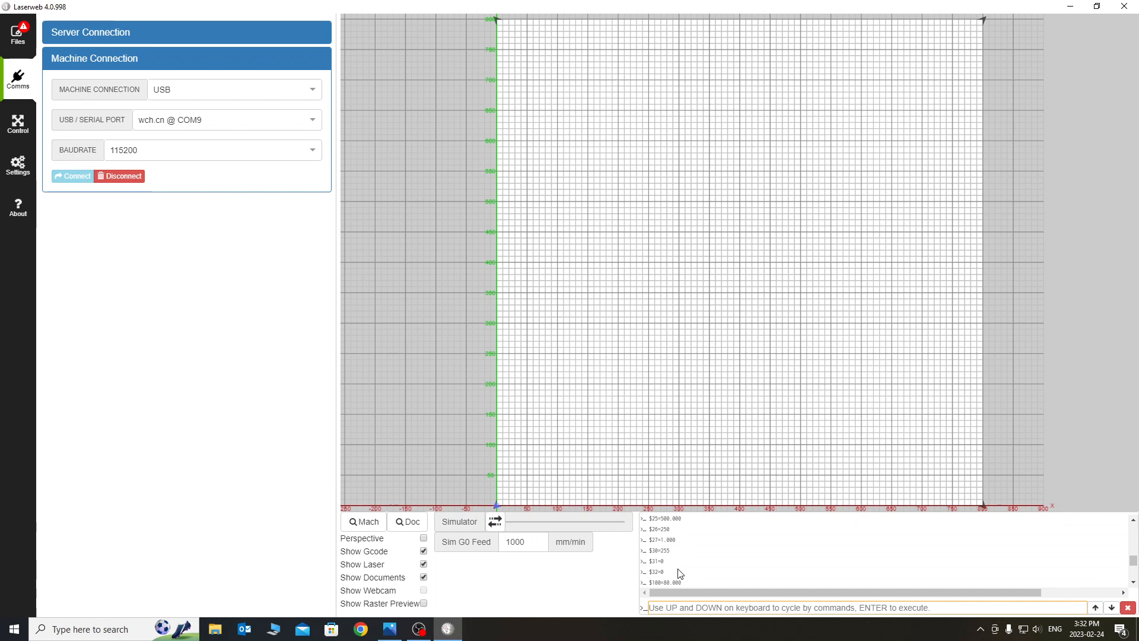
mouse_move(674, 623)
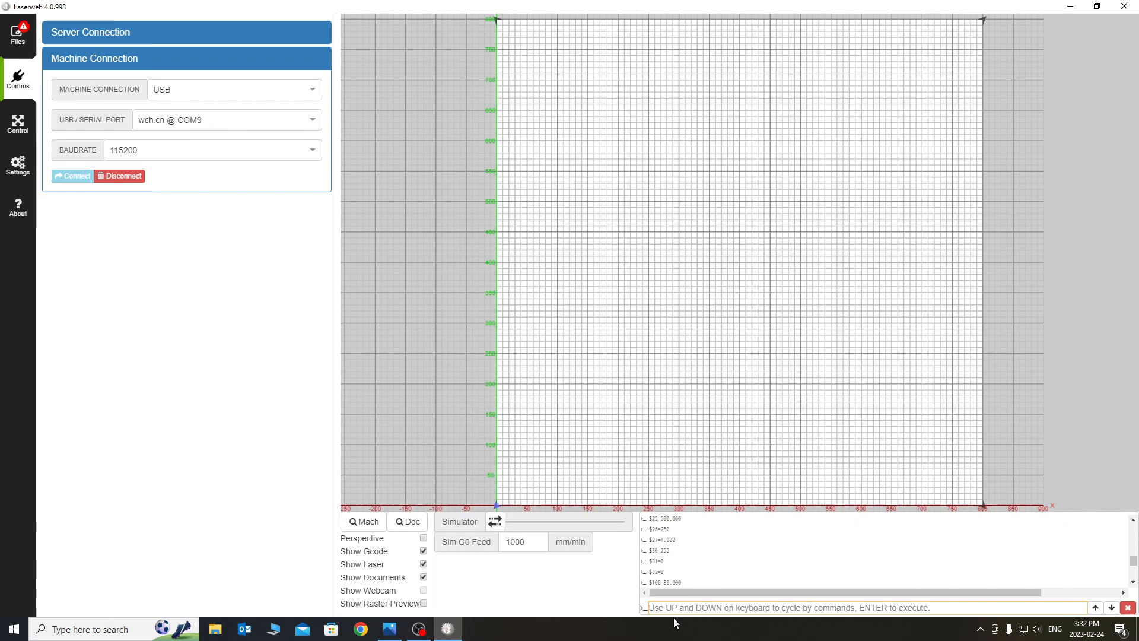
mouse_move(770, 608)
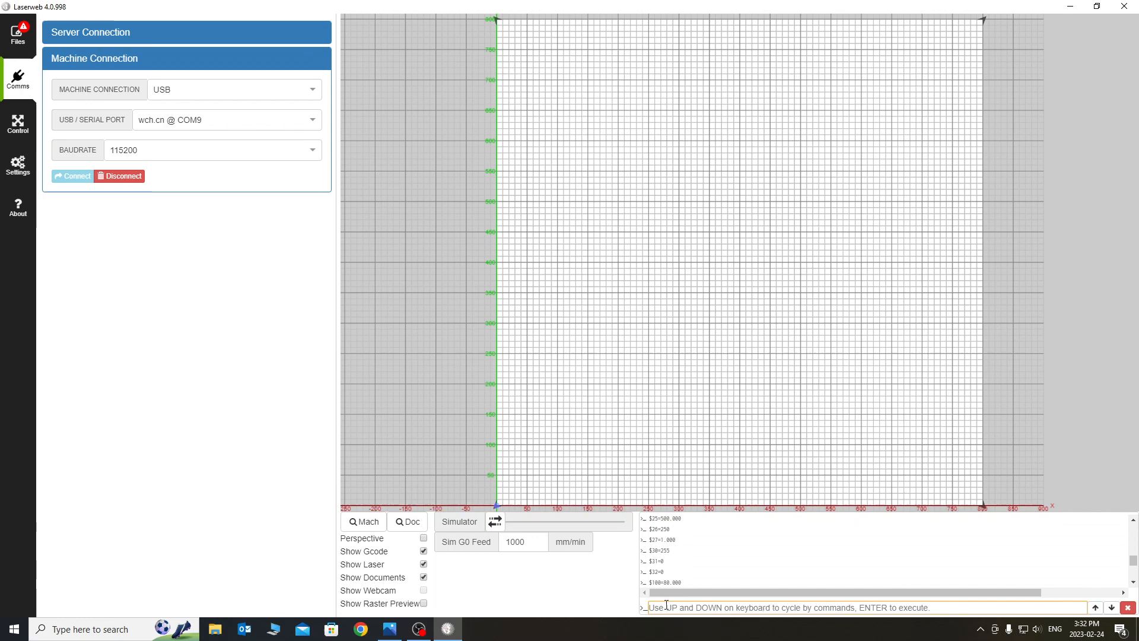
Step: Query $32 to confirm laser mode reads $32=0
text($32)
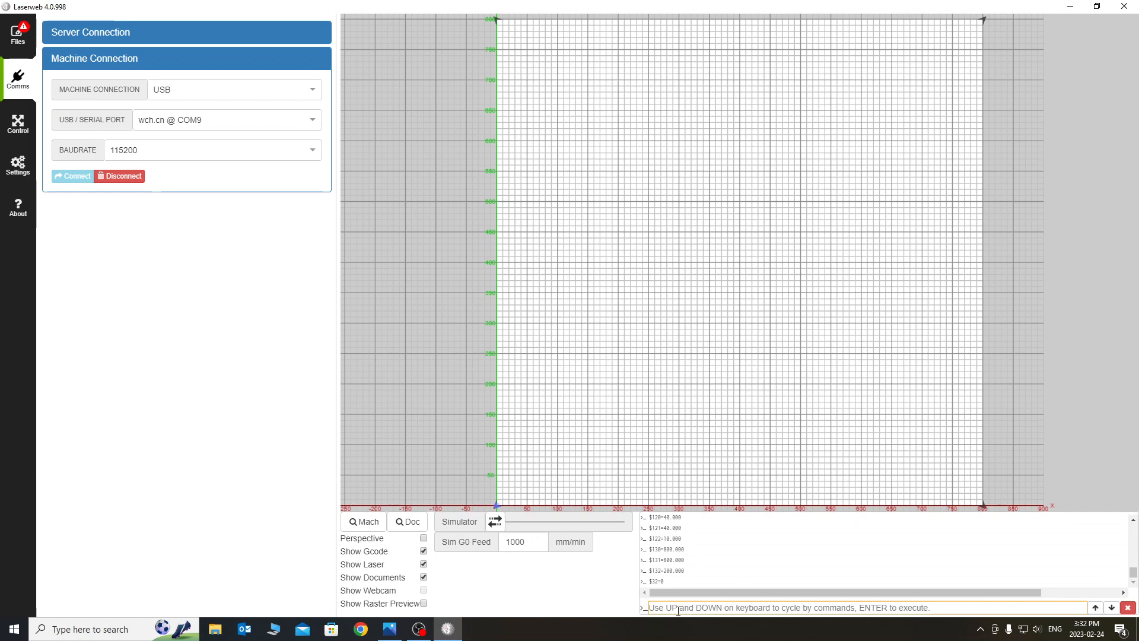
mouse_move(426, 340)
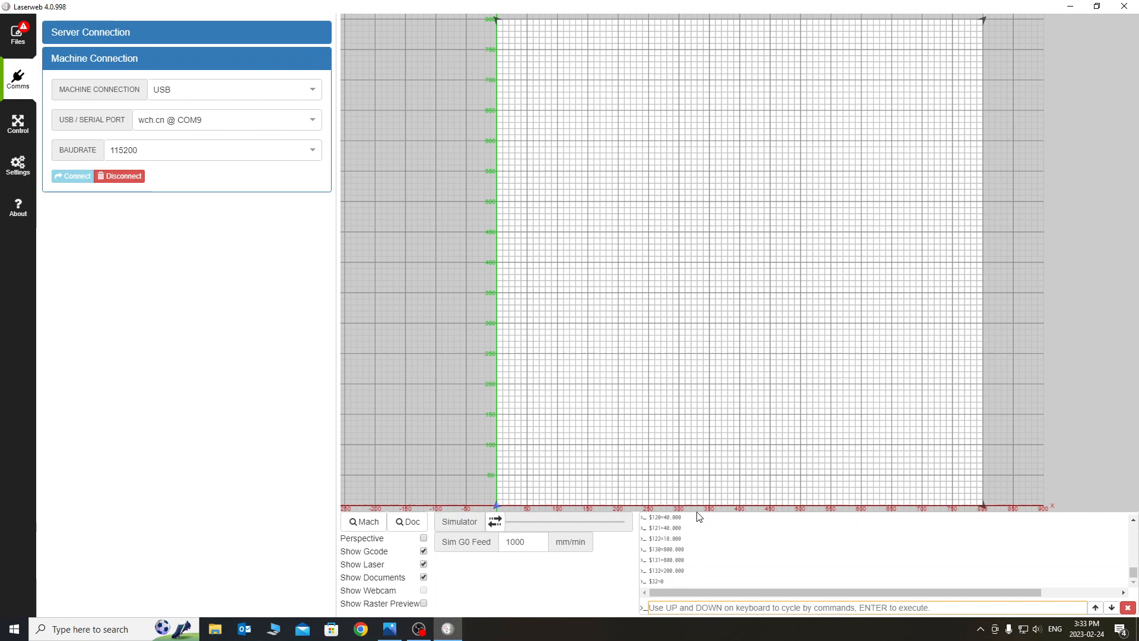
mouse_move(662, 443)
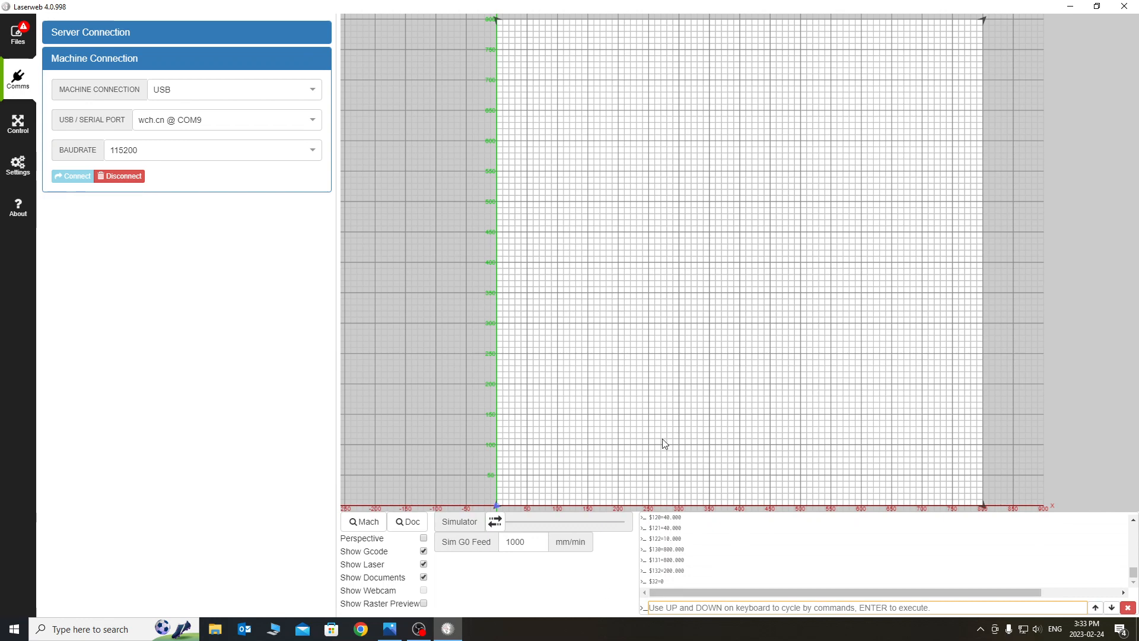
mouse_move(676, 478)
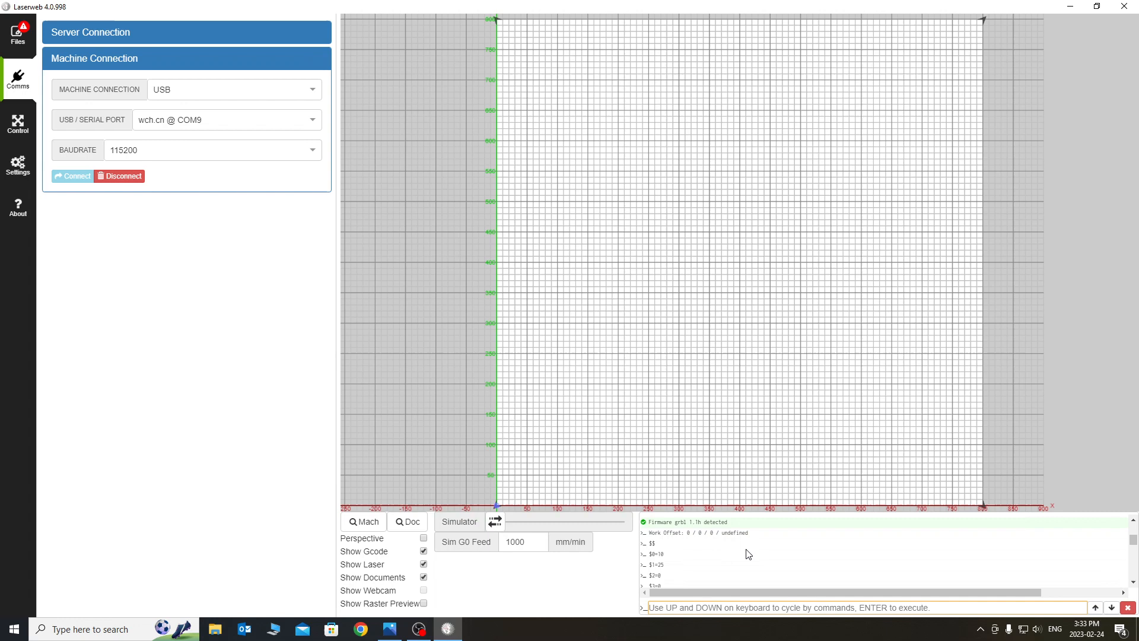
Step: Leave the Comms panel and return to the Files workspace
scroll(down, 3)
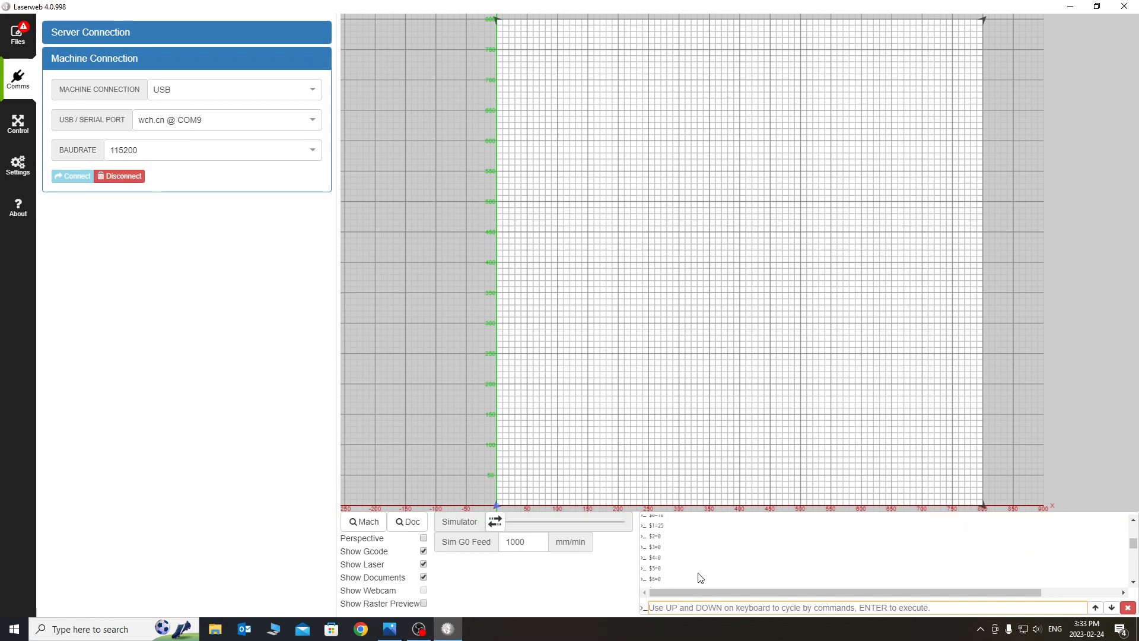
click(72, 176)
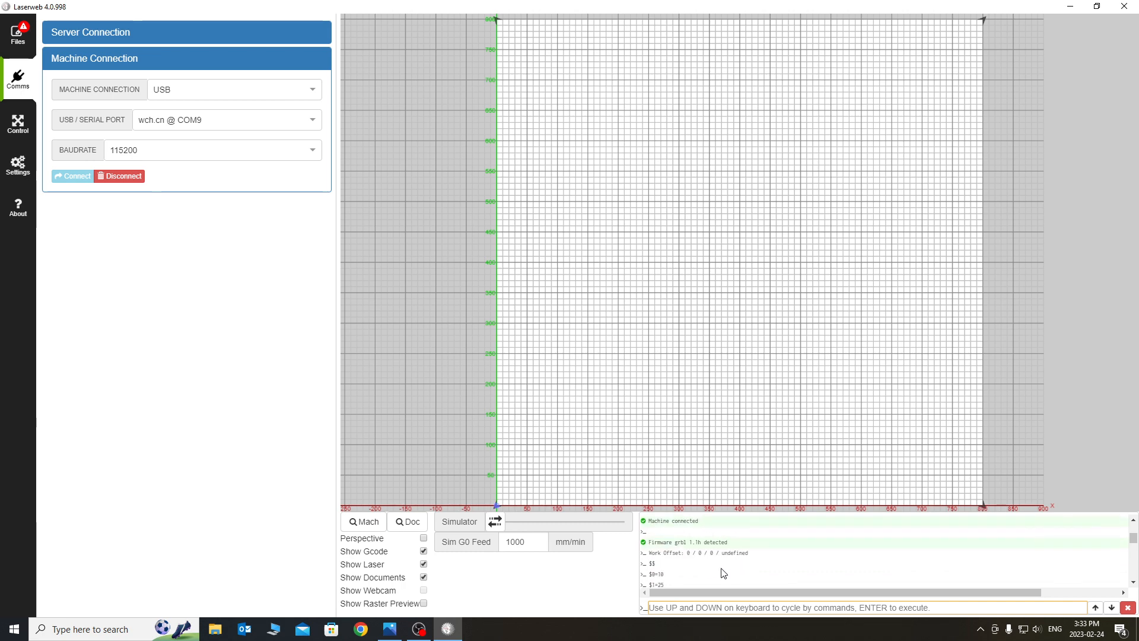
mouse_move(705, 577)
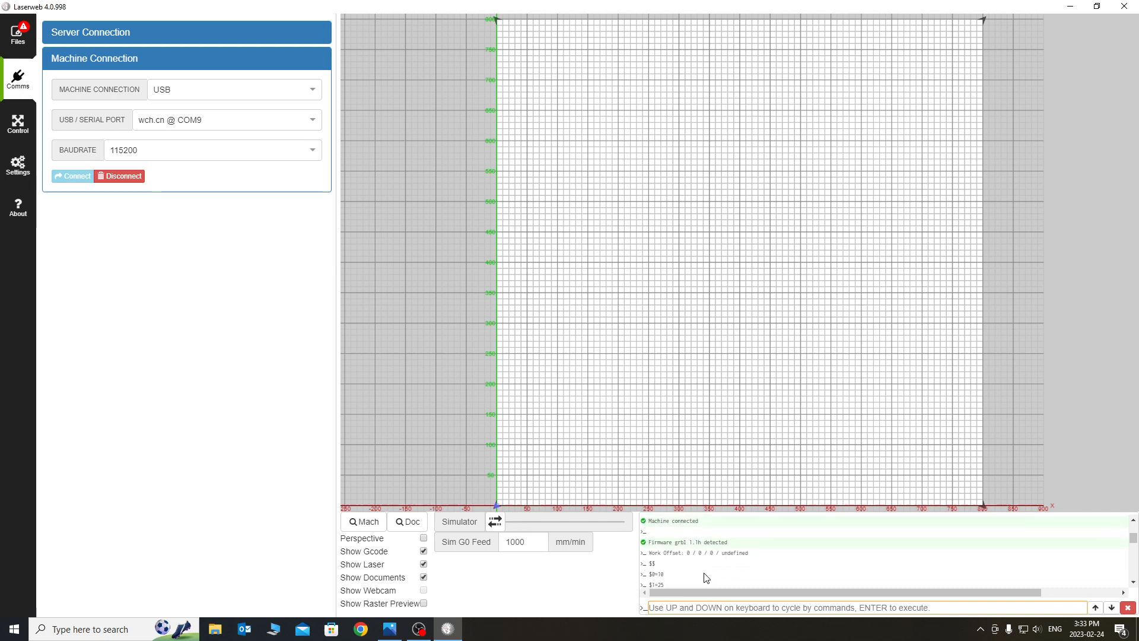
mouse_move(665, 586)
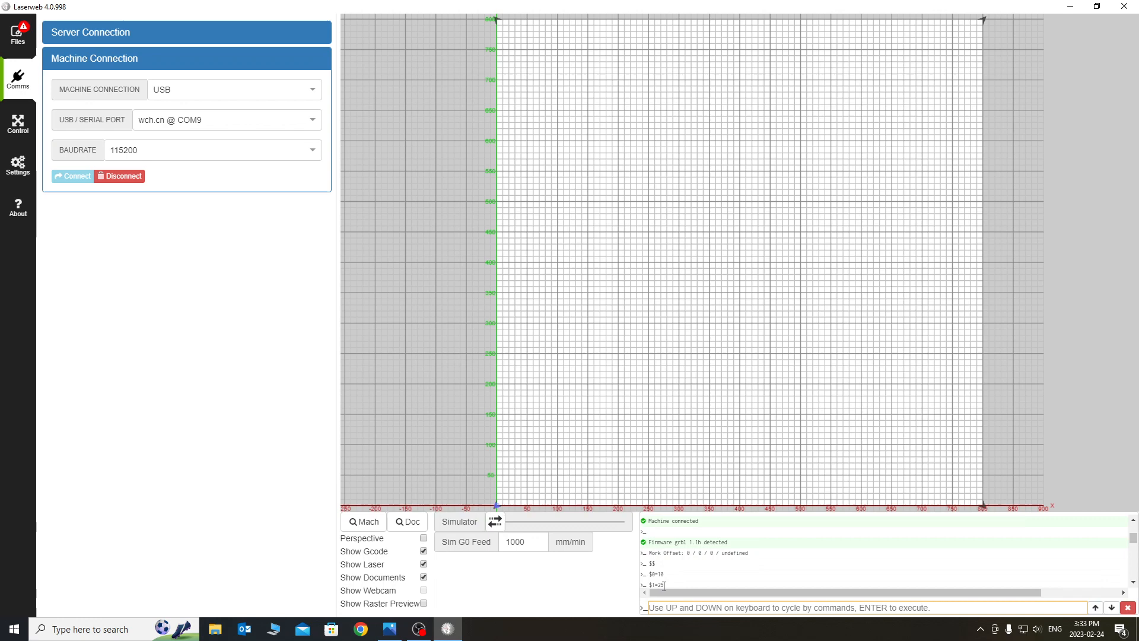
mouse_move(675, 586)
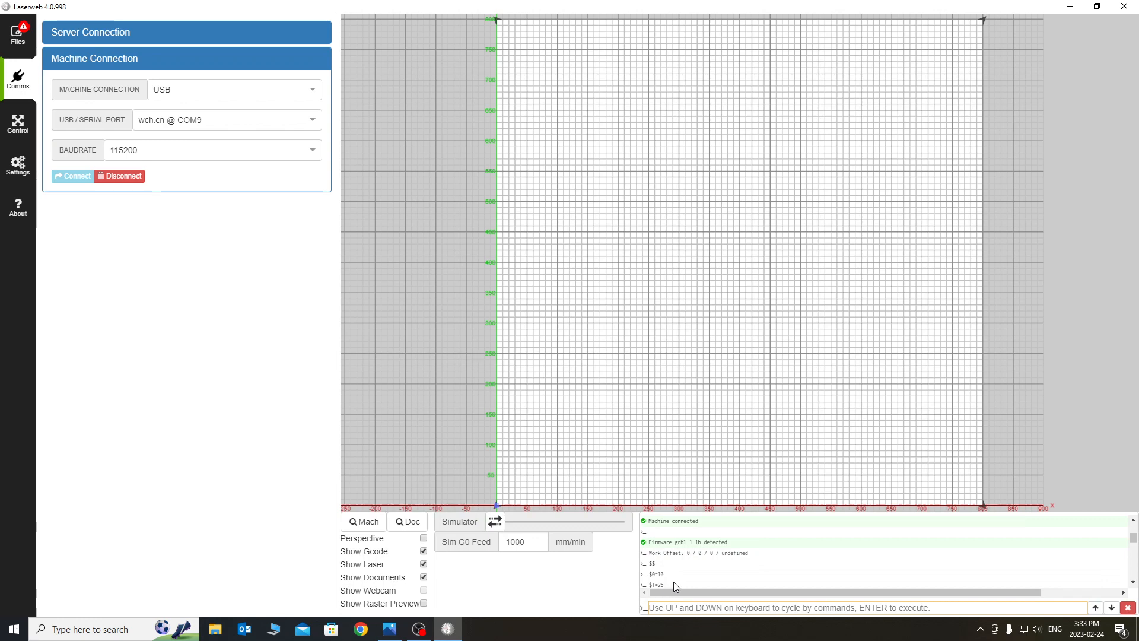
mouse_move(153, 589)
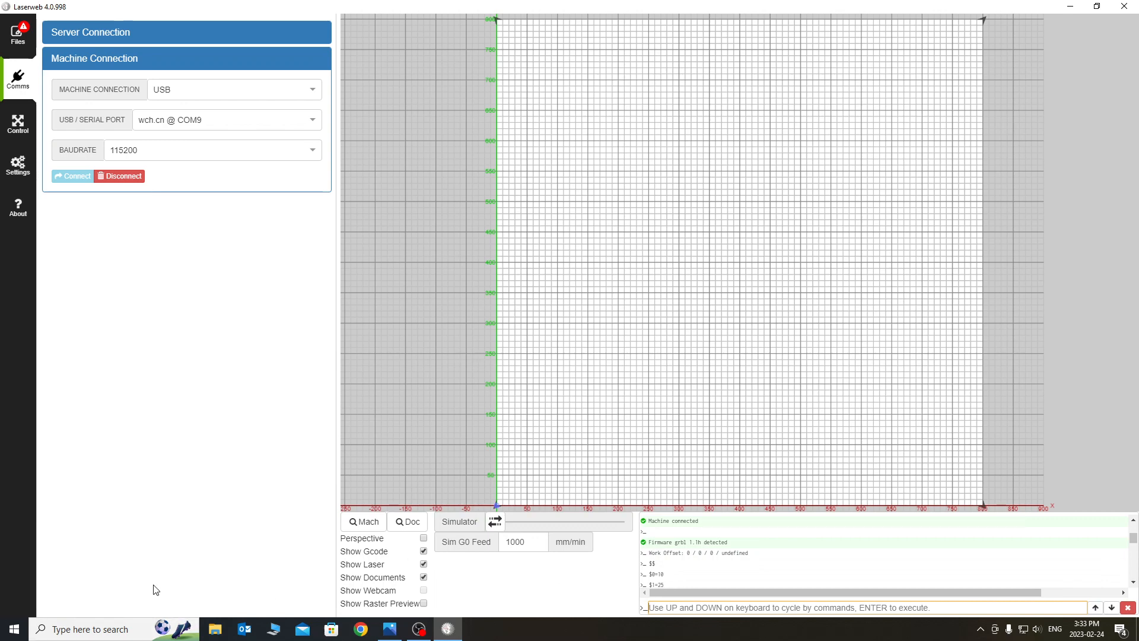
mouse_move(134, 534)
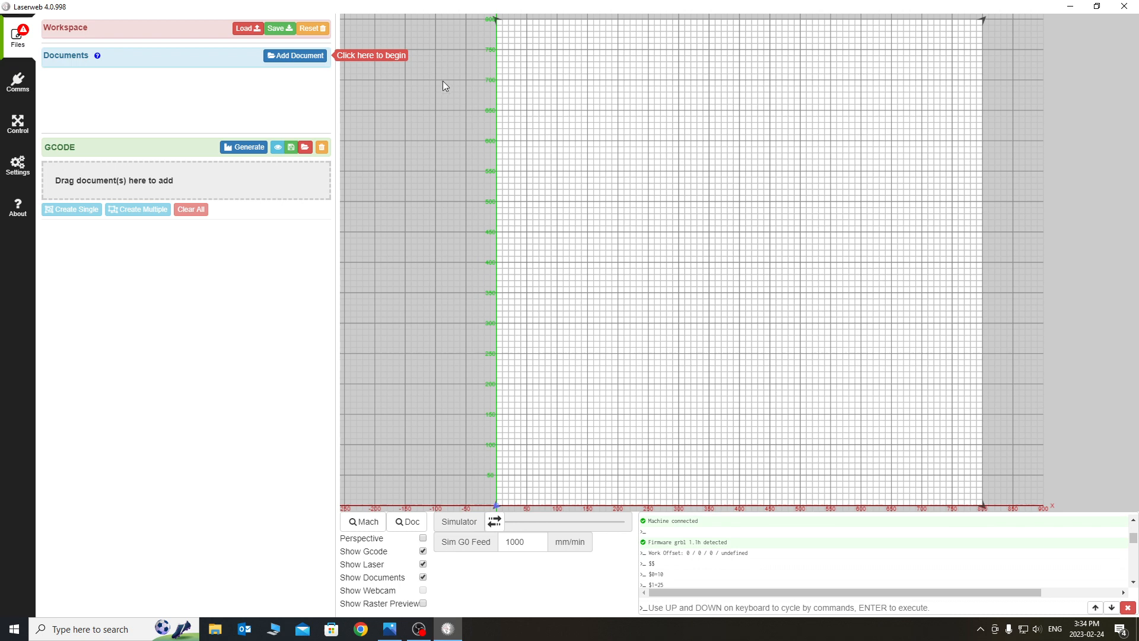
mouse_move(268, 85)
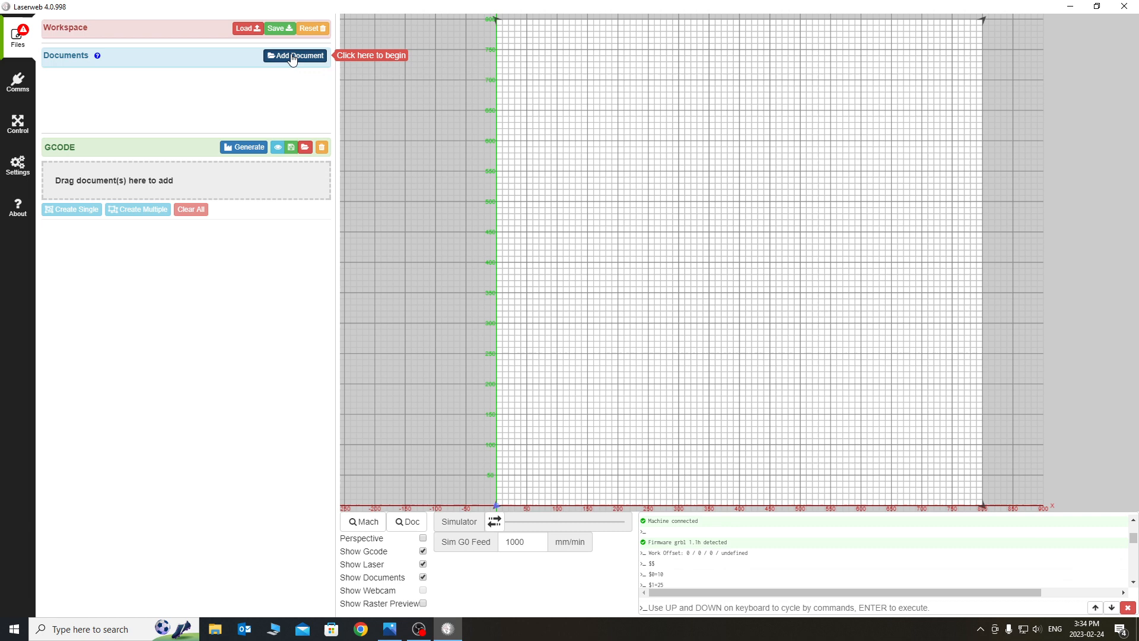
Step: Add SimpleCub_page4.svg from the test files folder as a document on the grid
click(295, 56)
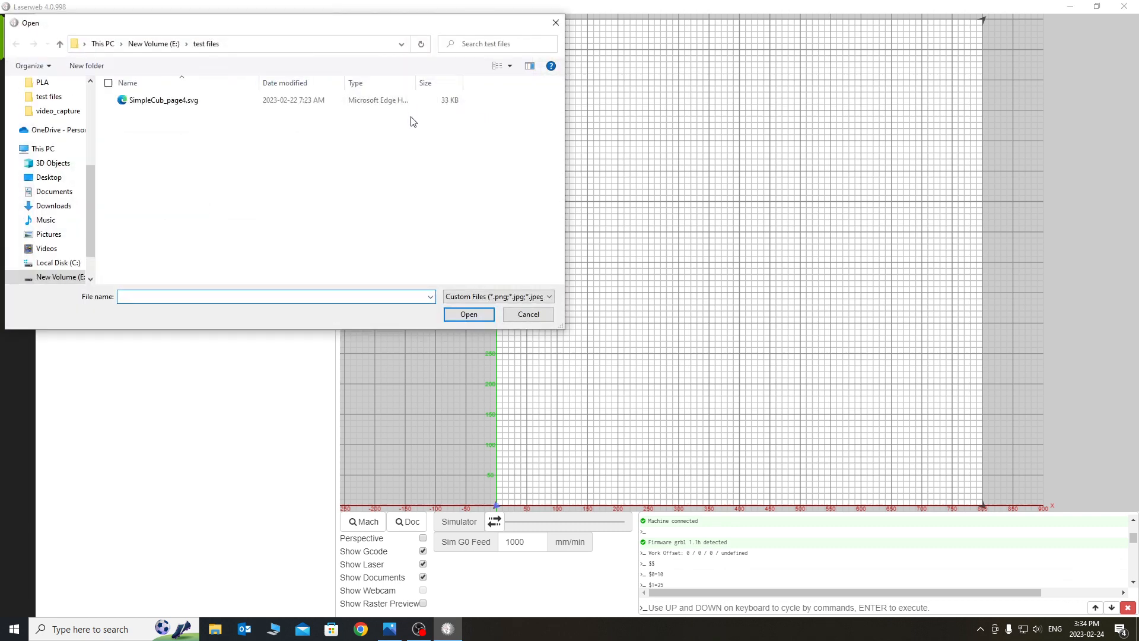
click(163, 99)
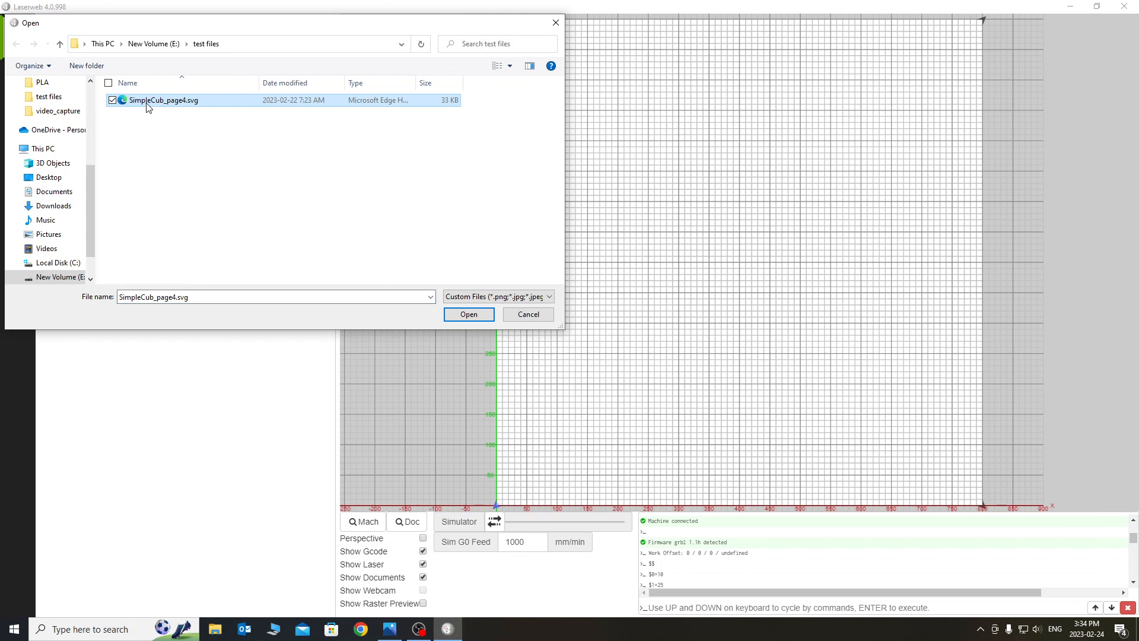
click(468, 313)
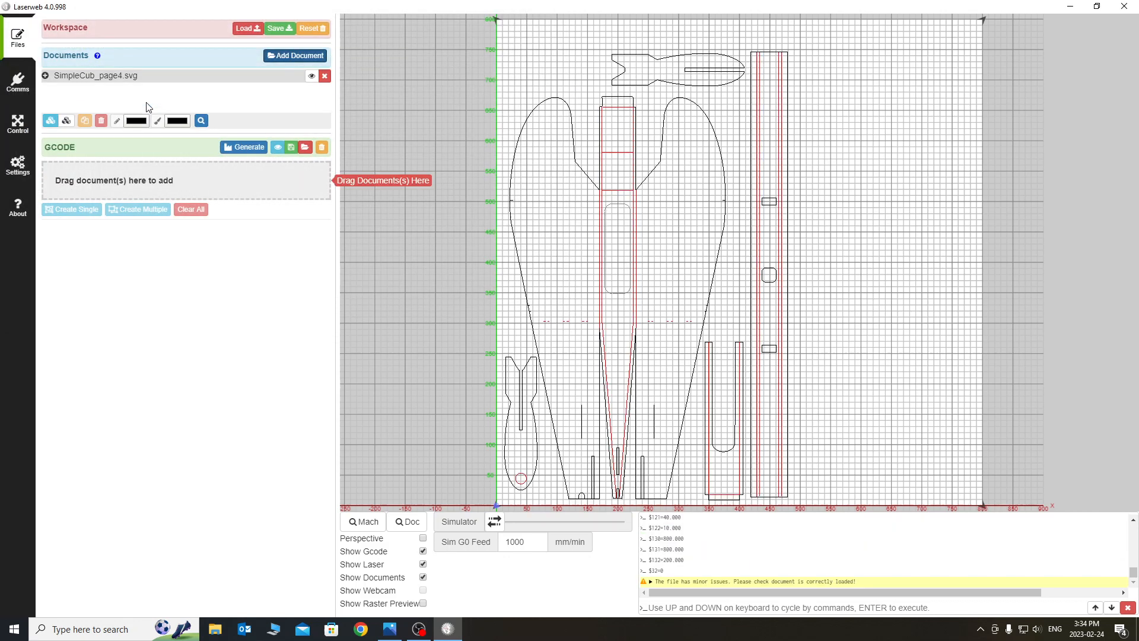
mouse_move(579, 299)
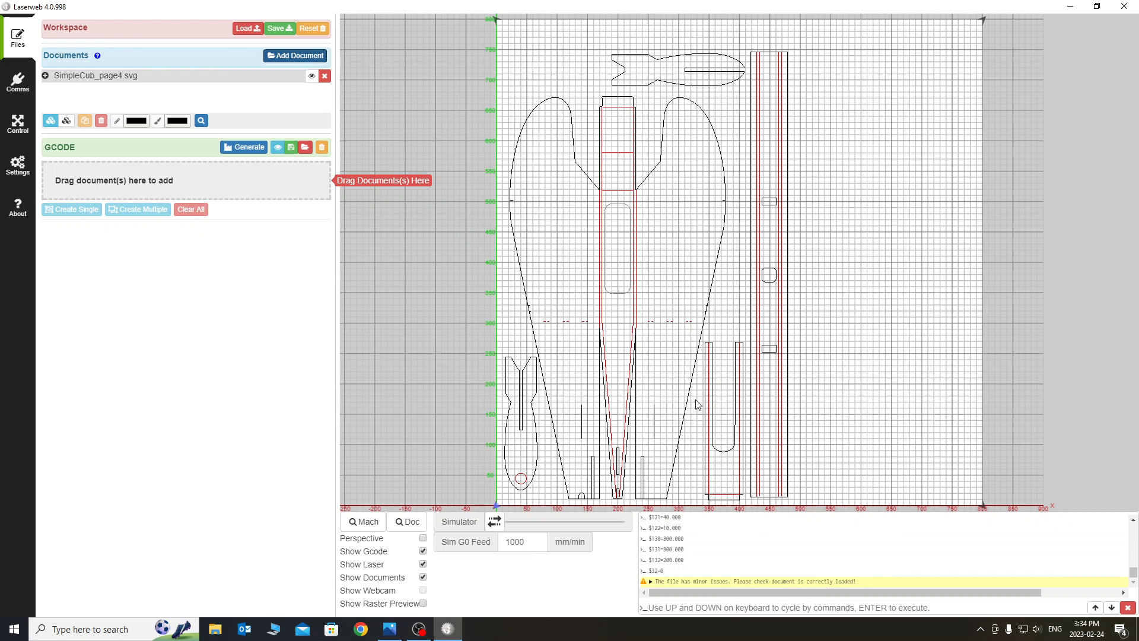
mouse_move(114, 104)
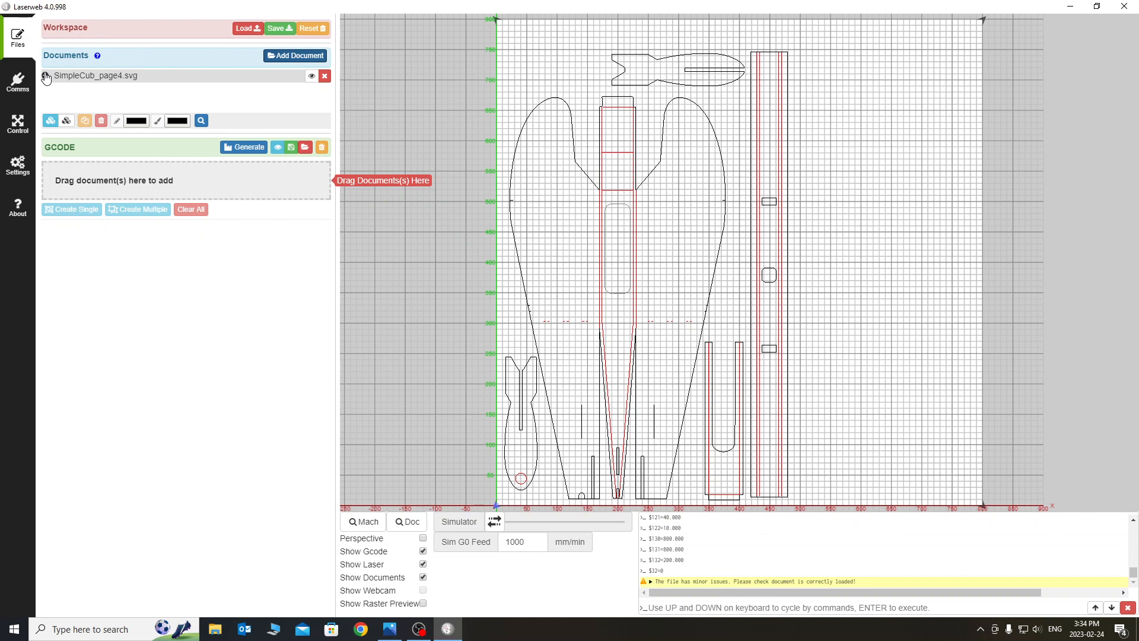
Step: Expand SimpleCub_page4.svg and view layer5, layer6 and layer7 part outlines in turn
click(43, 76)
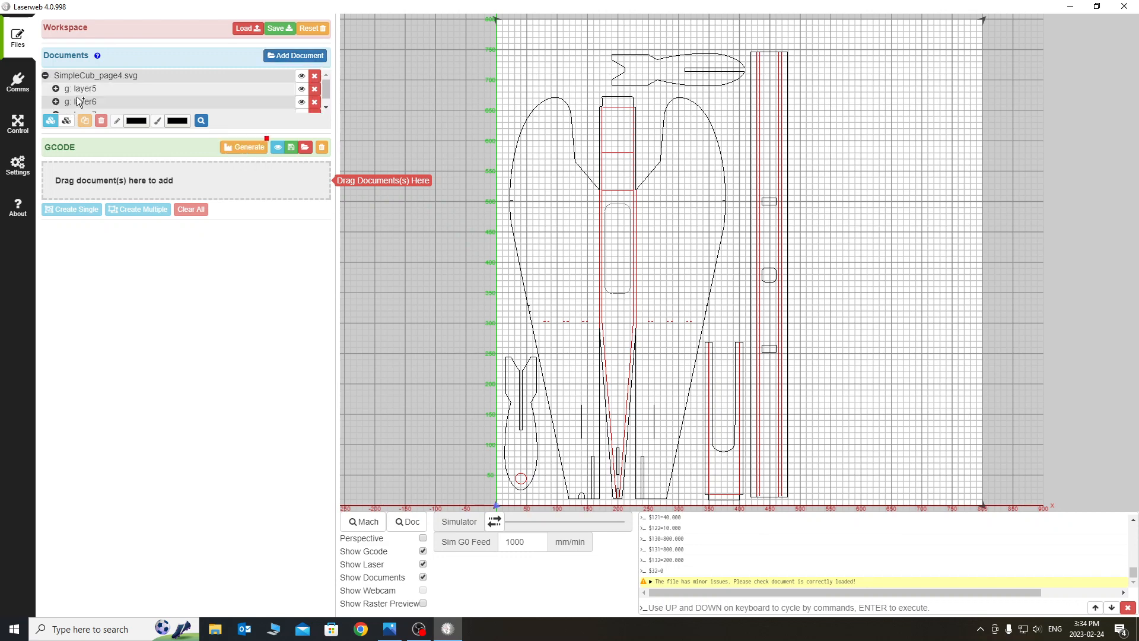
click(82, 88)
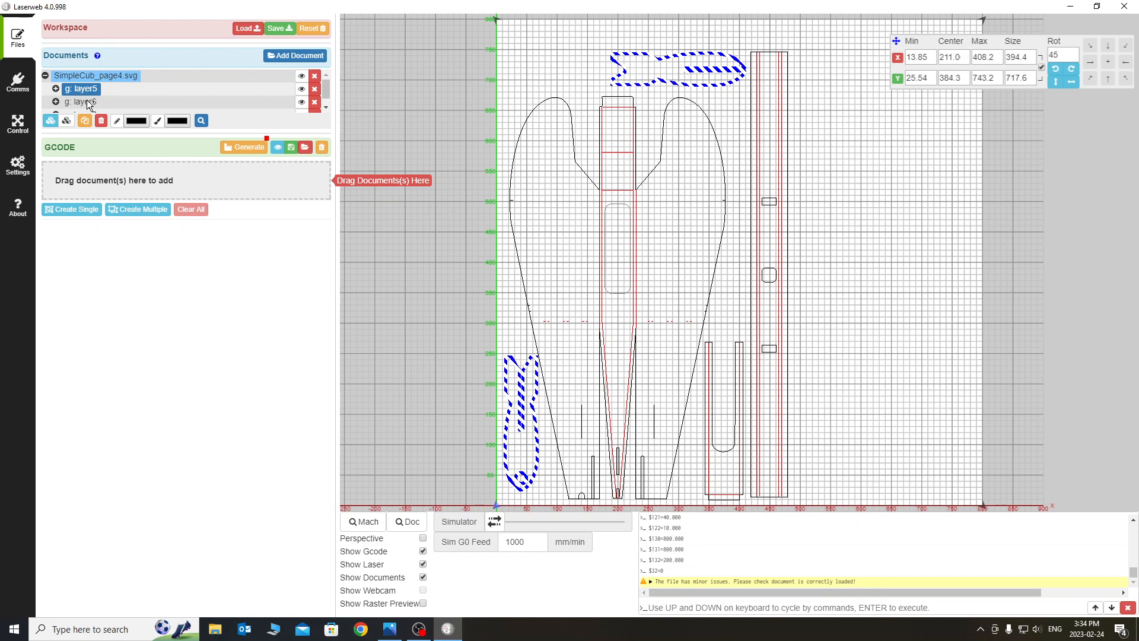
click(82, 102)
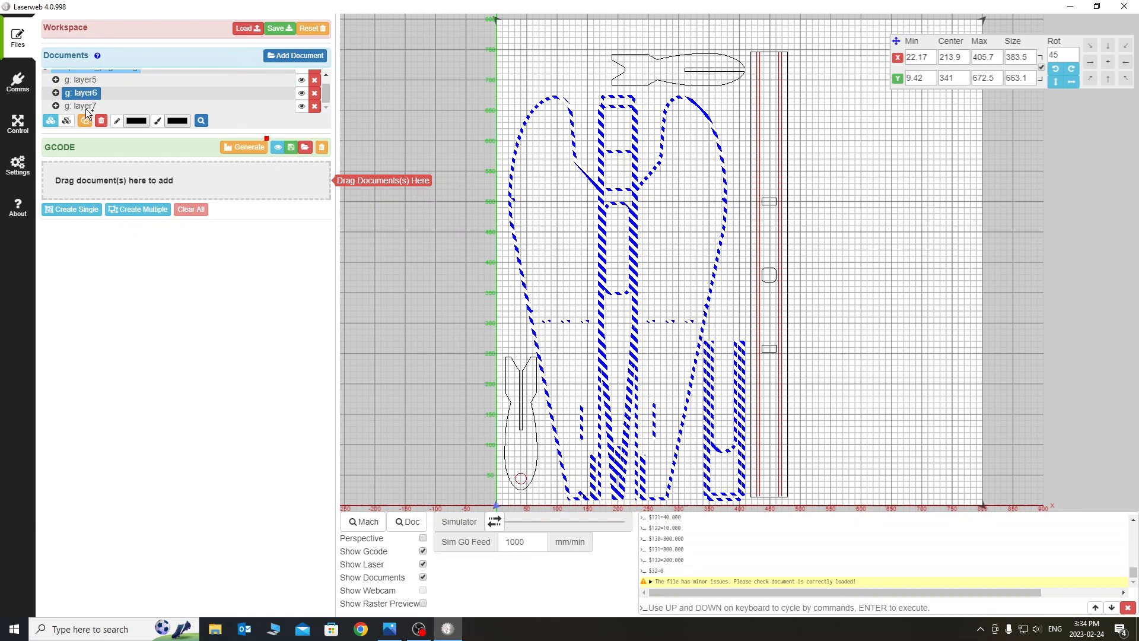
click(82, 106)
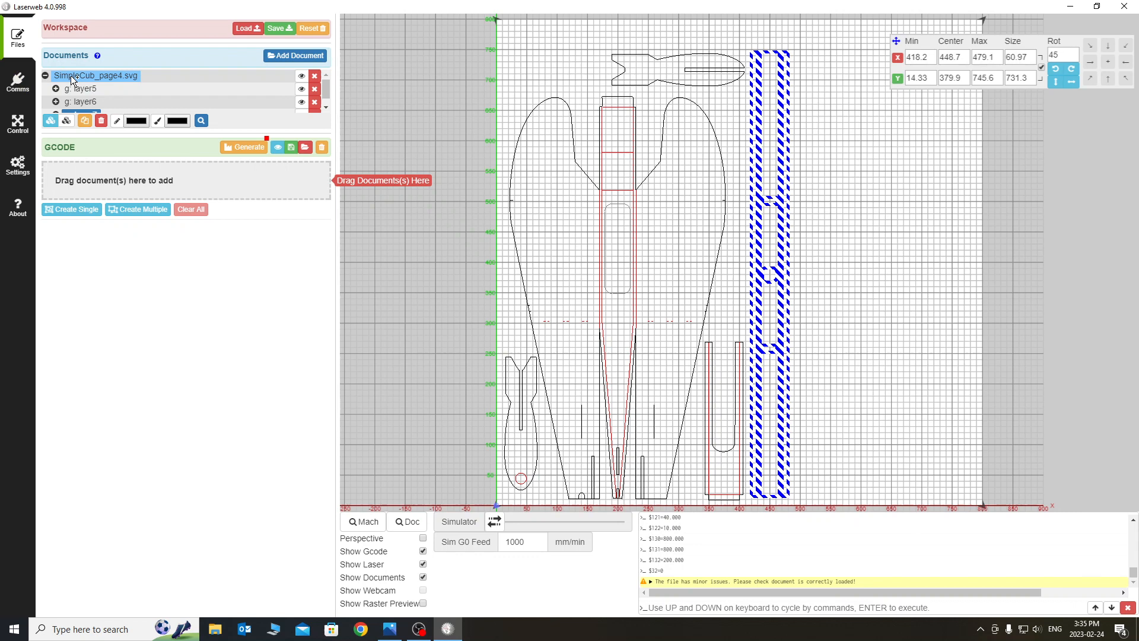
Step: Create operation 'score' for the document at 60% power, 1 pass, 1500 mm/s cut rate
click(95, 76)
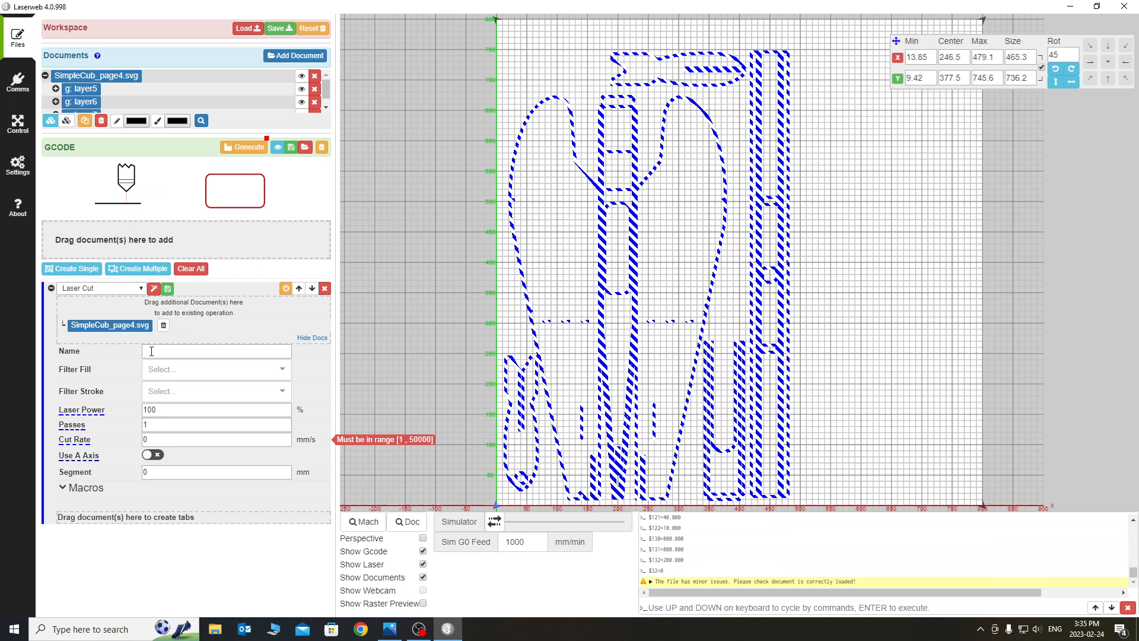
click(215, 352)
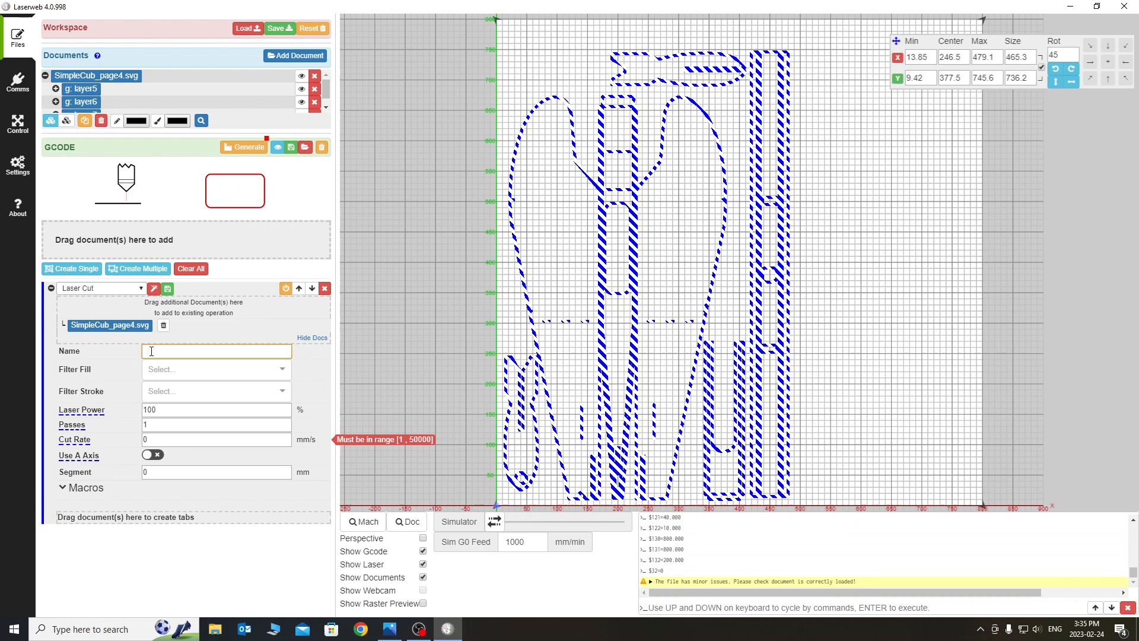
text(score)
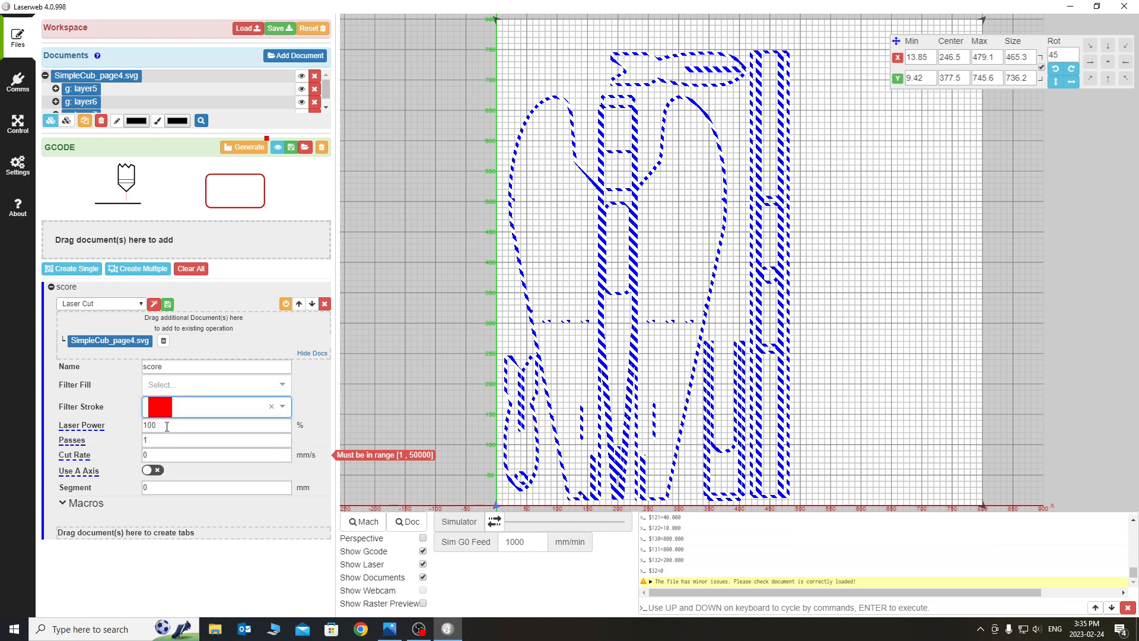
click(211, 425)
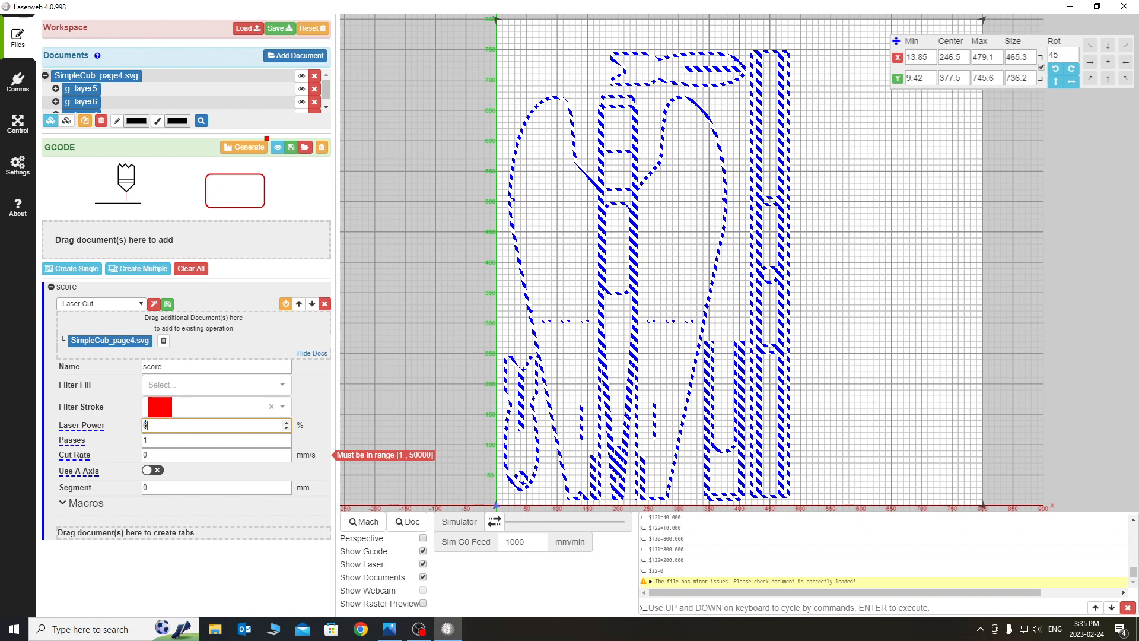
text(60)
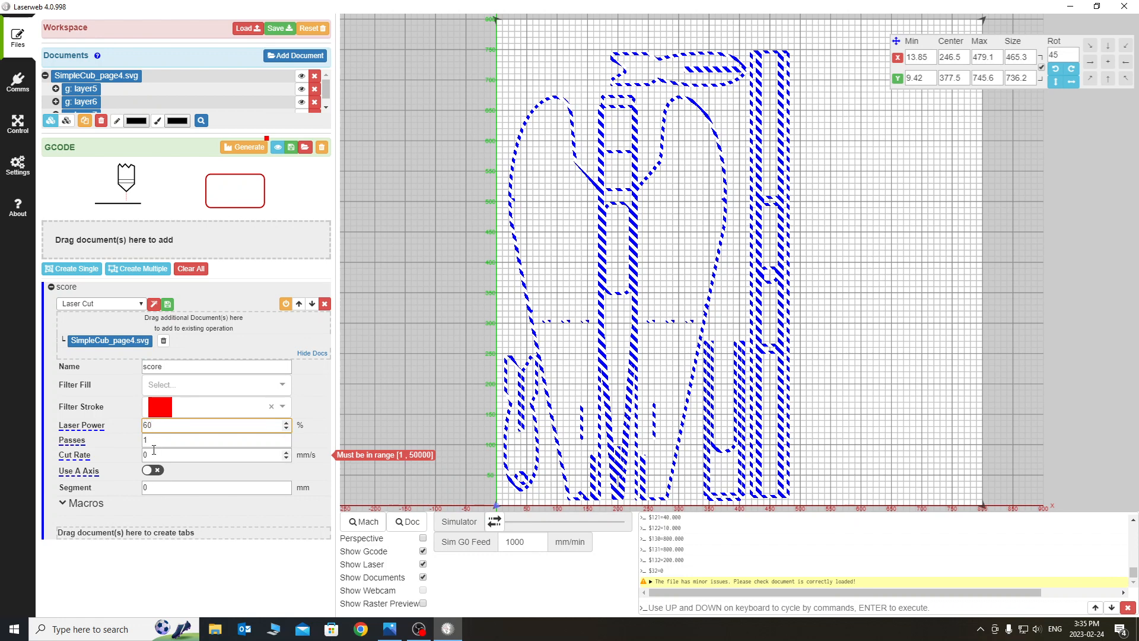
text(1)
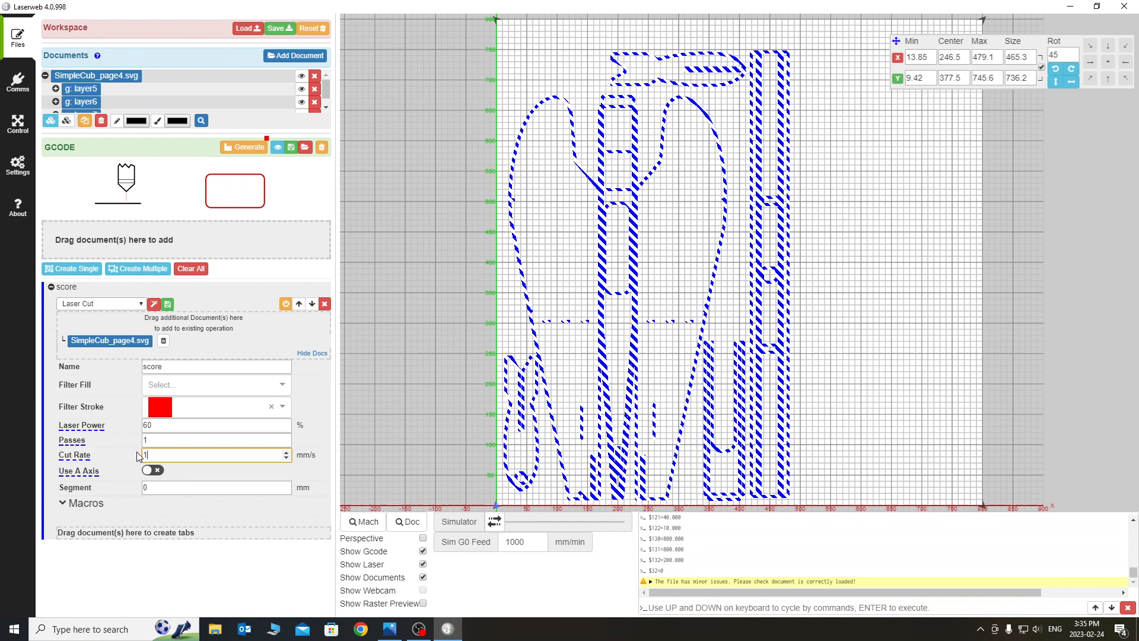
text(1500)
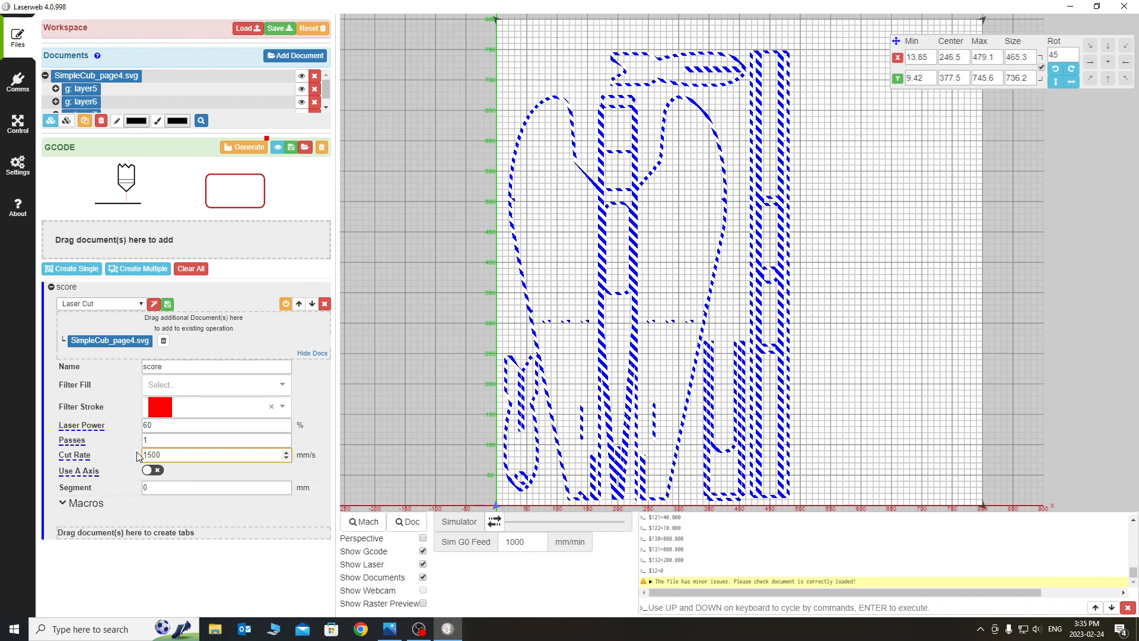
mouse_move(178, 485)
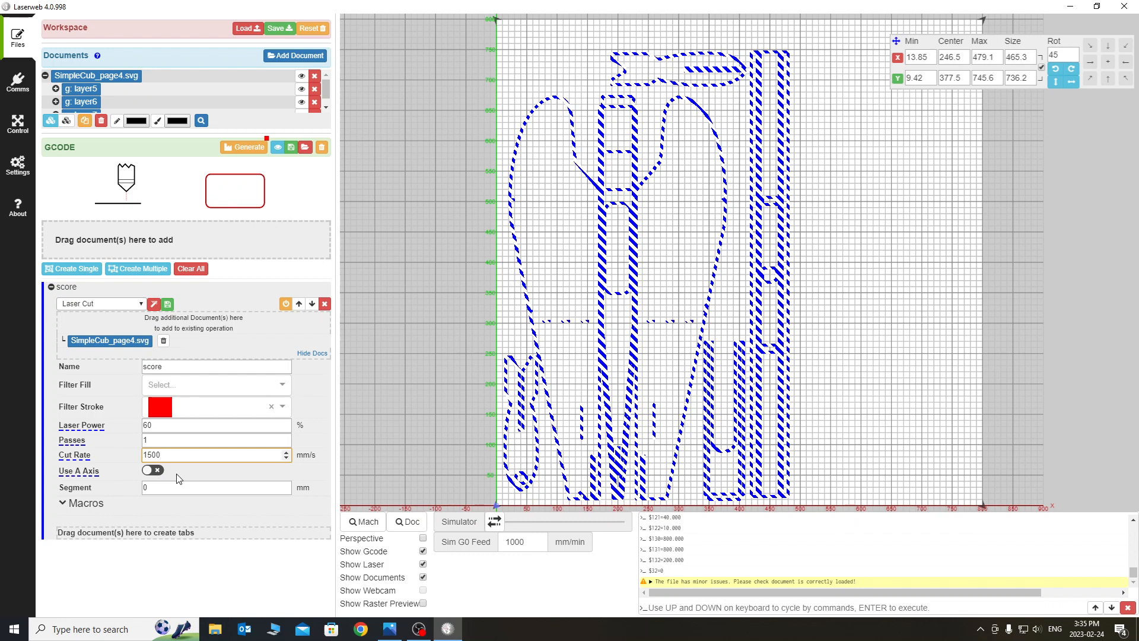
mouse_move(218, 474)
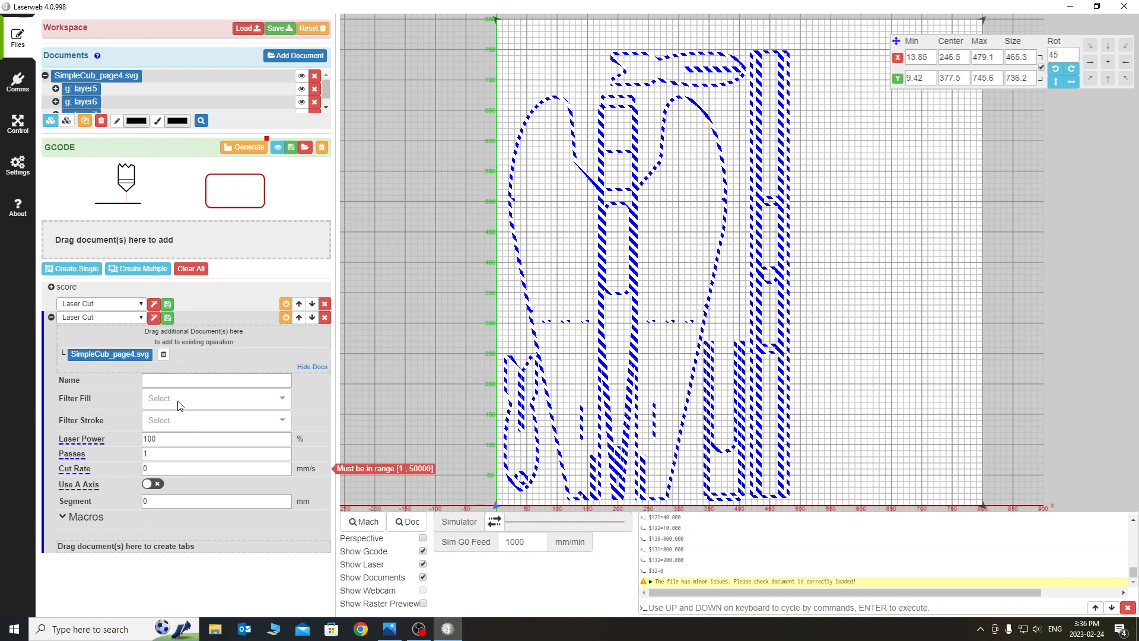
Step: Name the second operation 'full' and set its laser power to 90%
click(216, 380)
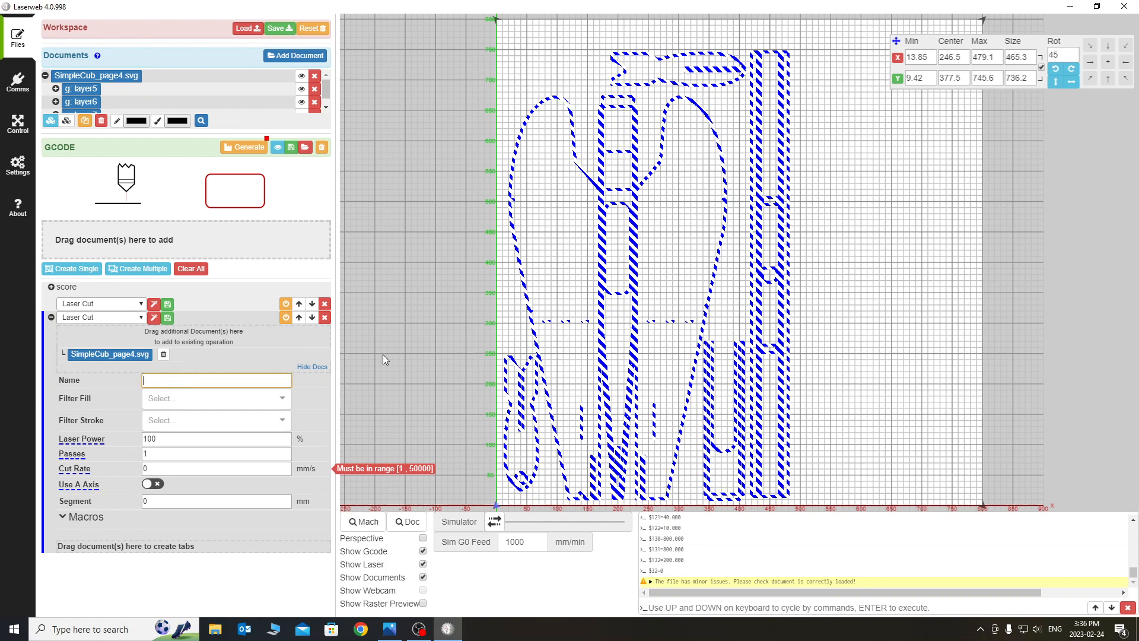
text(full)
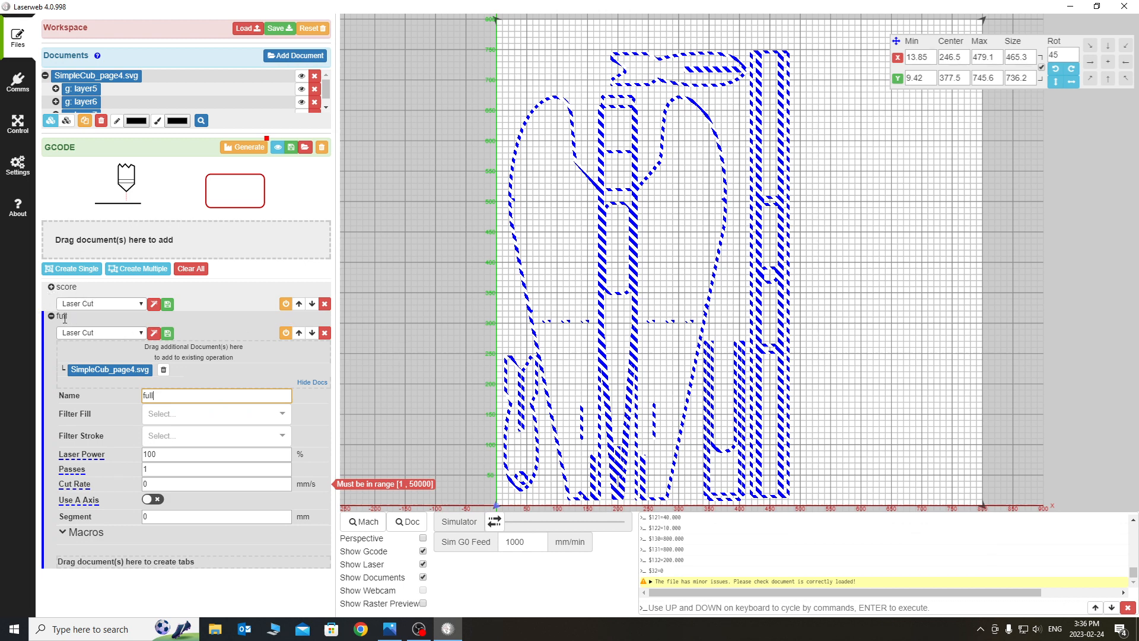
mouse_move(170, 598)
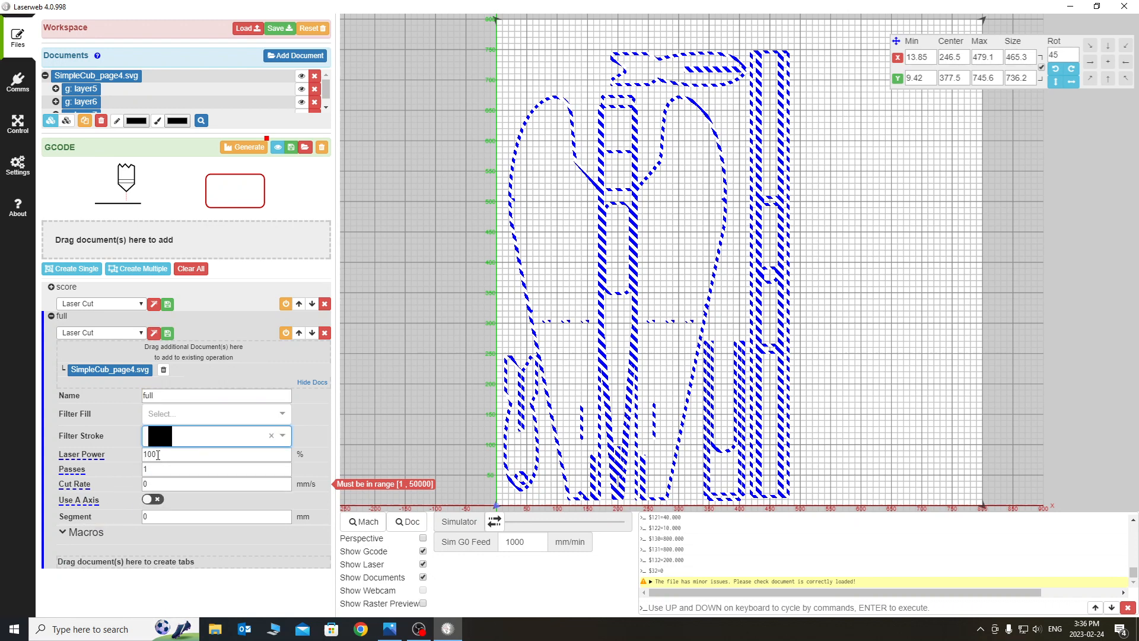
click(216, 454)
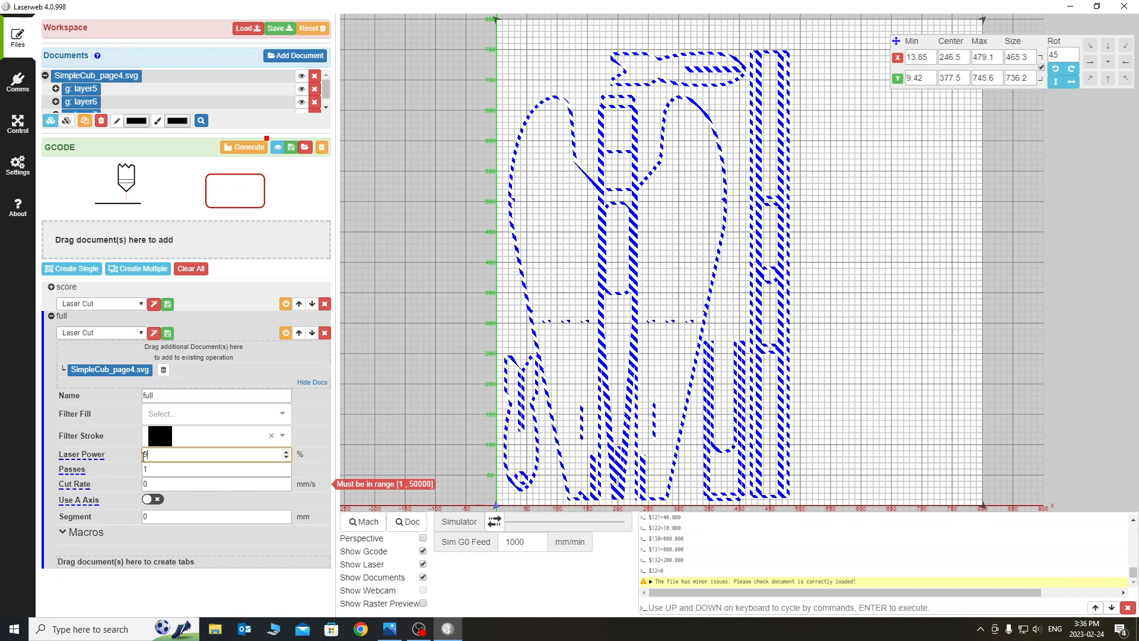
text(90)
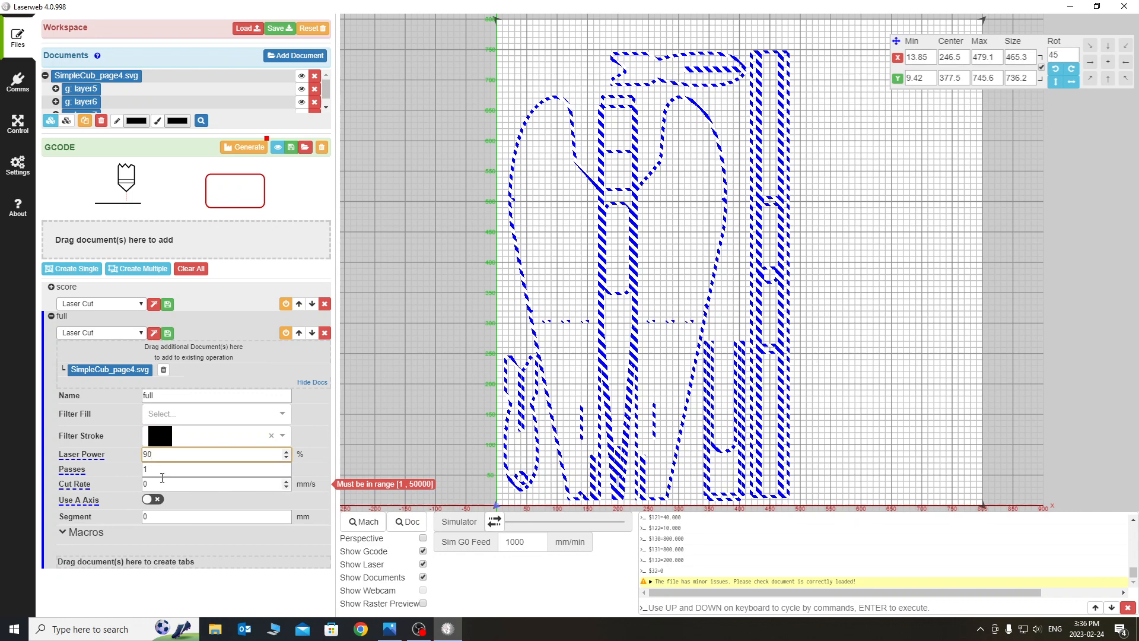
Step: Clear the full operation's cut rate and enter 15
click(211, 484)
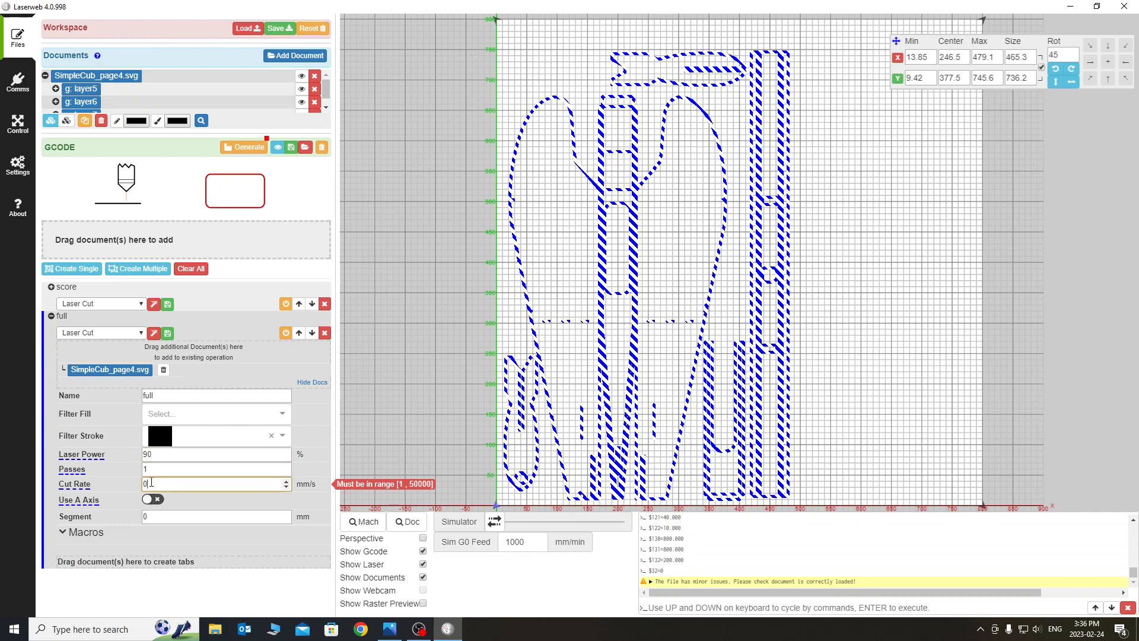
click(211, 484)
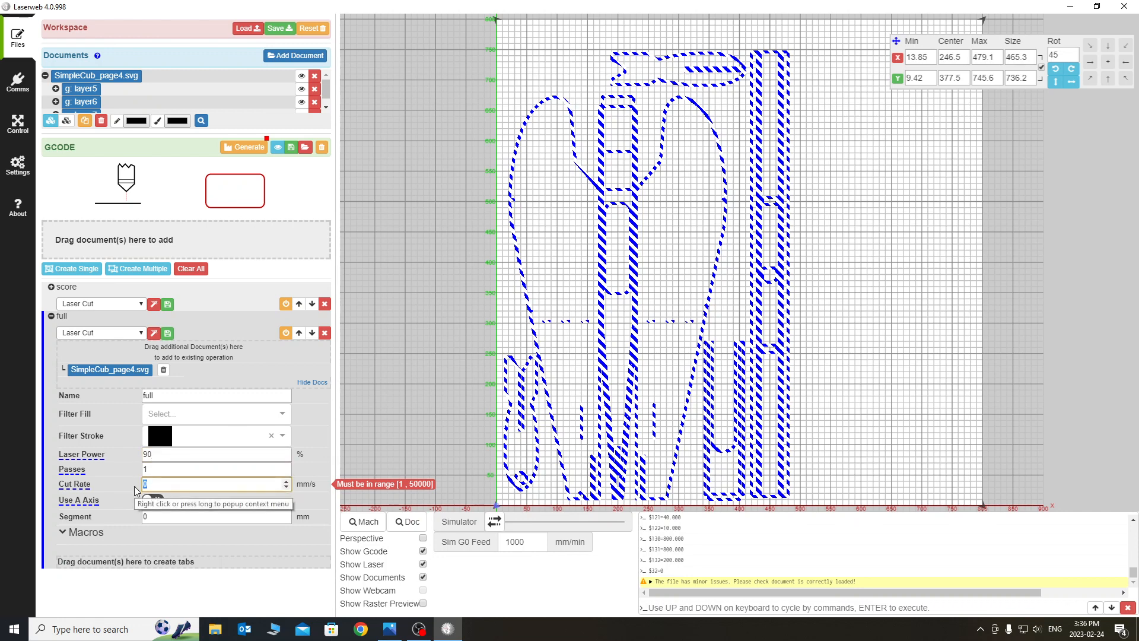
text(15)
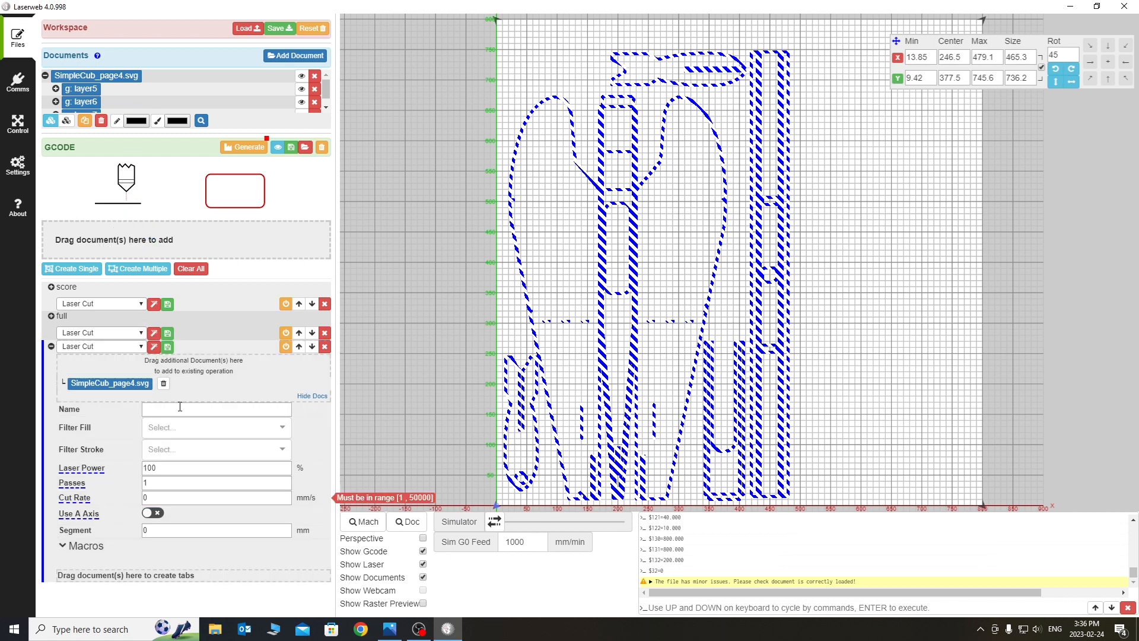
Step: Filter the operation to grey strokes, name it 'mark', set 40% power and 1500 mm/s
click(215, 448)
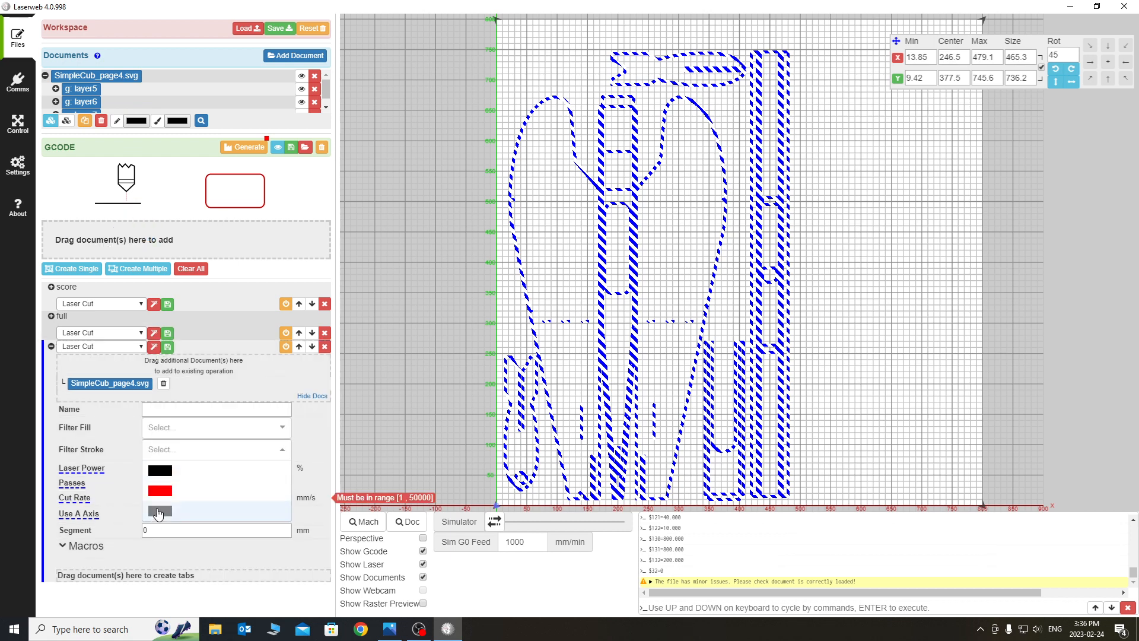
click(153, 512)
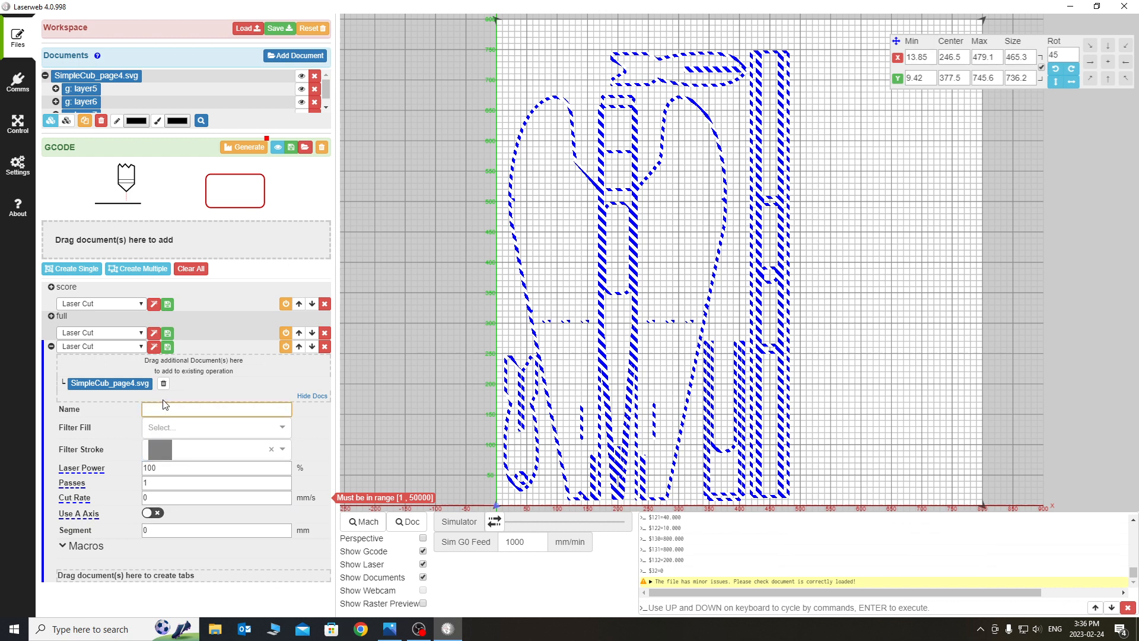
text(mar)
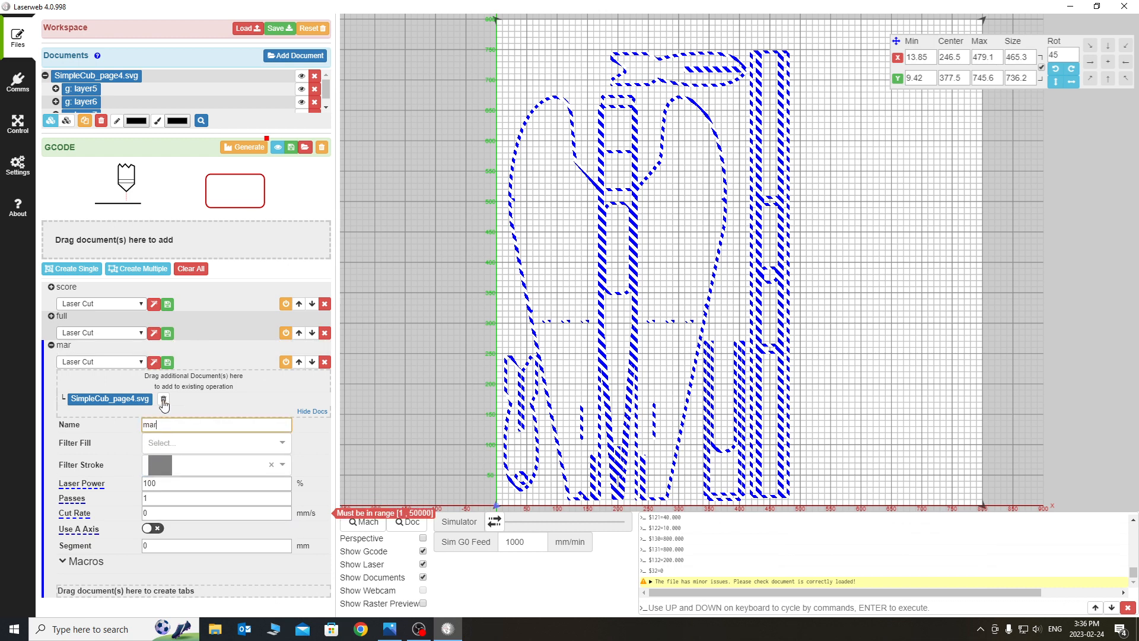
text(k)
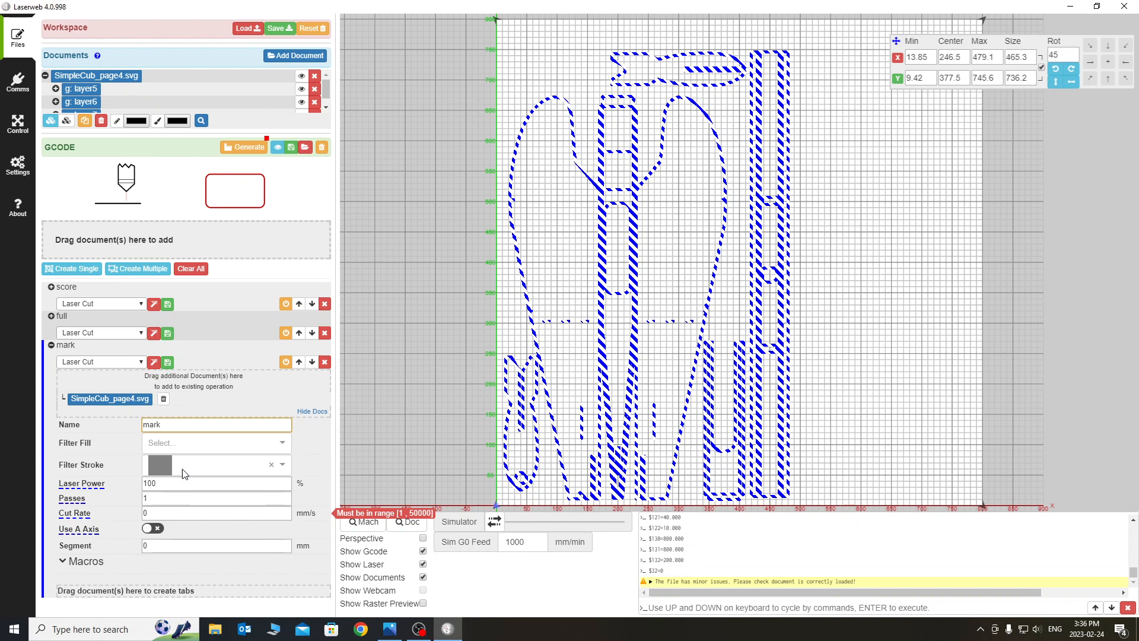
click(211, 483)
text(40)
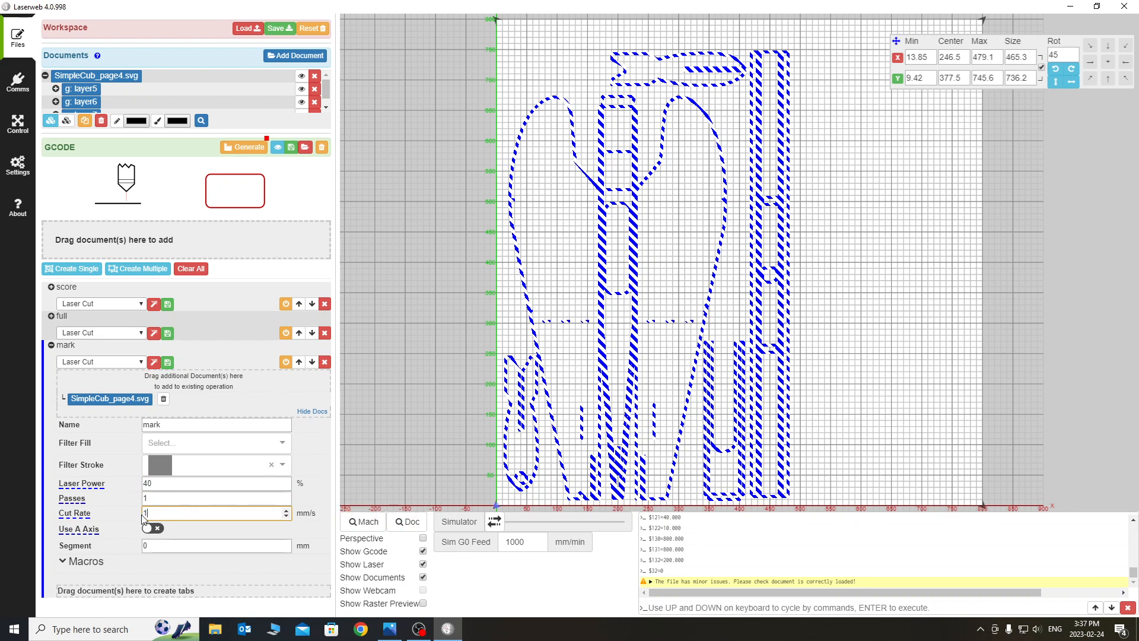
text(1500)
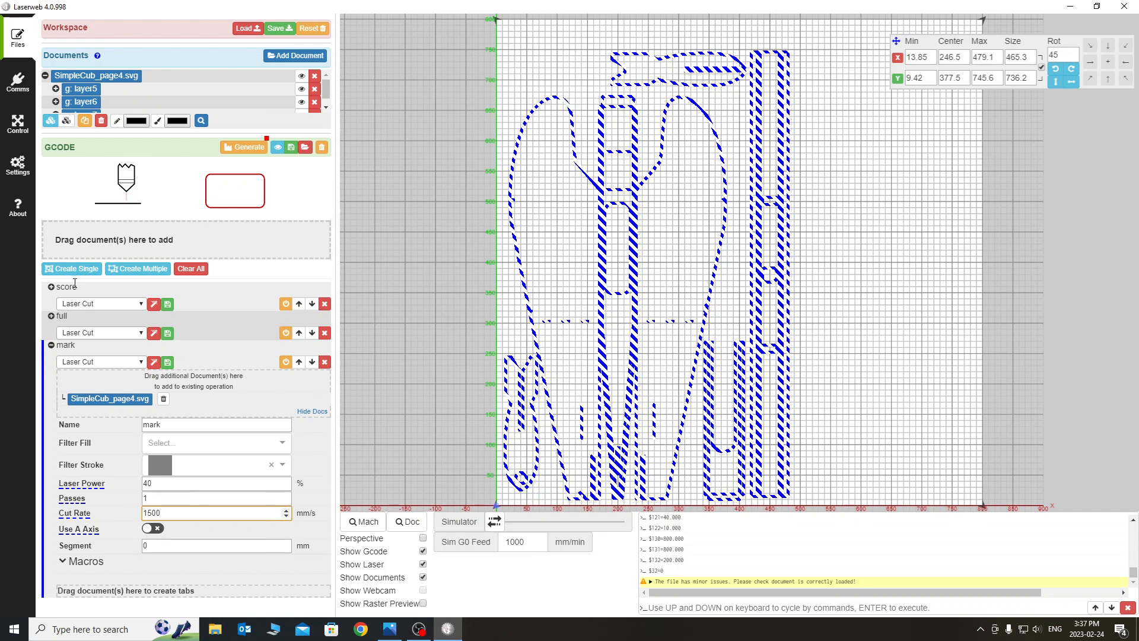
mouse_move(290, 390)
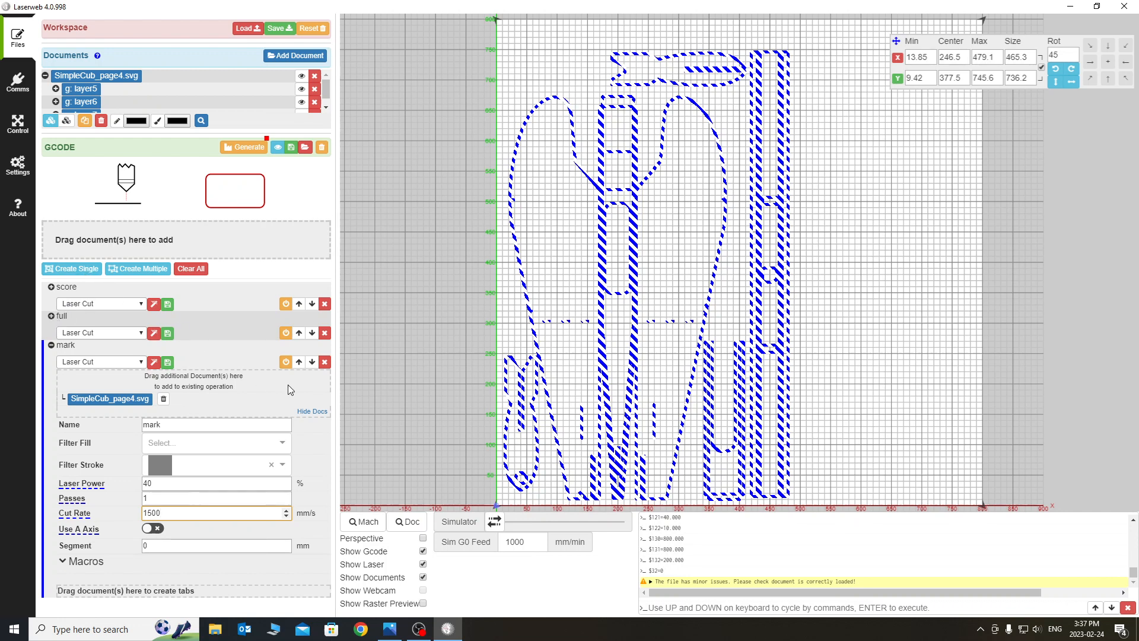
mouse_move(298, 336)
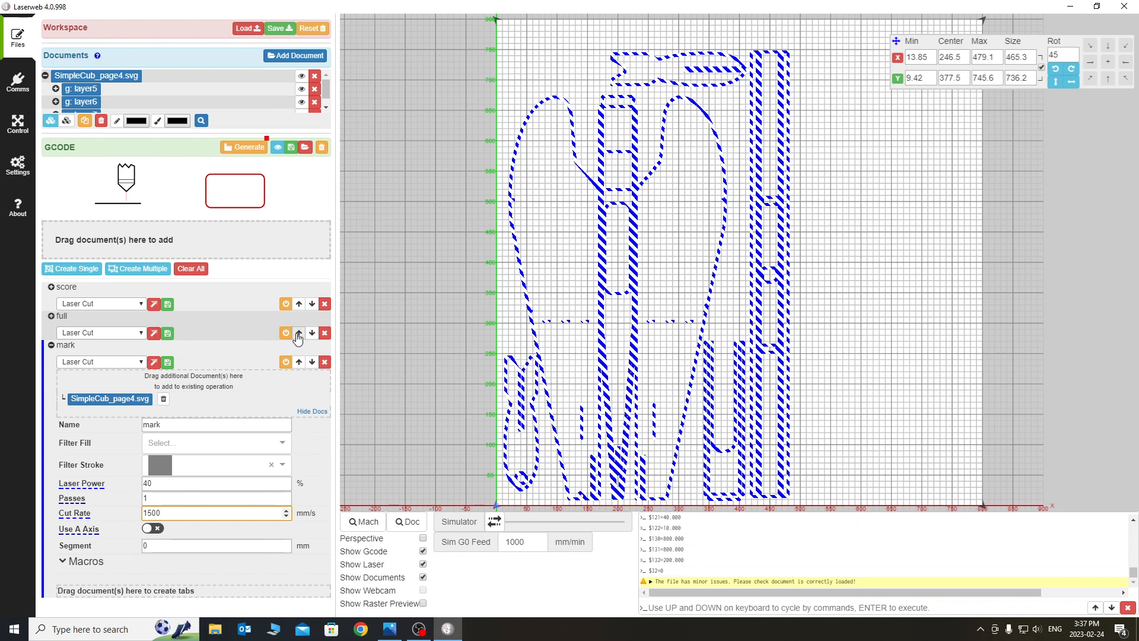
click(299, 332)
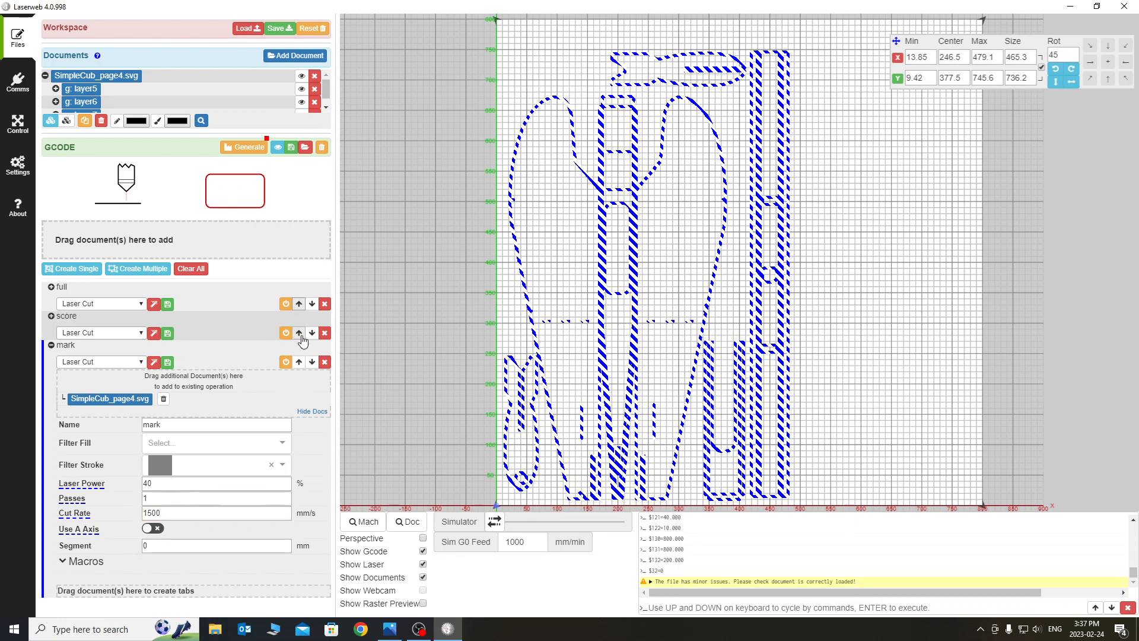
click(299, 332)
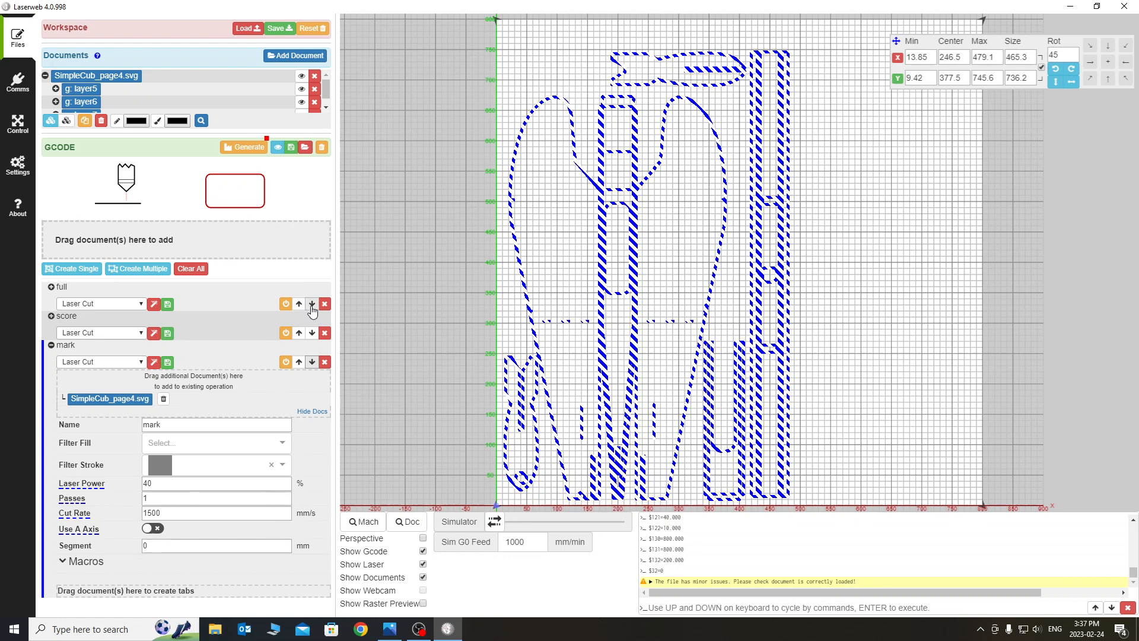
click(312, 304)
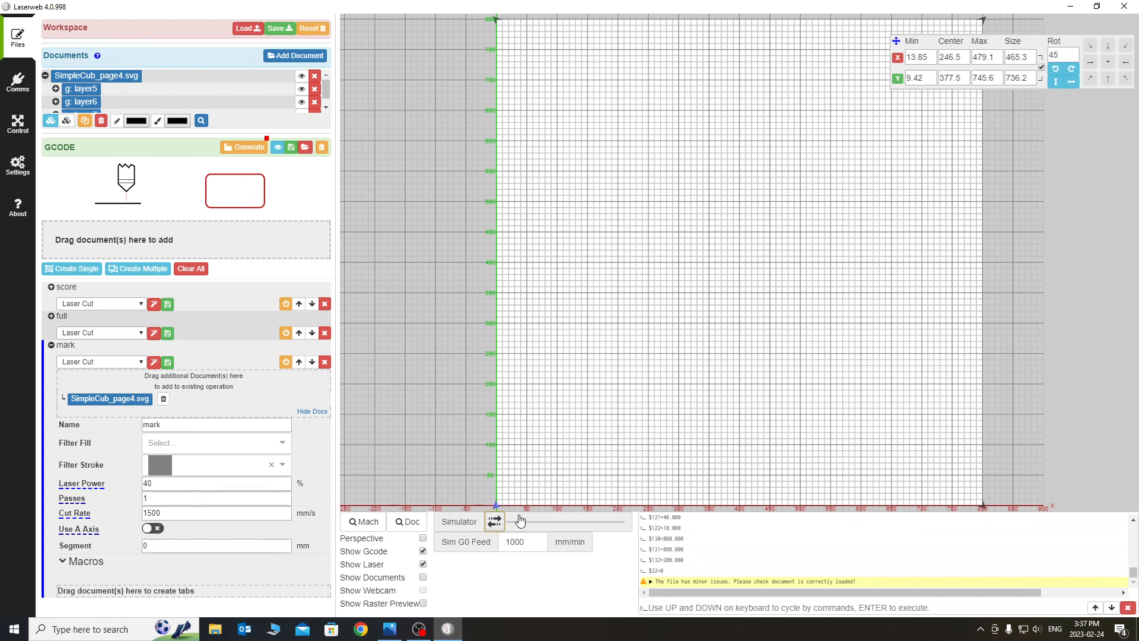
mouse_move(260, 354)
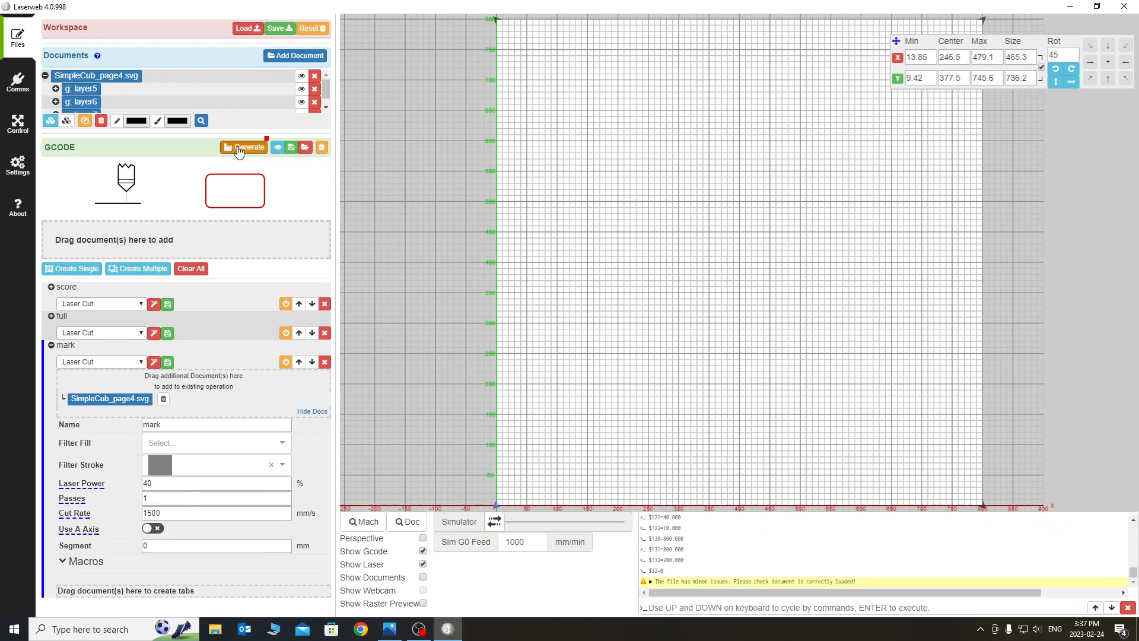
Step: Generate G-code from the score, full and mark operations
click(246, 148)
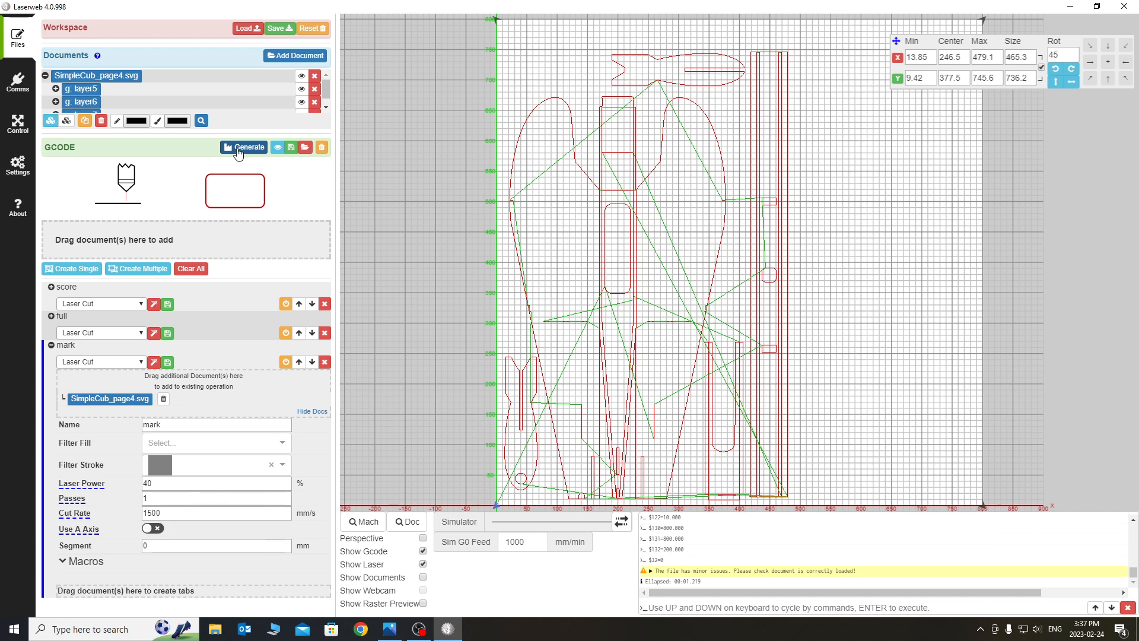
mouse_move(46, 383)
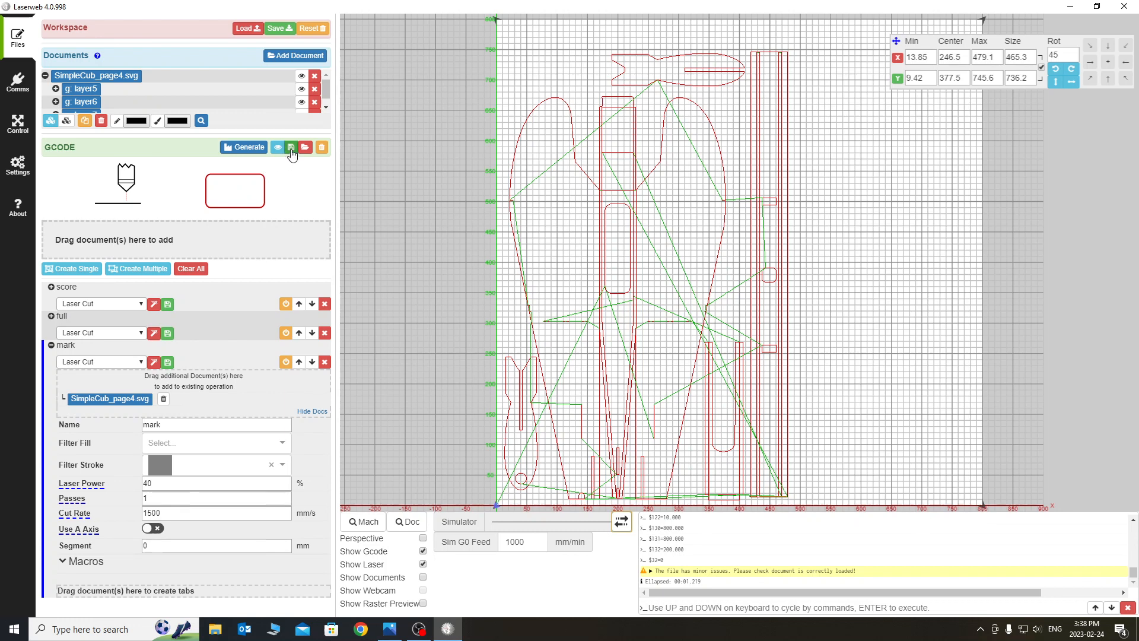
mouse_move(291, 147)
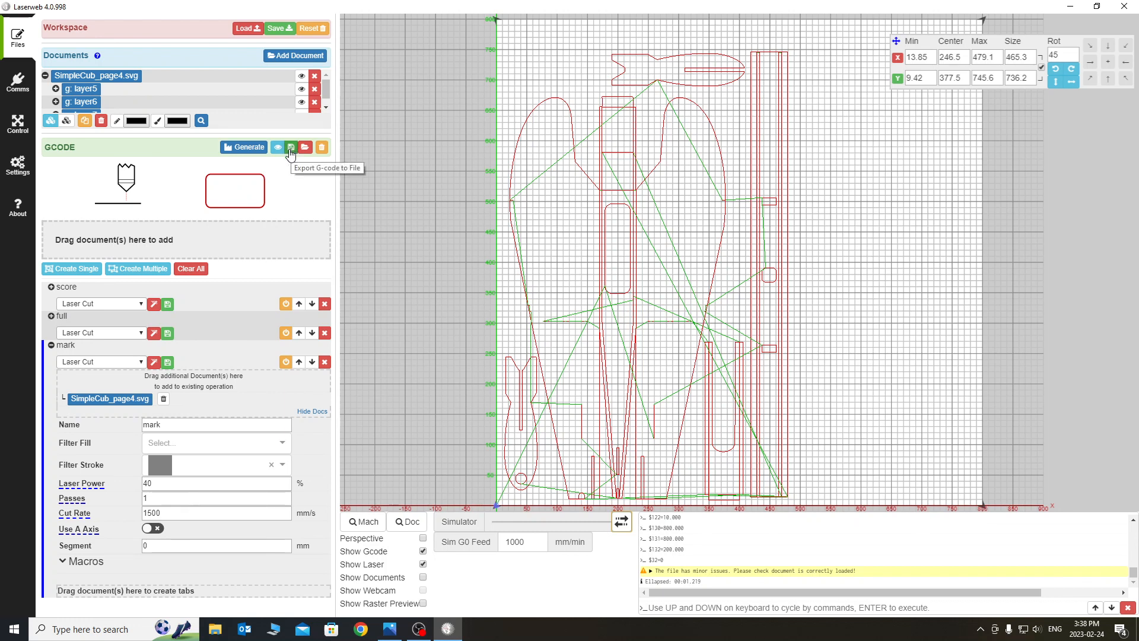
mouse_move(296, 178)
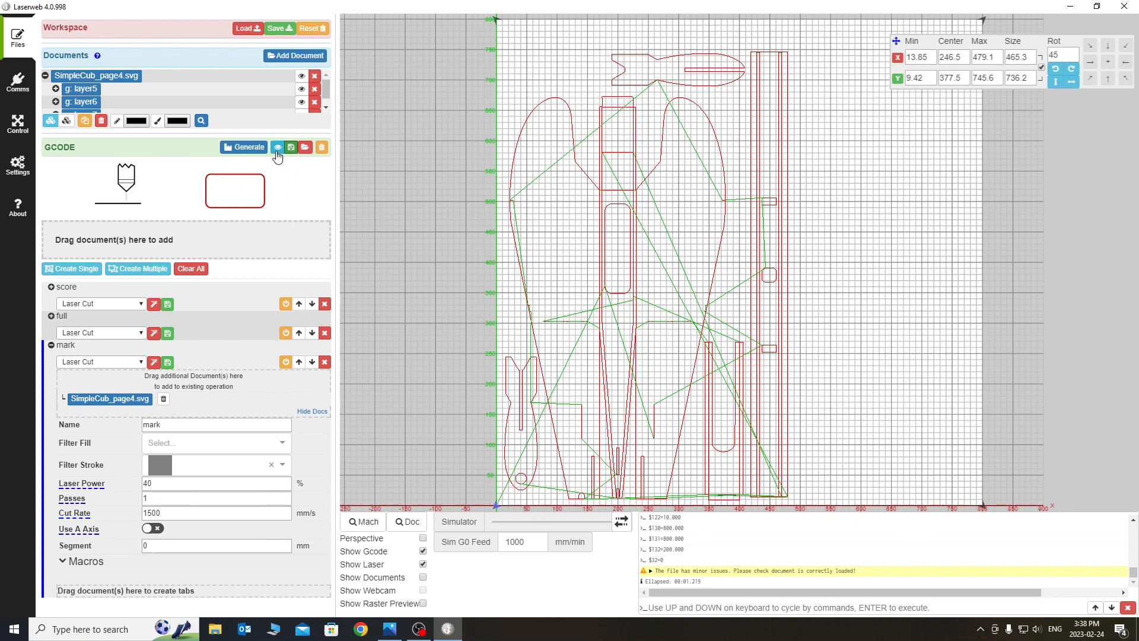
Step: View the generated G-code text and scroll through its lines
click(290, 147)
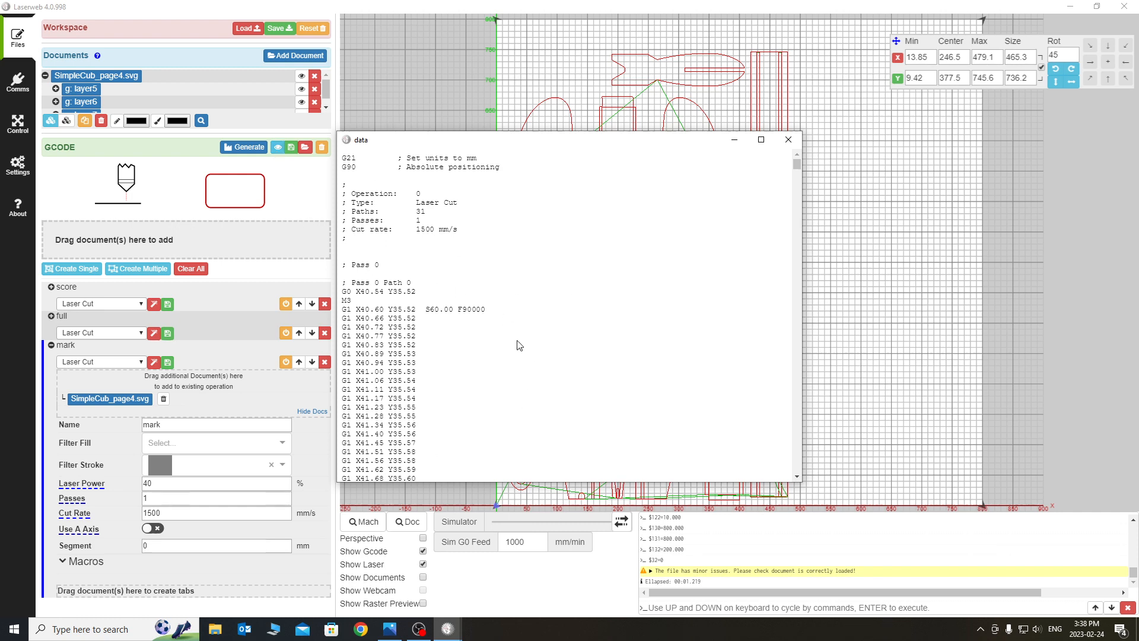
scroll(down, 3)
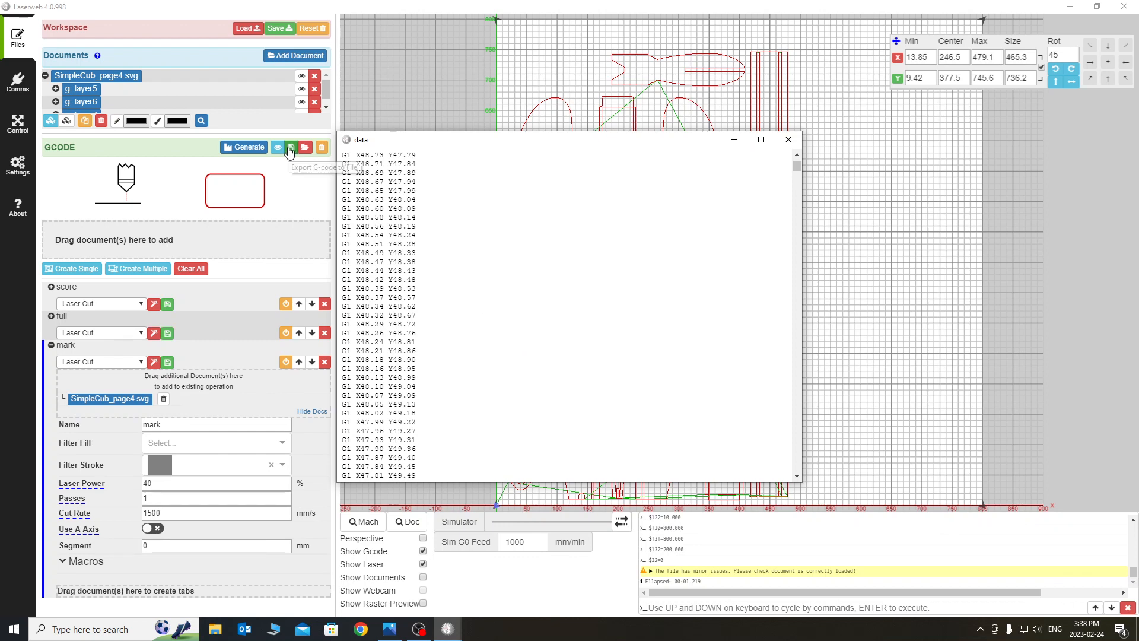
mouse_move(288, 147)
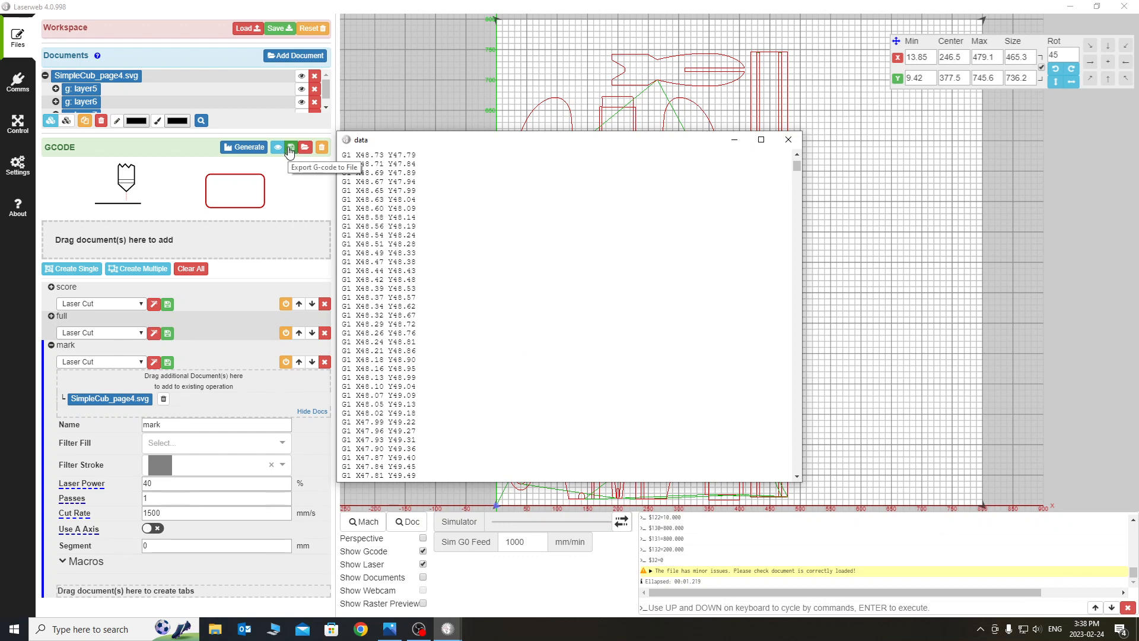
Step: Export the generated G-code as cub.gcode in the test files folder
click(290, 147)
text(cub.gcode)
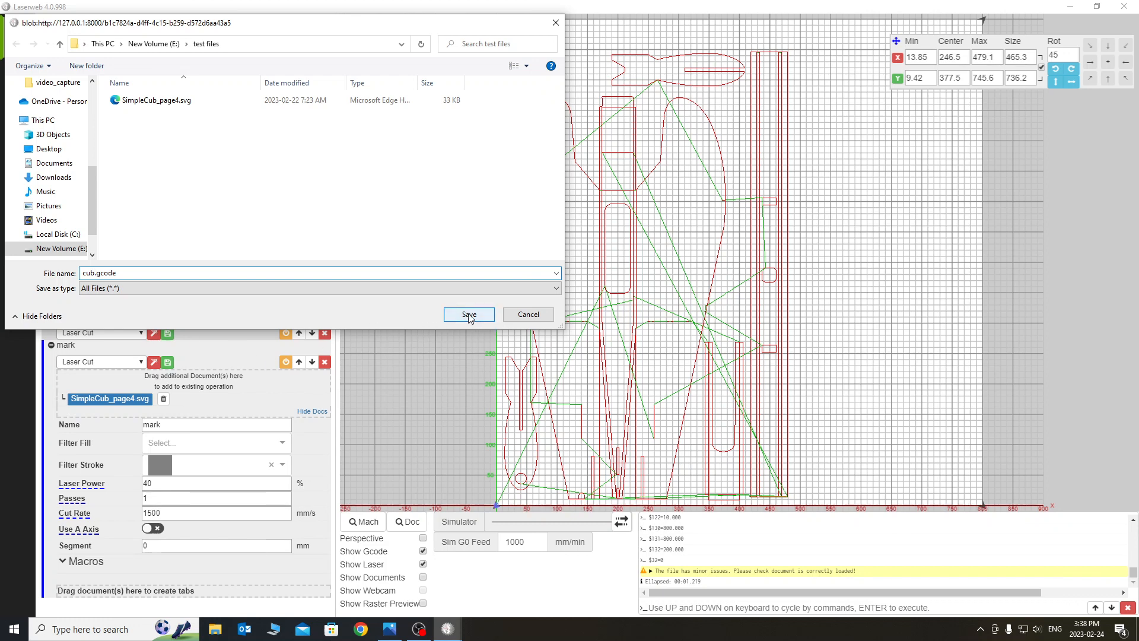
click(468, 313)
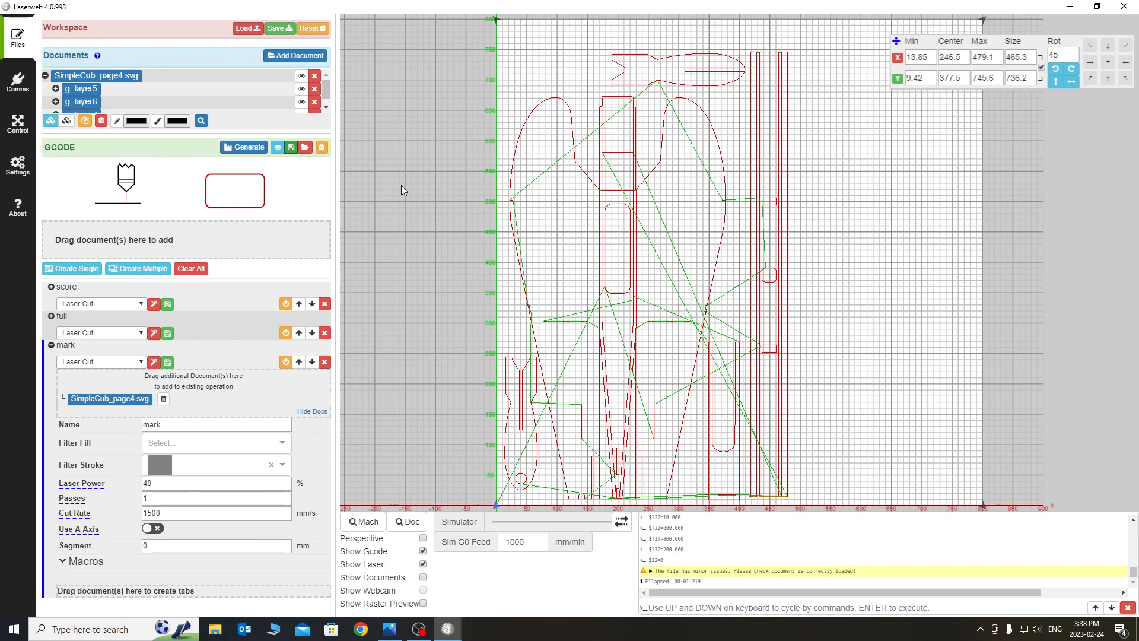
mouse_move(305, 147)
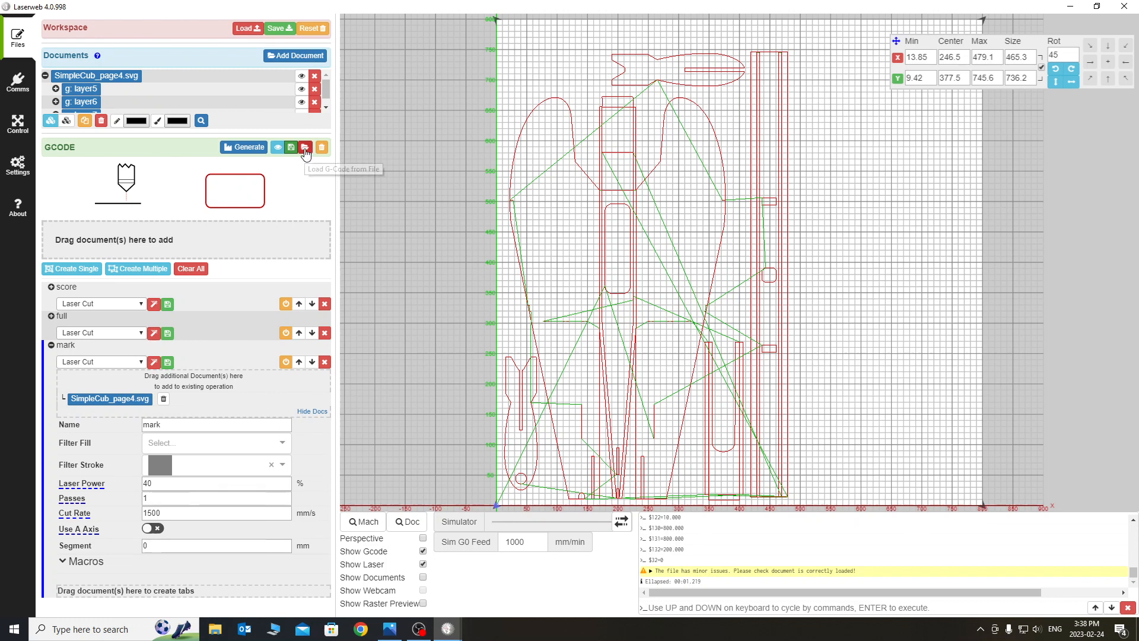
click(305, 147)
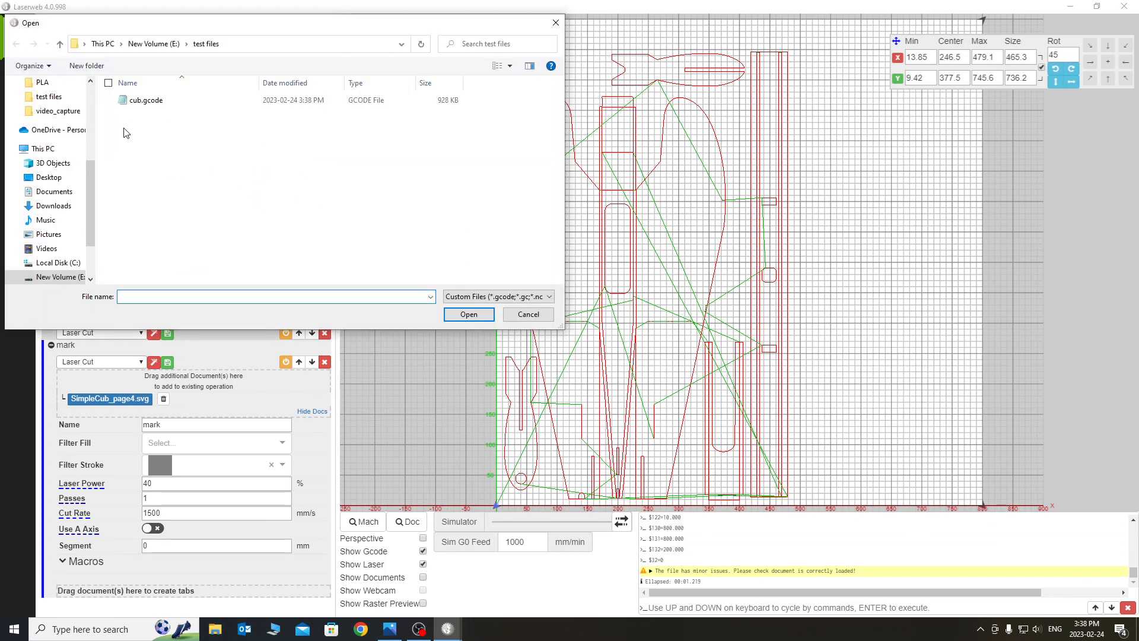
mouse_move(147, 206)
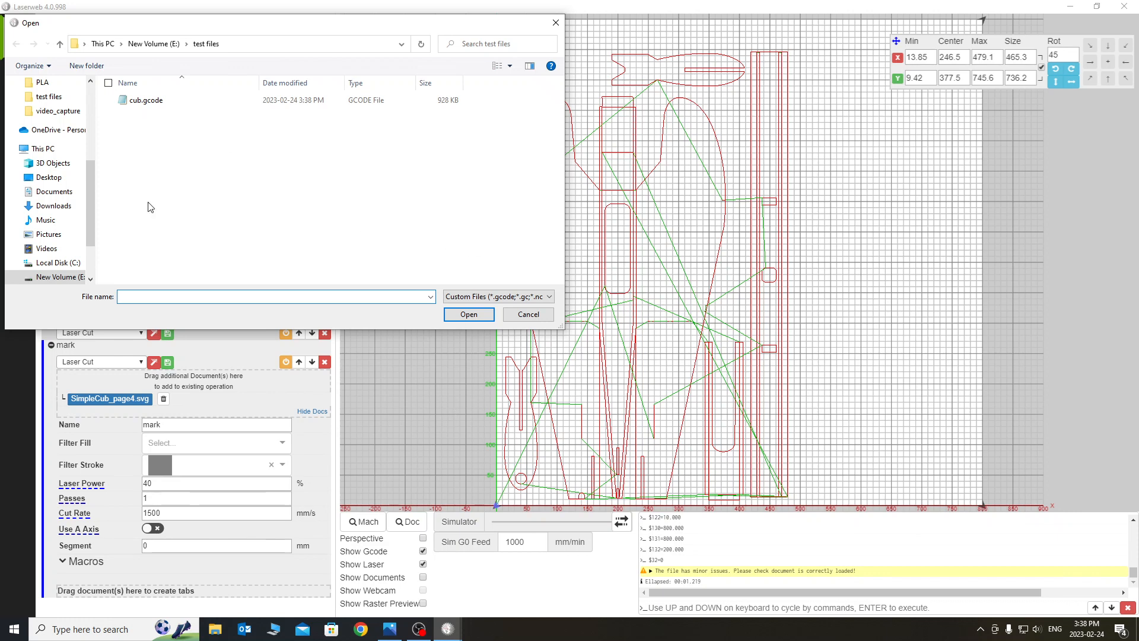
click(526, 313)
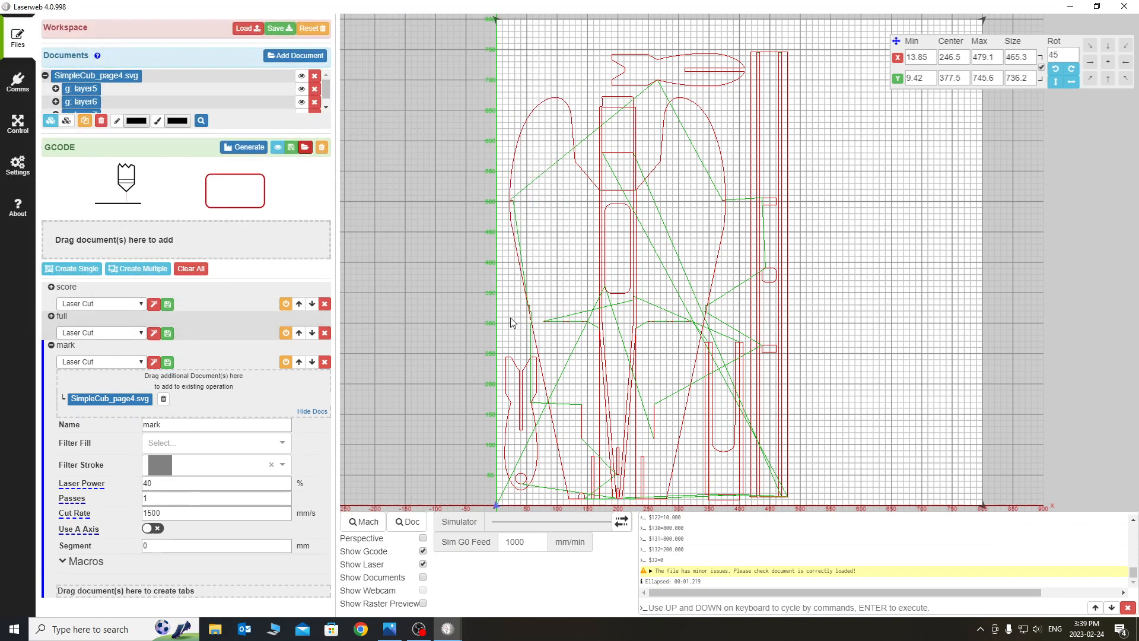
mouse_move(407, 260)
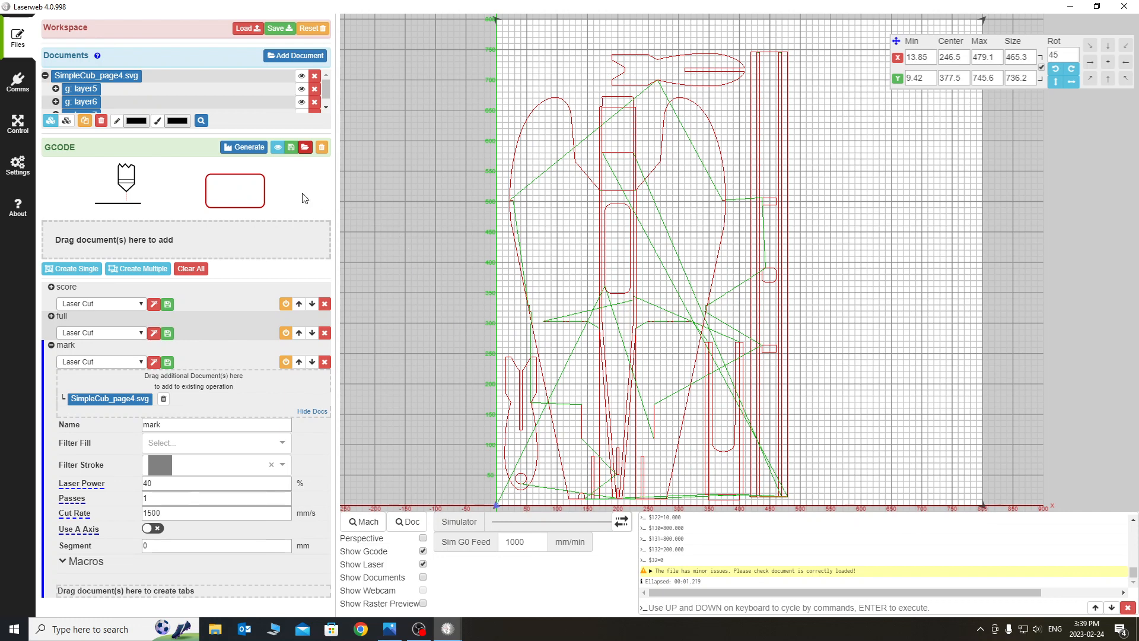
mouse_move(43, 151)
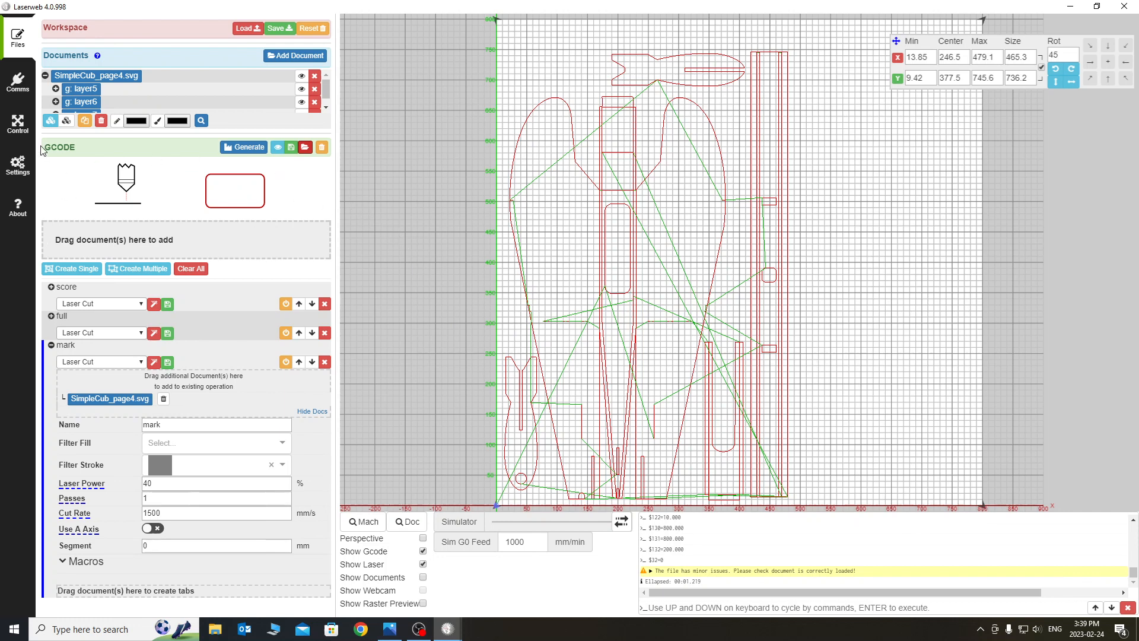
mouse_move(16, 124)
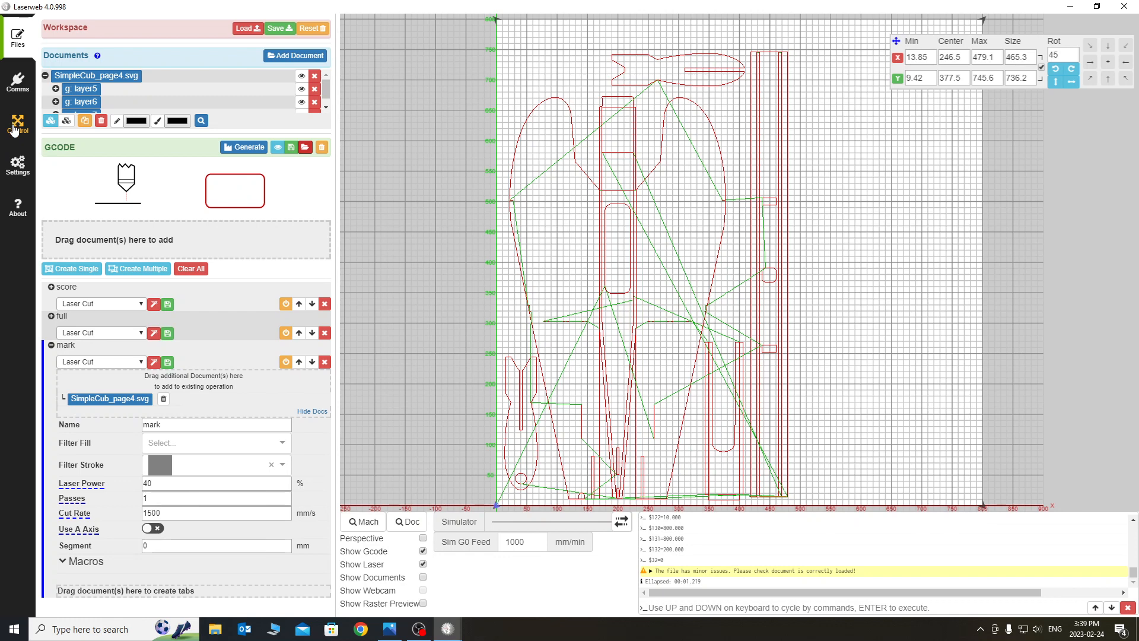
Step: Show the machine Control panel and set zero on all axes
click(18, 119)
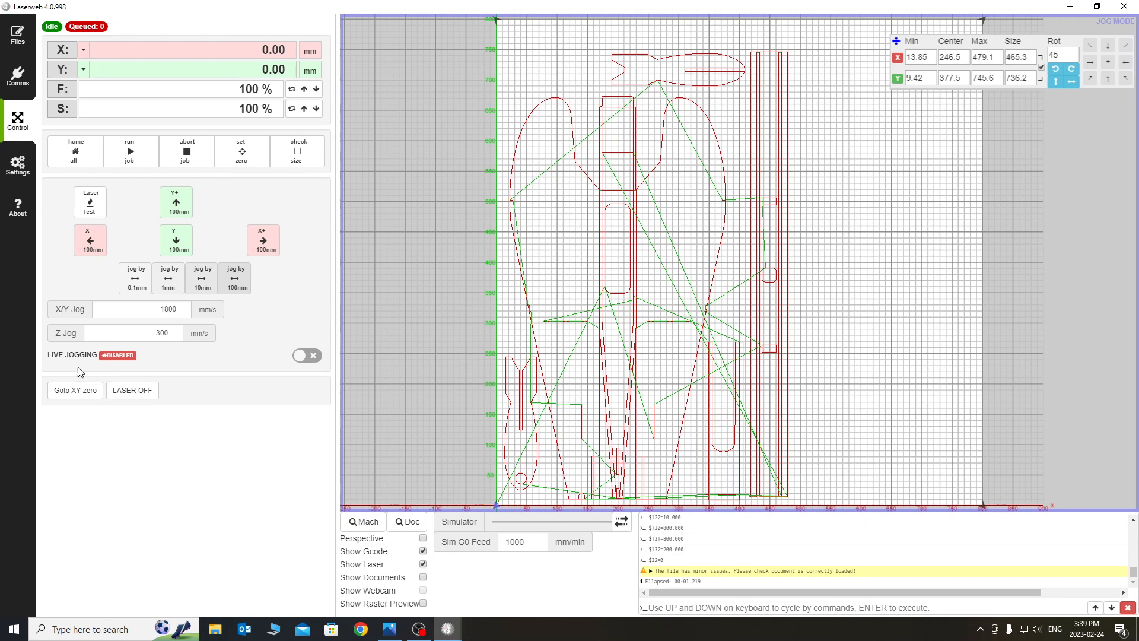
mouse_move(561, 530)
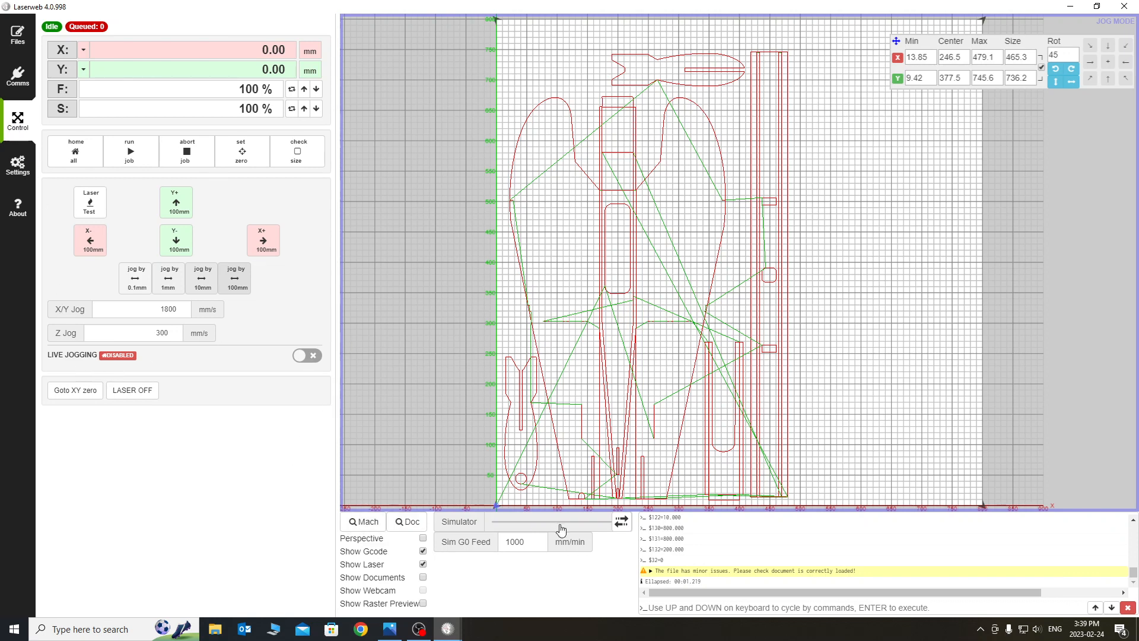
mouse_move(493, 513)
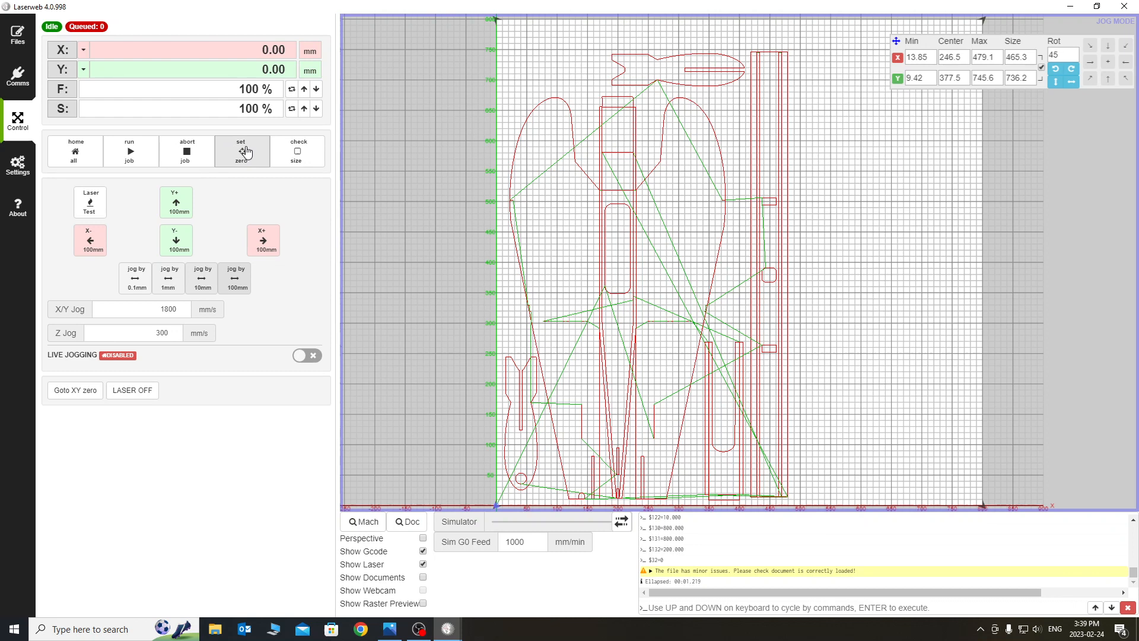
click(241, 151)
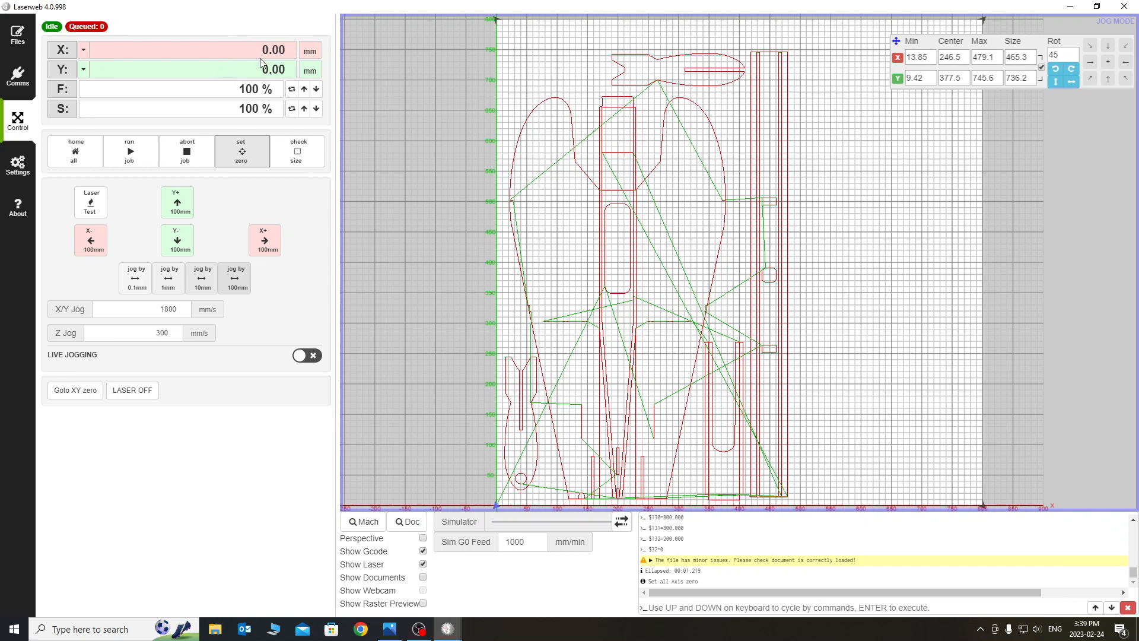
mouse_move(273, 46)
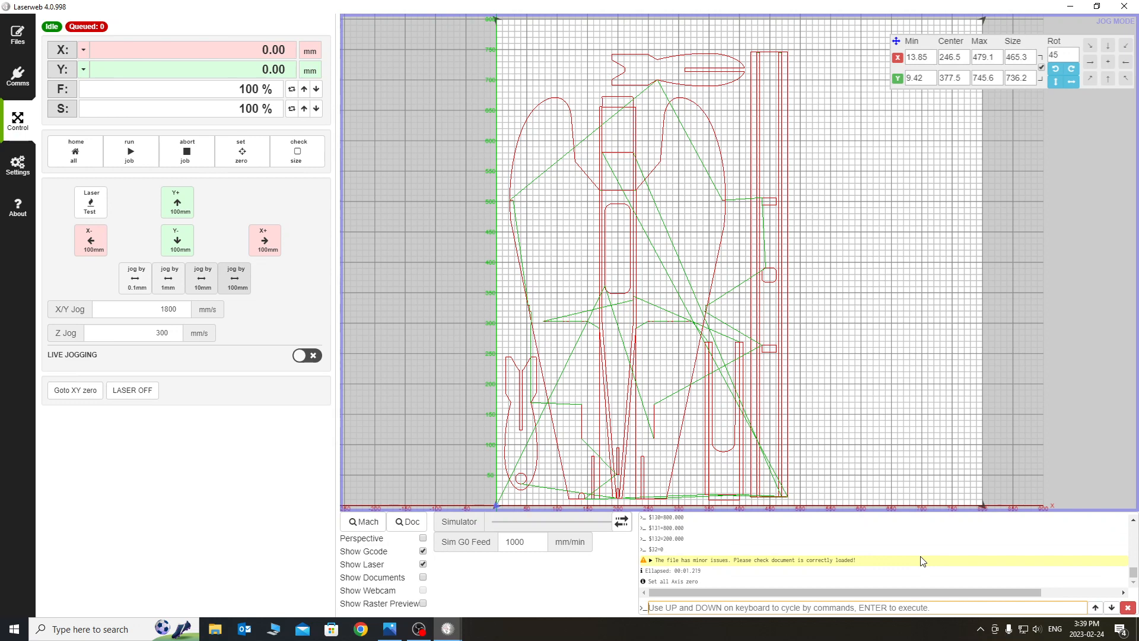
Step: Send $$ in the console to list the Grbl settings including $10=0
text($$)
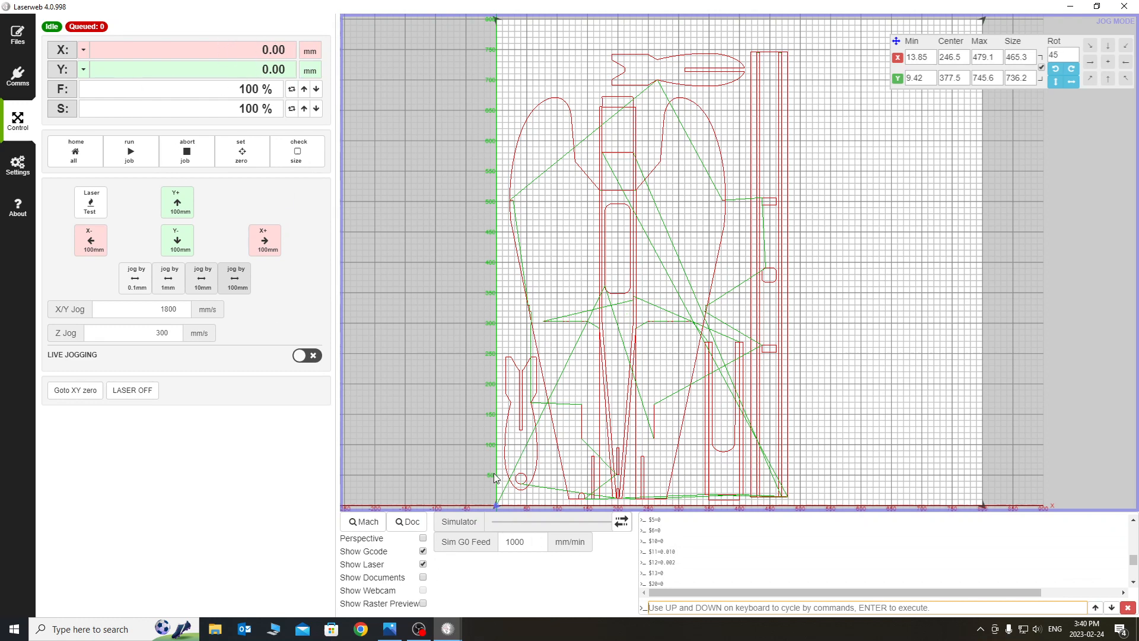
mouse_move(576, 439)
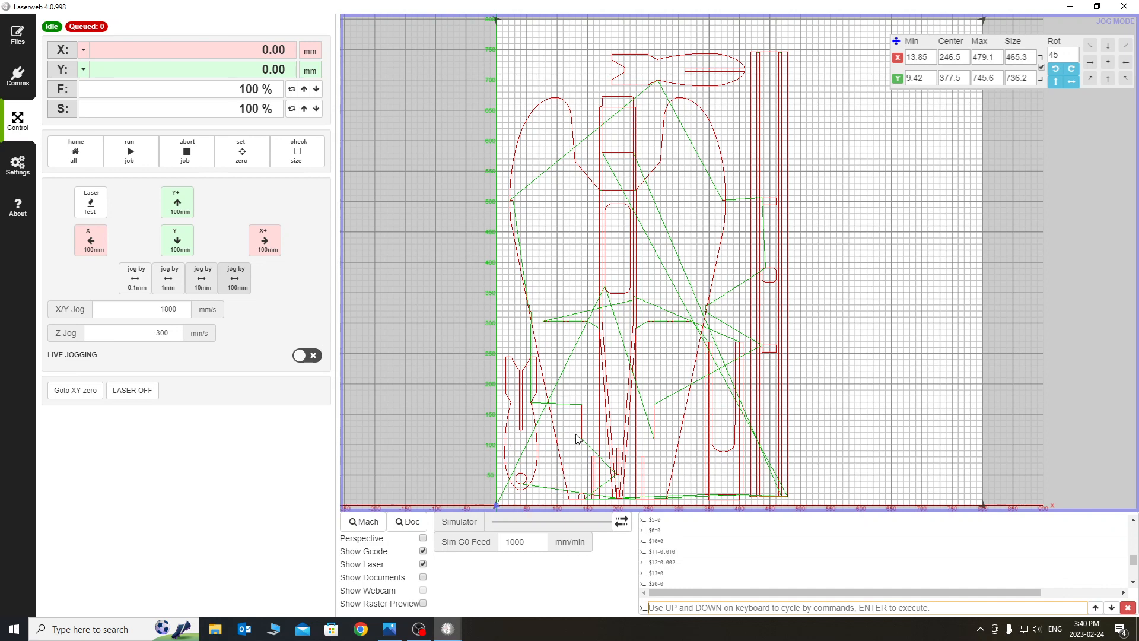
mouse_move(124, 539)
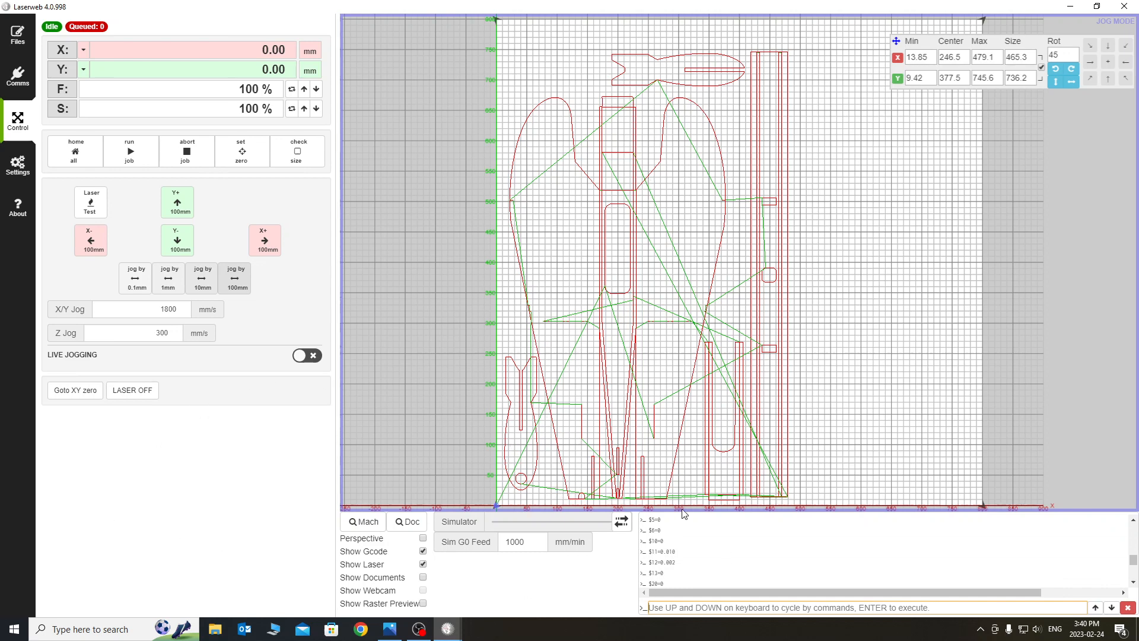
mouse_move(664, 633)
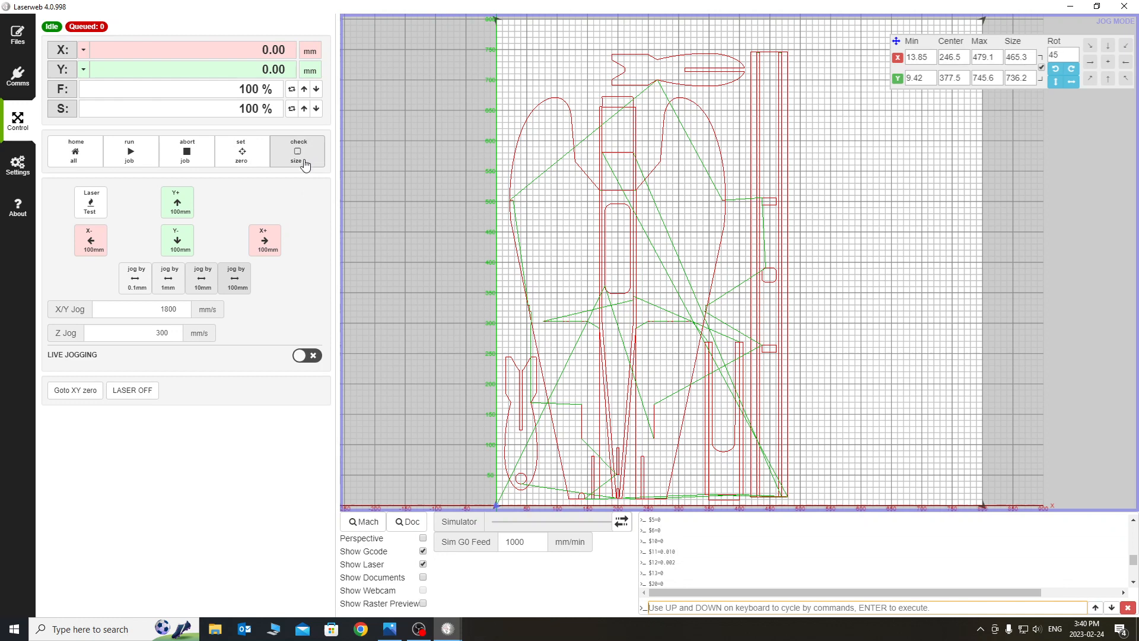
mouse_move(765, 506)
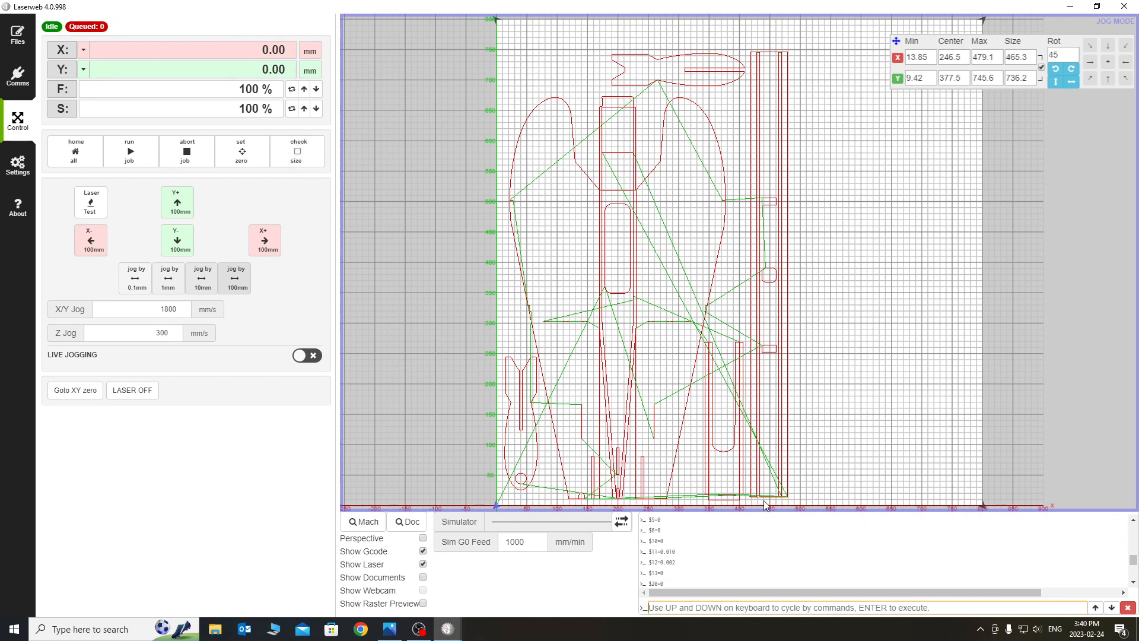
mouse_move(776, 45)
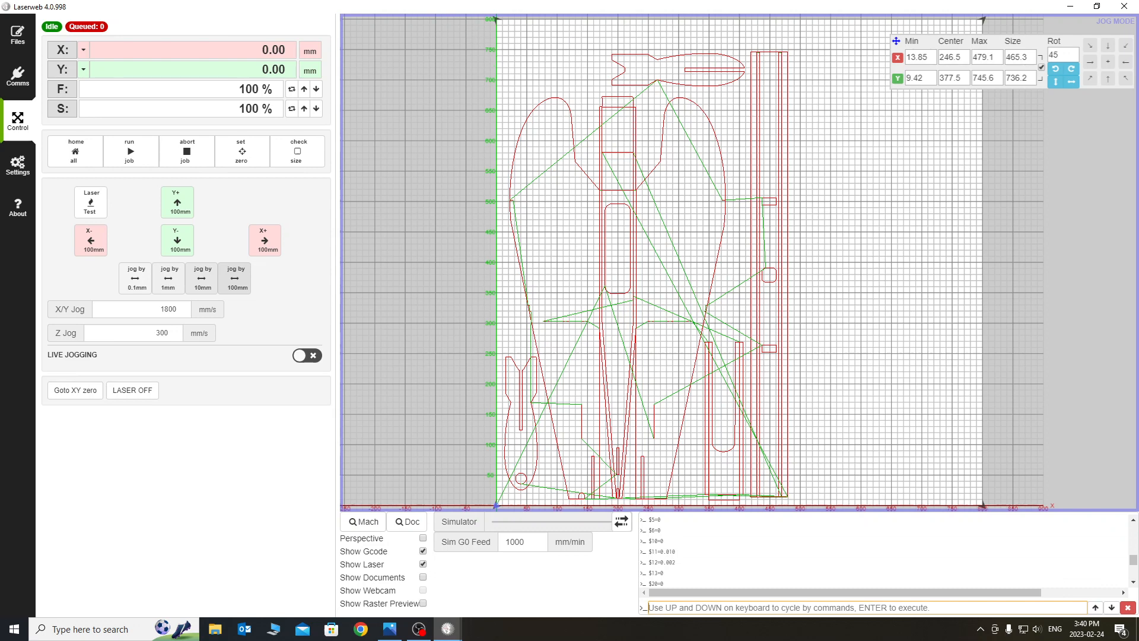
mouse_move(511, 605)
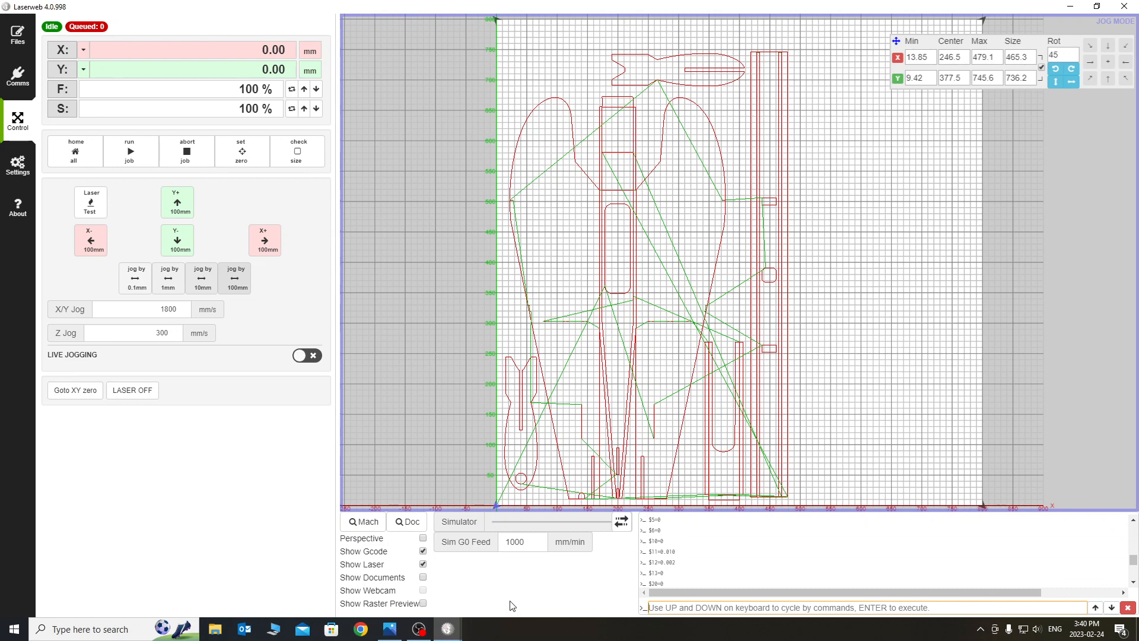
mouse_move(514, 558)
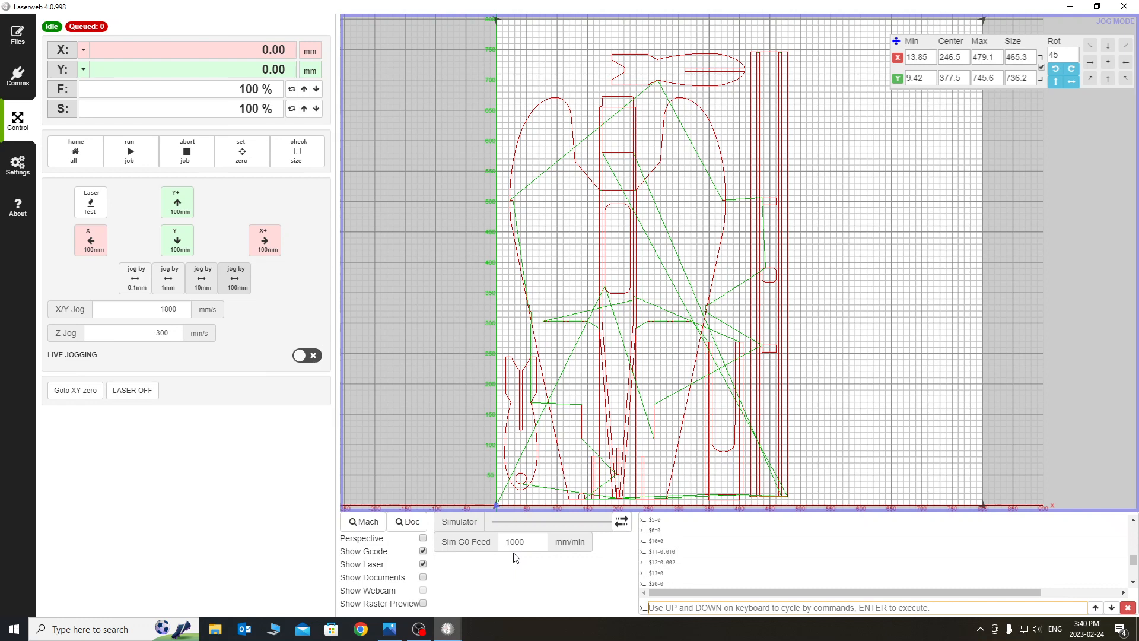
mouse_move(235, 219)
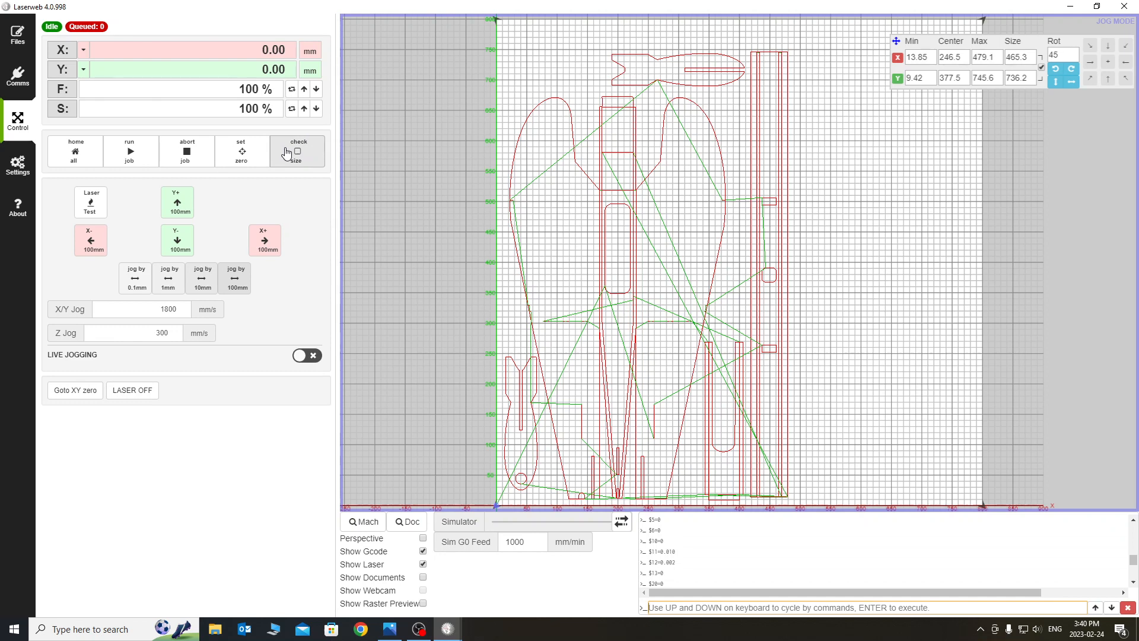
mouse_move(283, 203)
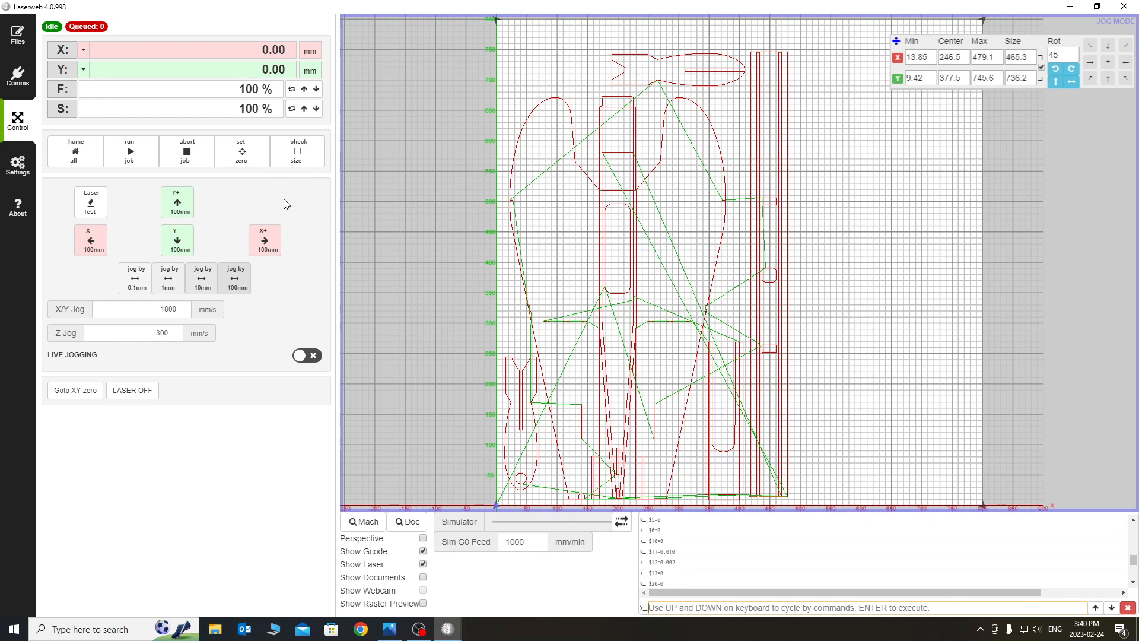
mouse_move(305, 212)
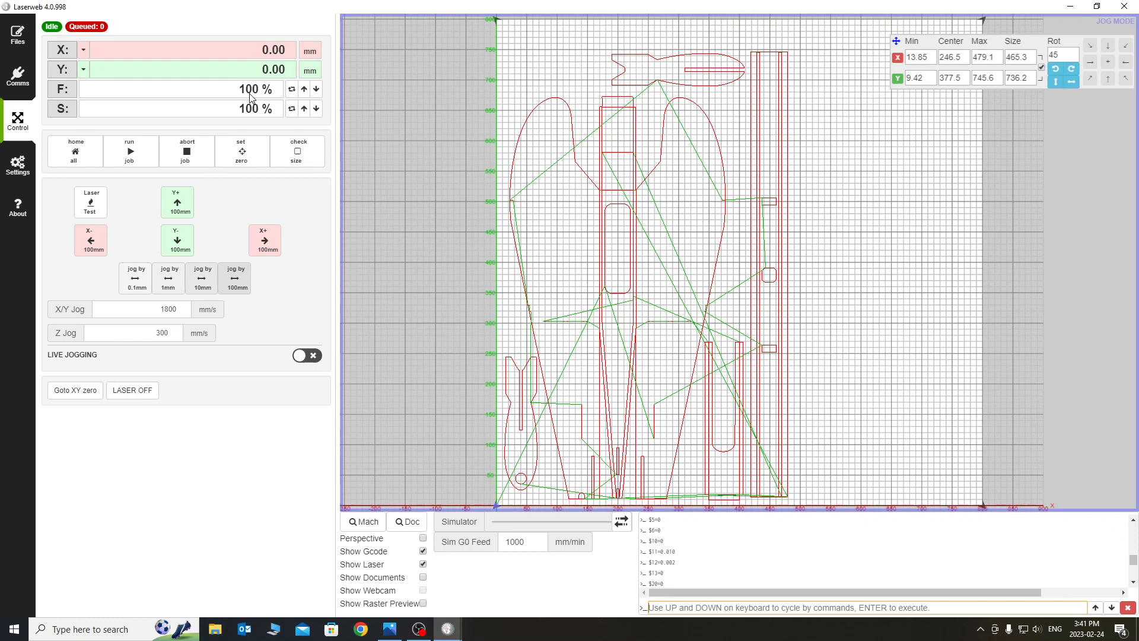
mouse_move(129, 151)
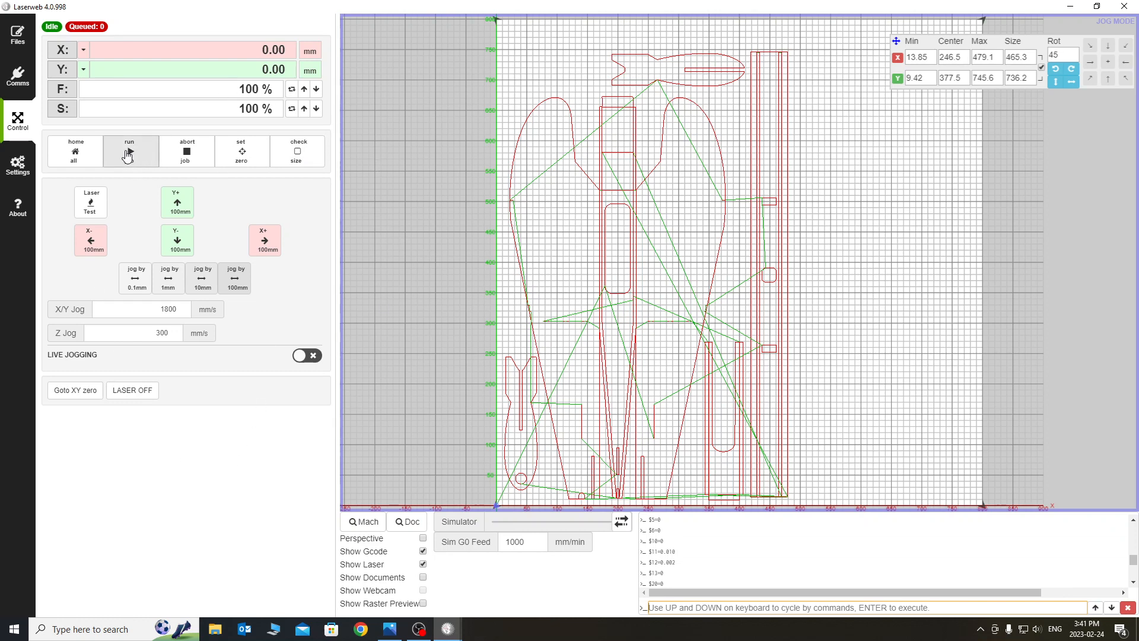
Step: Run the cub job so the G-code streams and the head starts moving
click(131, 151)
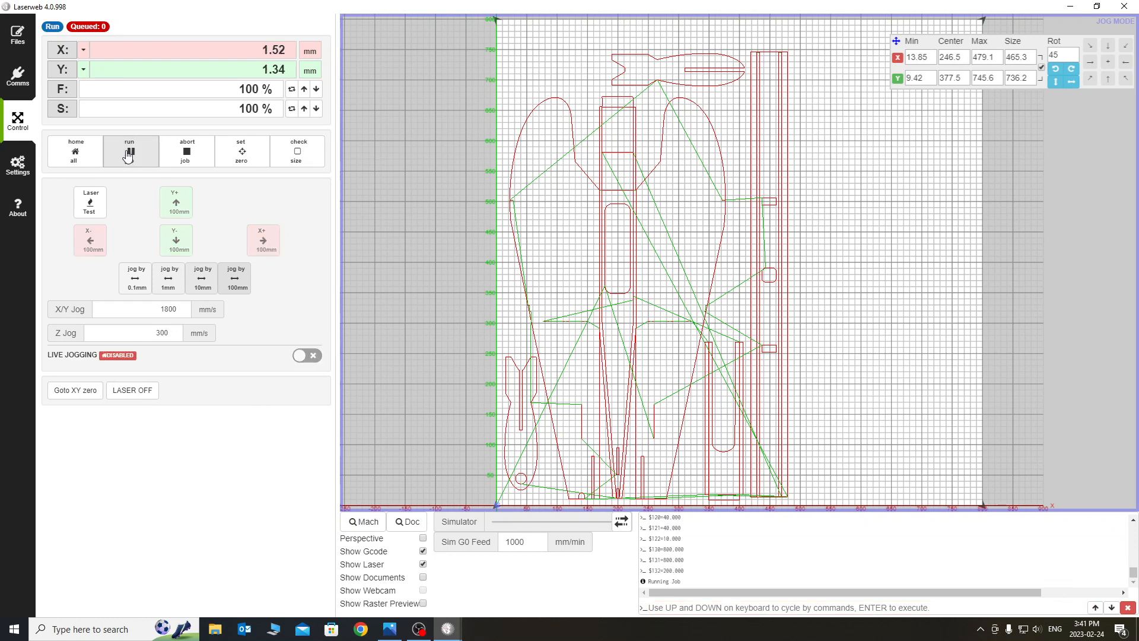
click(129, 151)
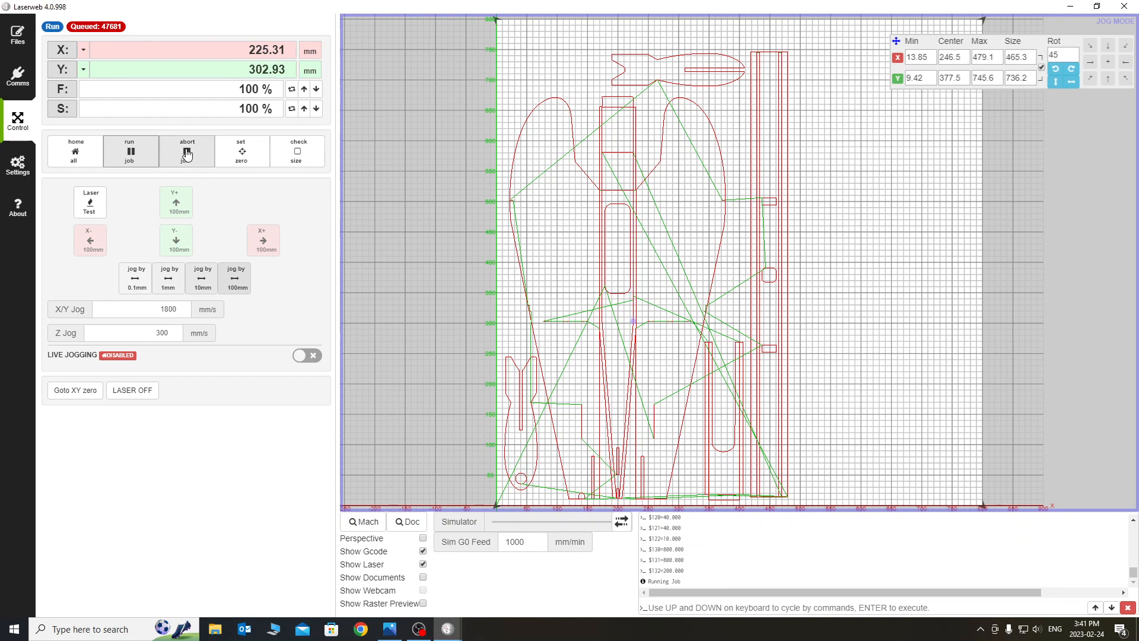
Step: Abort the running job and clear the resulting reset alarm until the machine reports Idle
click(186, 151)
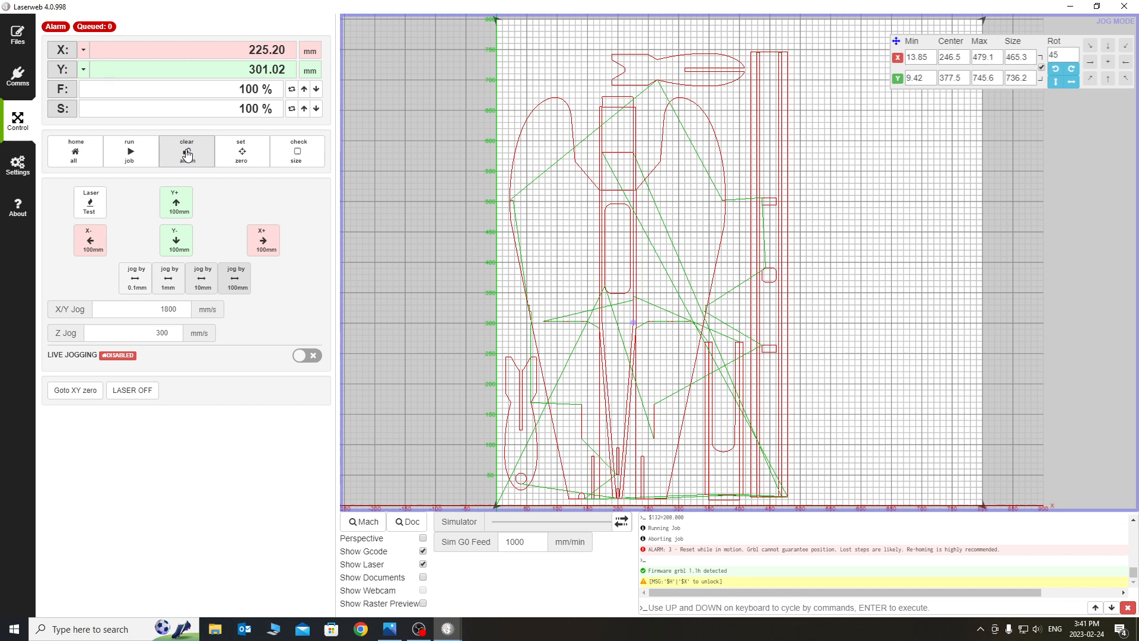
click(187, 151)
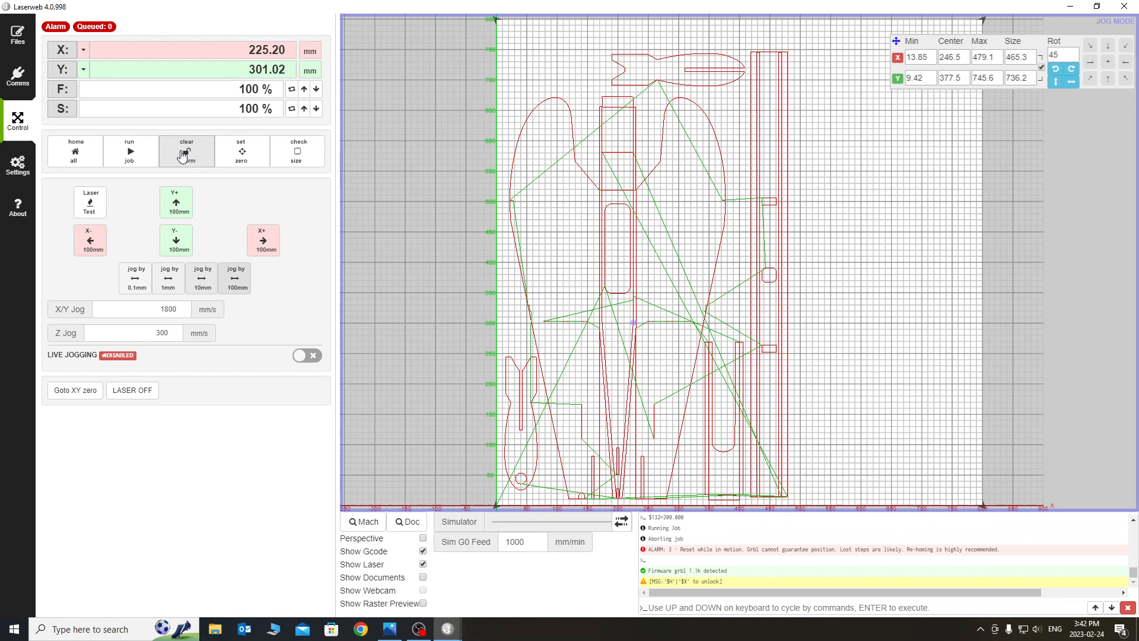
click(186, 150)
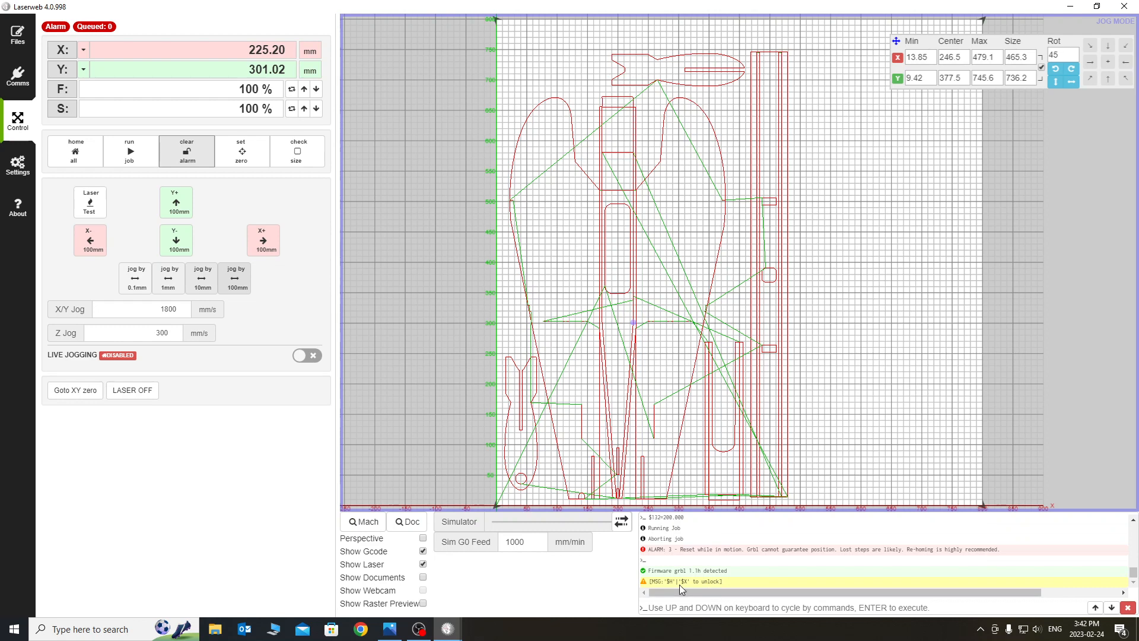
mouse_move(707, 621)
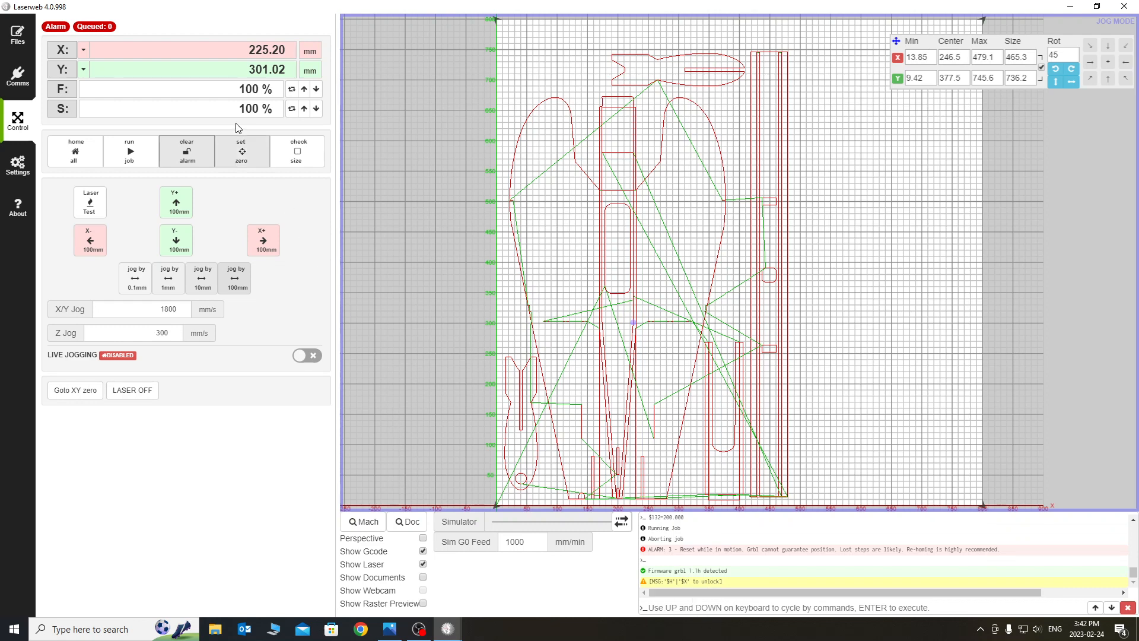
click(186, 151)
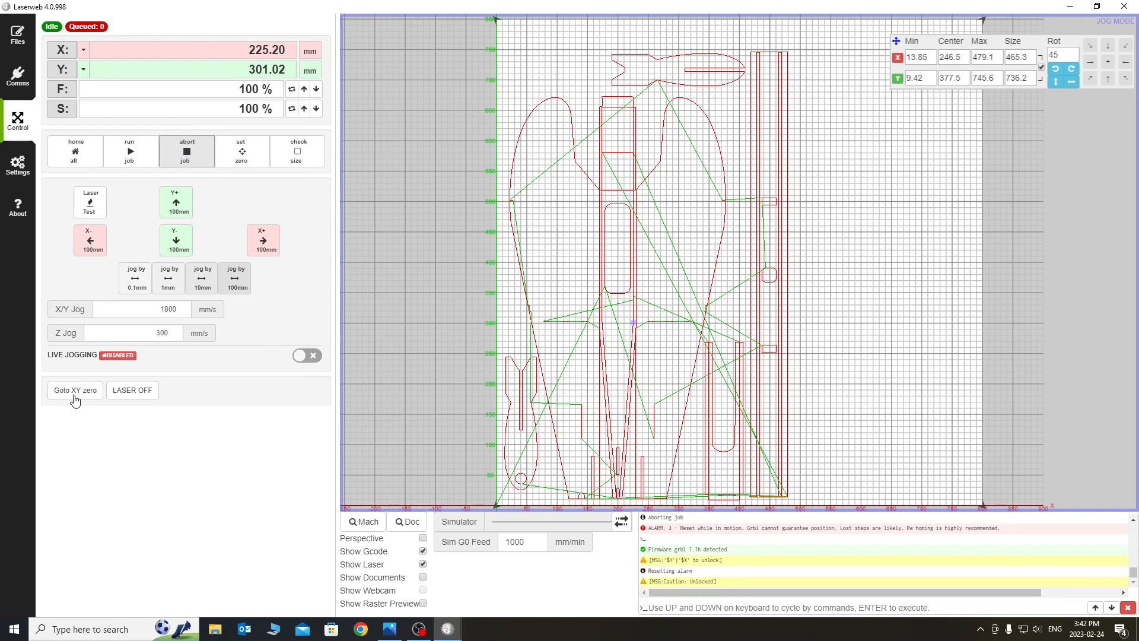
mouse_move(75, 390)
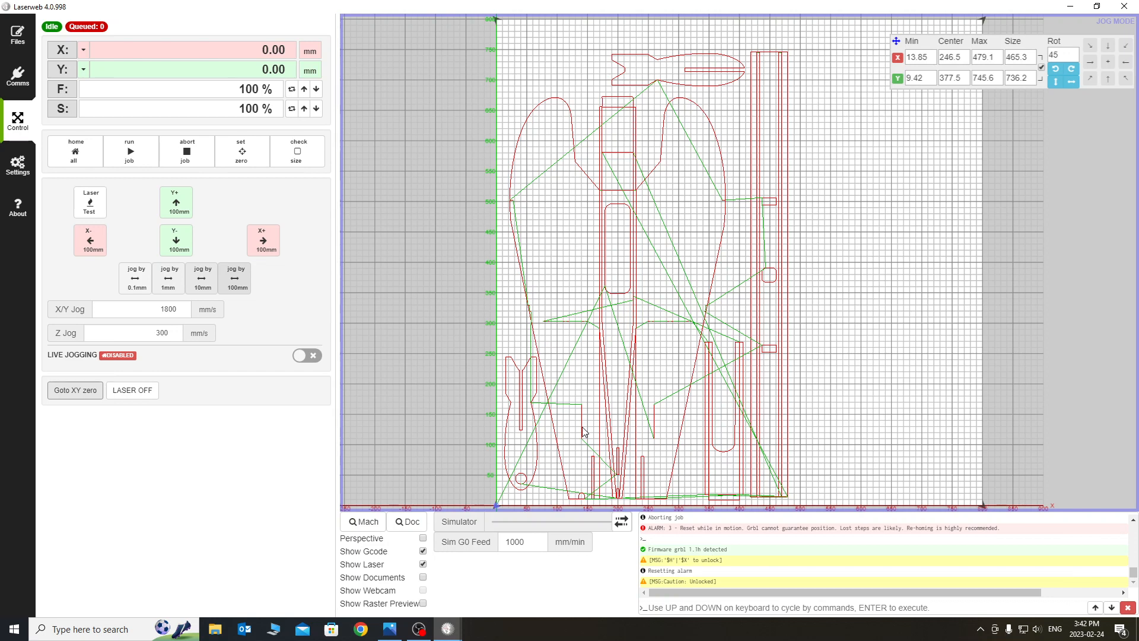
mouse_move(342, 388)
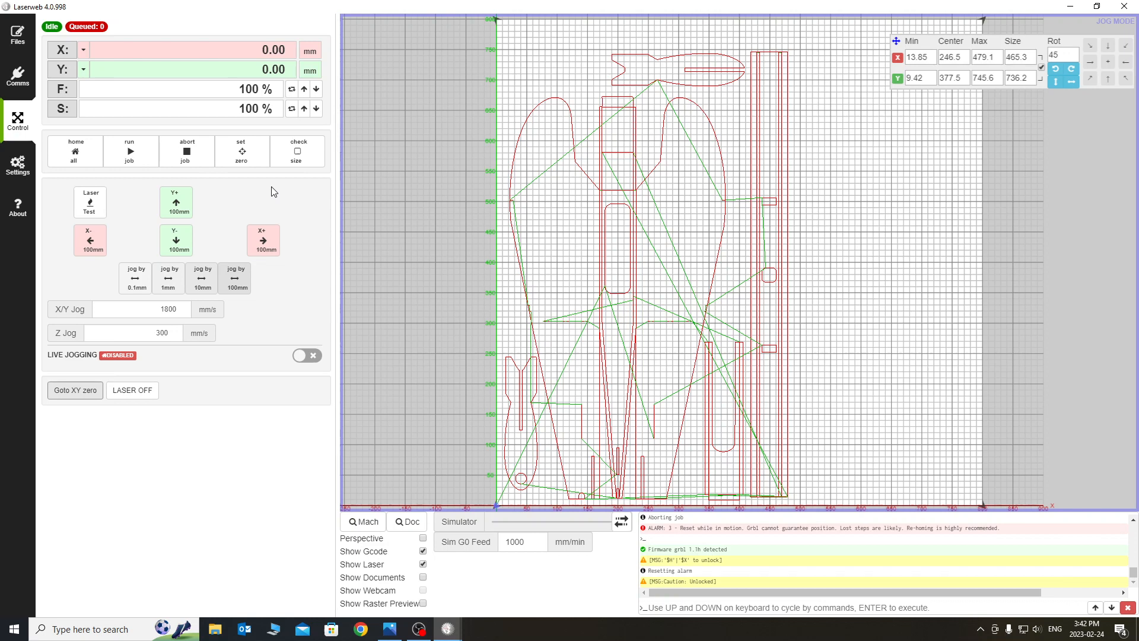
mouse_move(177, 202)
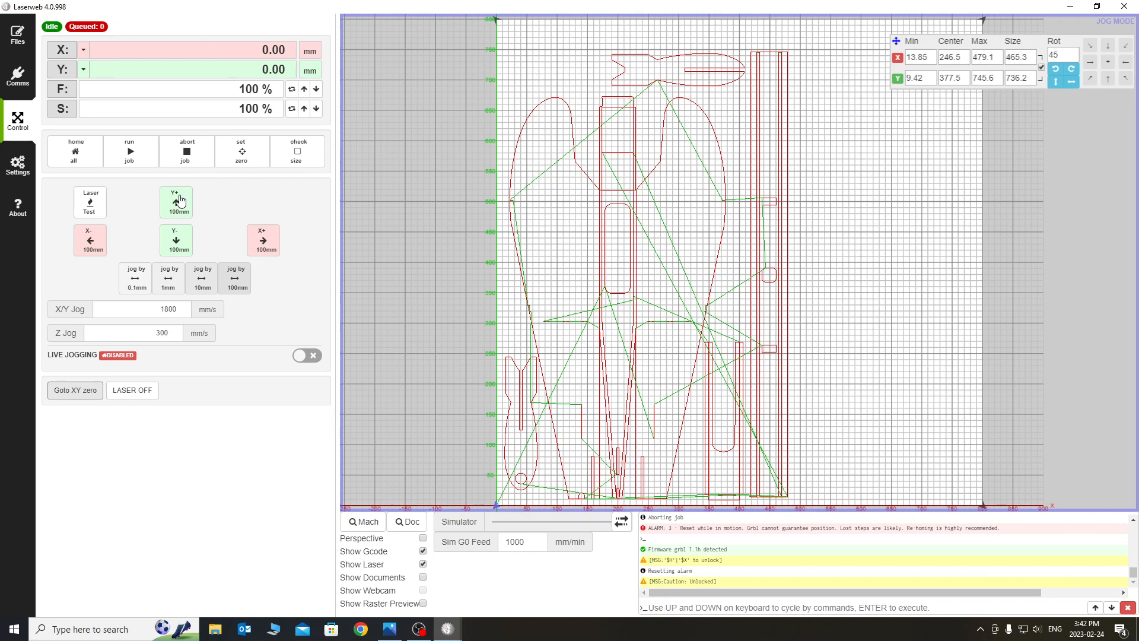